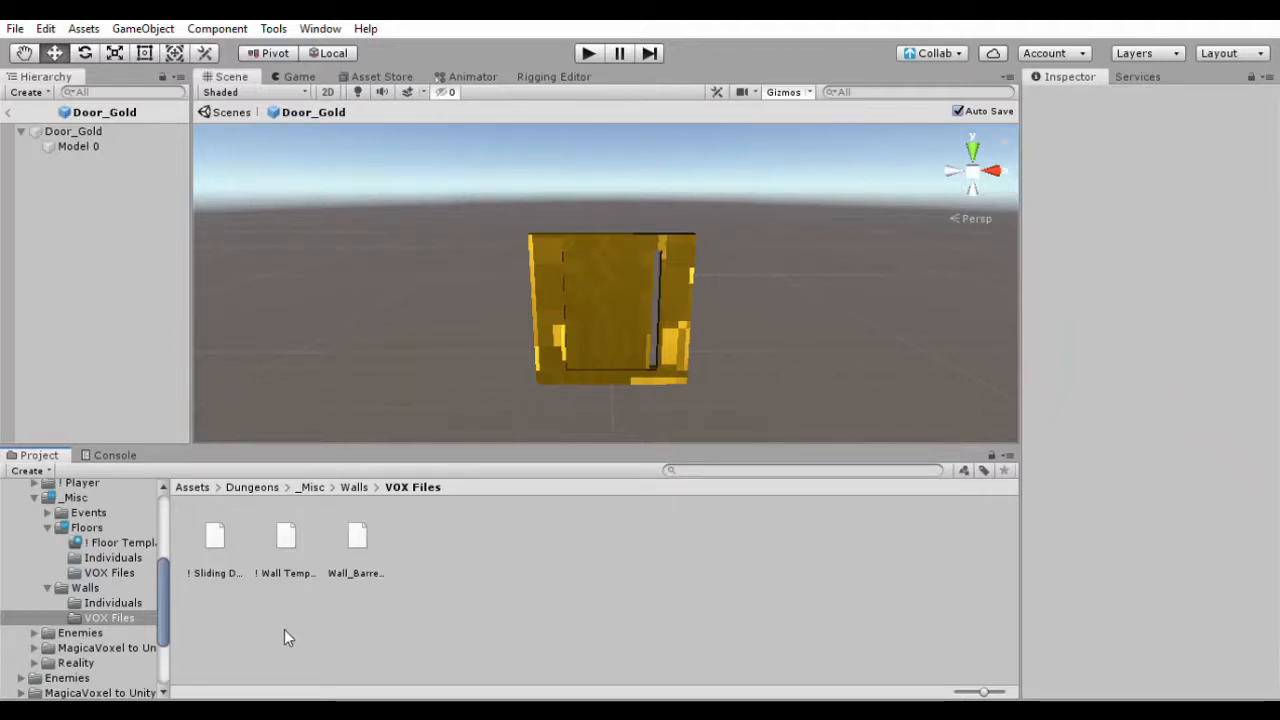
{"action": "mouse_move", "coordinate": [252, 616]}
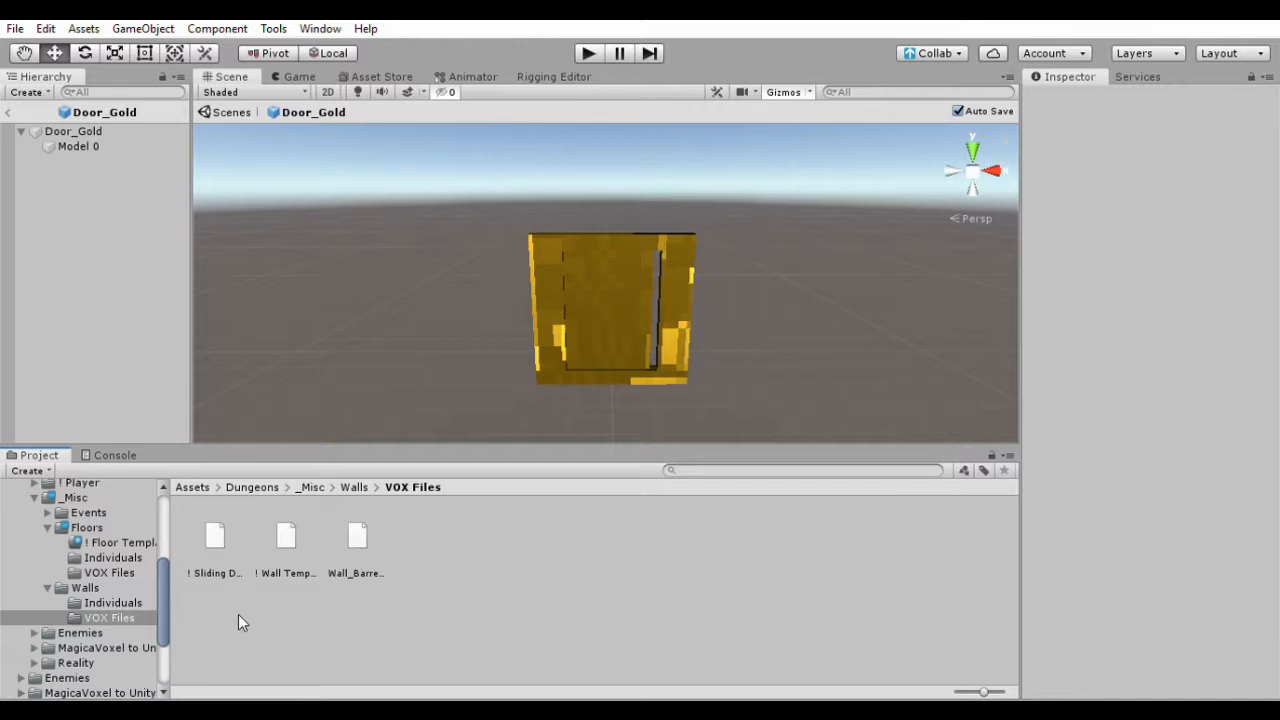
{"action": "mouse_move", "coordinate": [290, 657]}
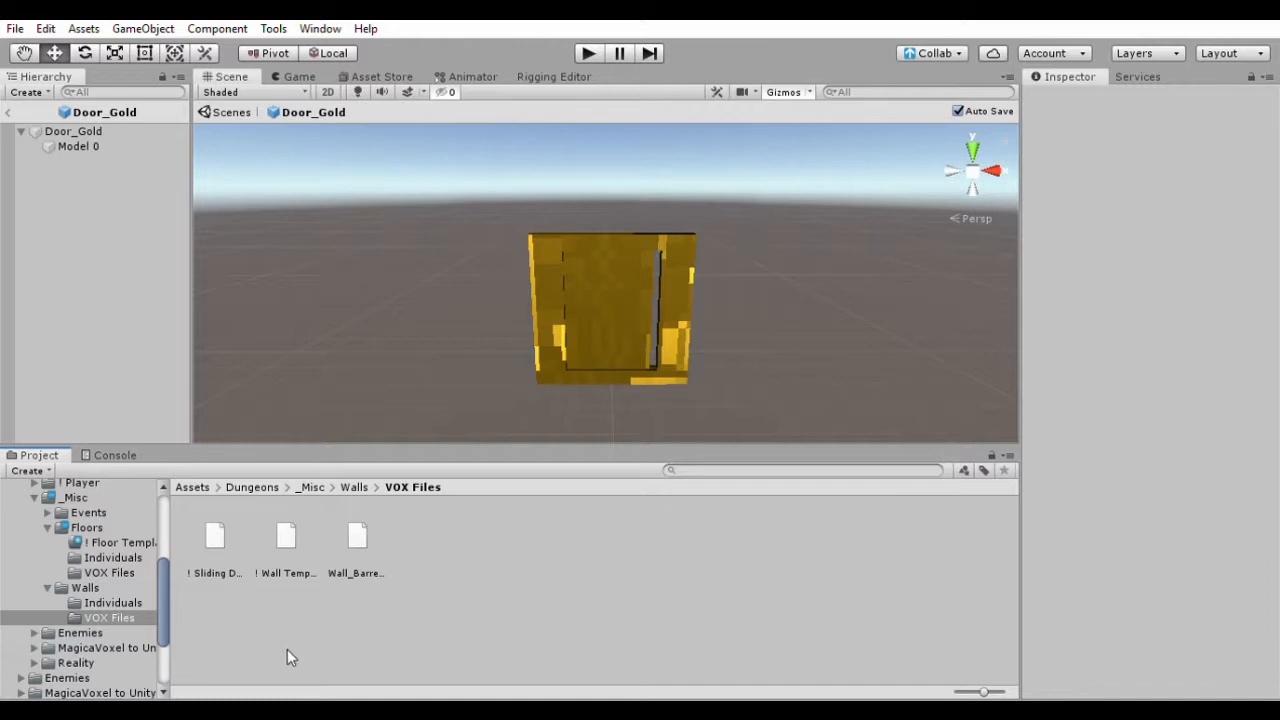
{"action": "mouse_move", "coordinate": [313, 497]}
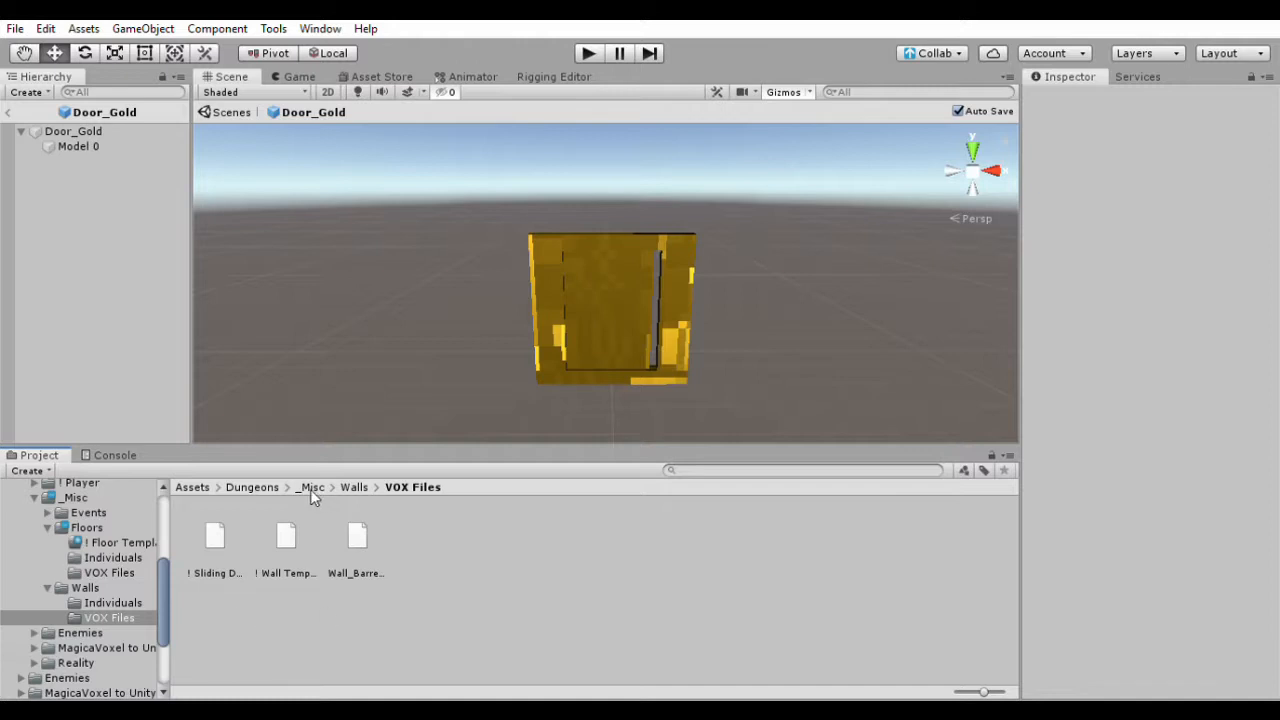
{"action": "mouse_move", "coordinate": [308, 679]}
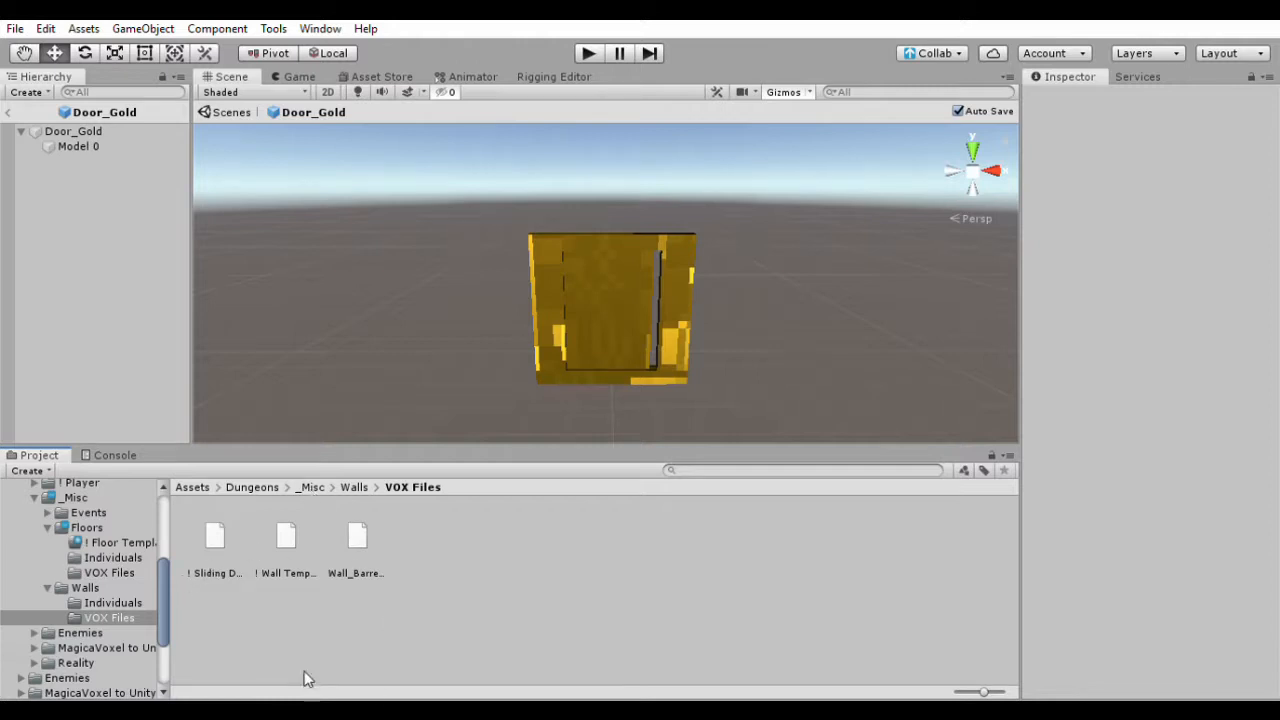
{"action": "mouse_move", "coordinate": [388, 633]}
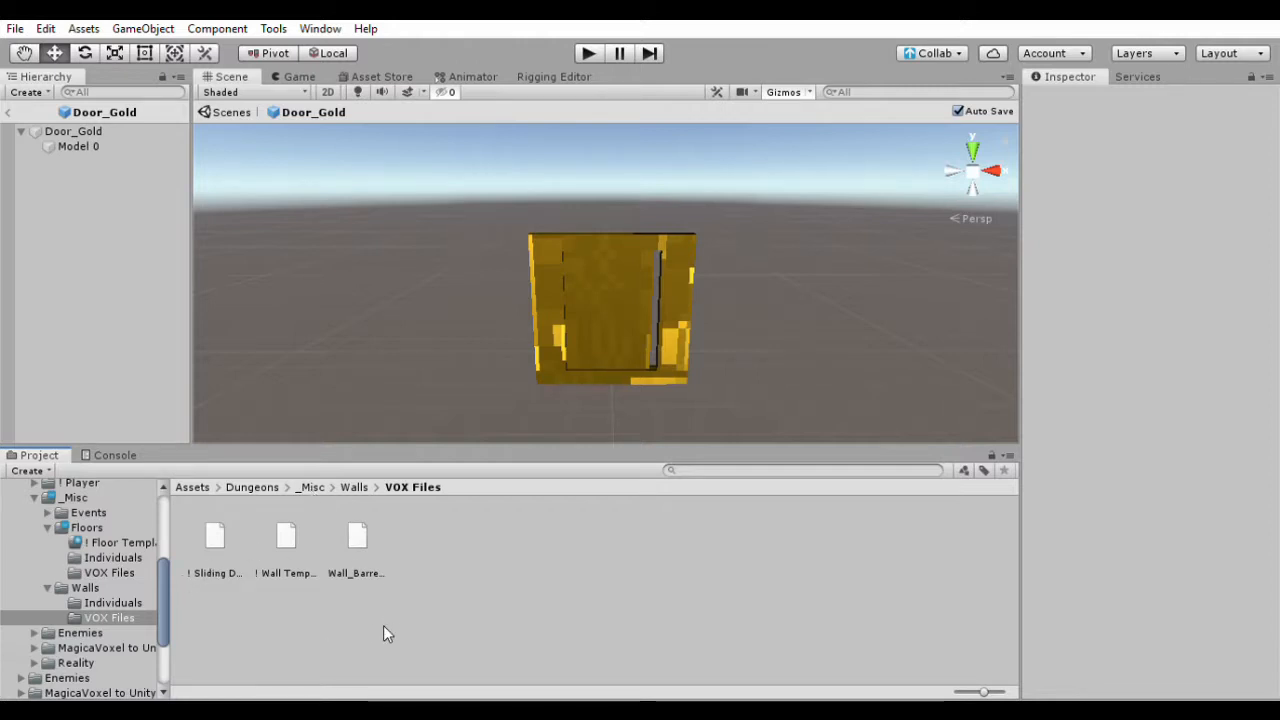
{"action": "mouse_move", "coordinate": [427, 572]}
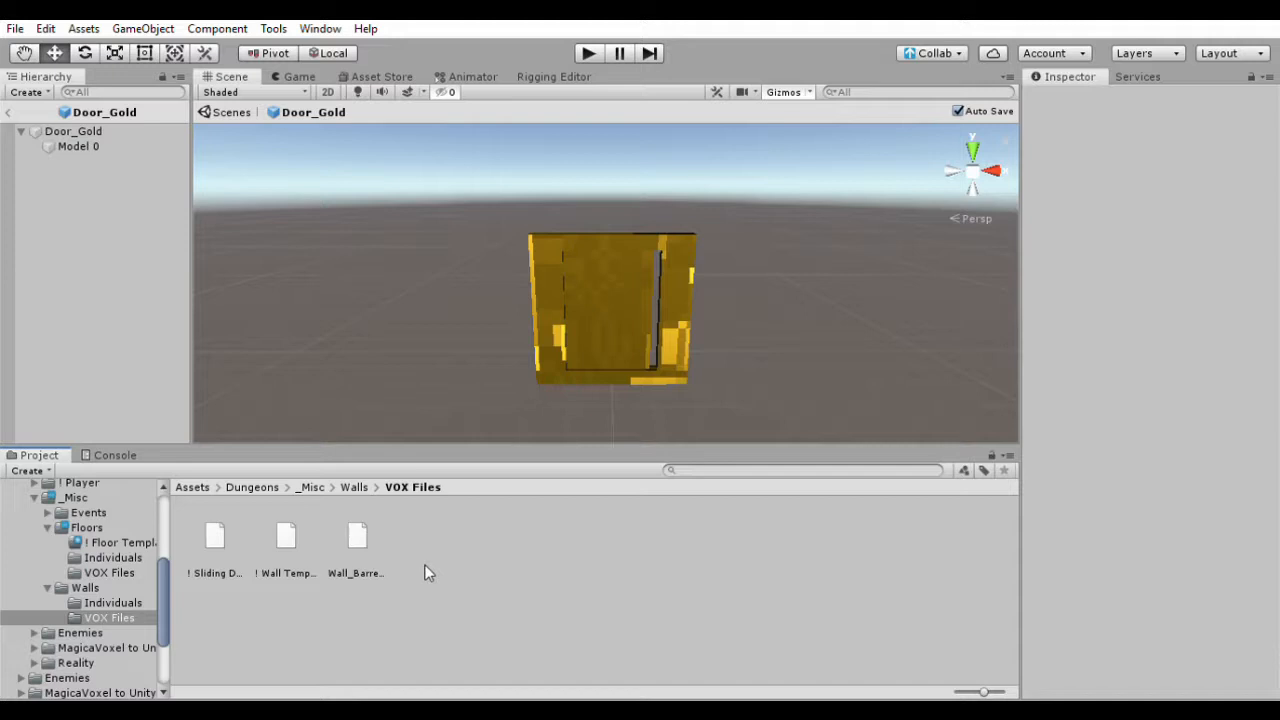
{"action": "mouse_move", "coordinate": [583, 480]}
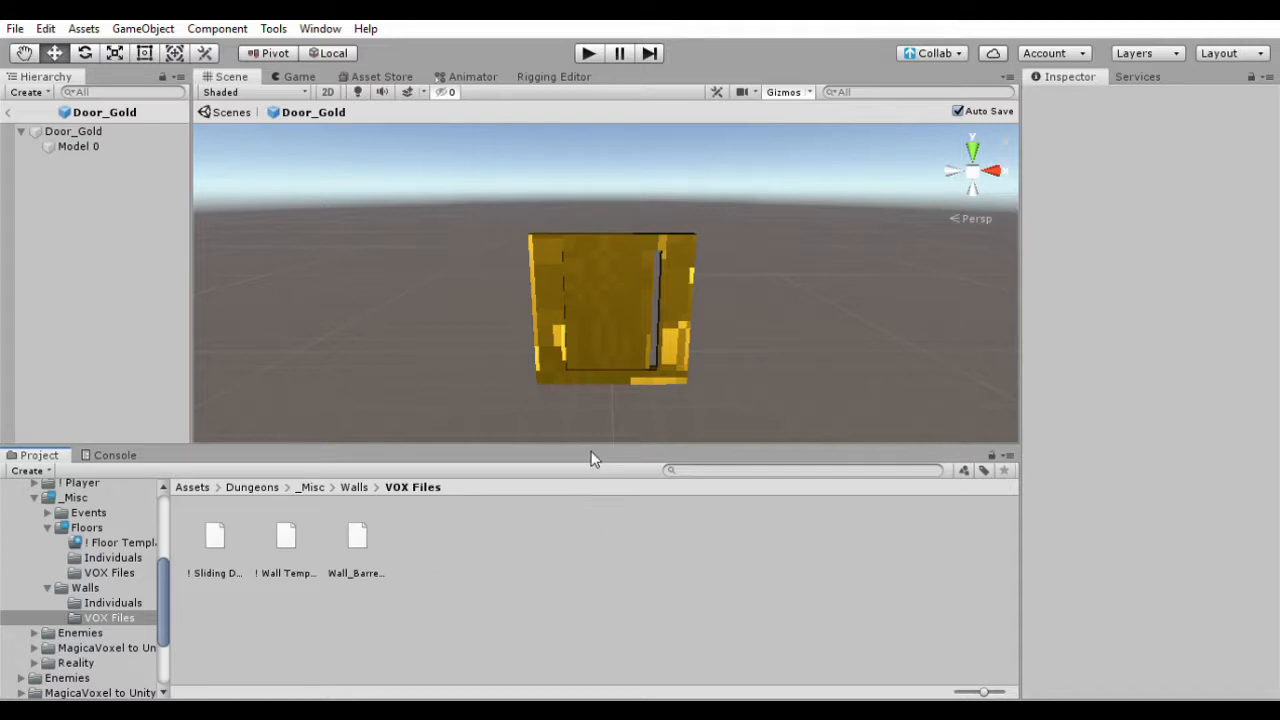
{"action": "mouse_move", "coordinate": [573, 347]}
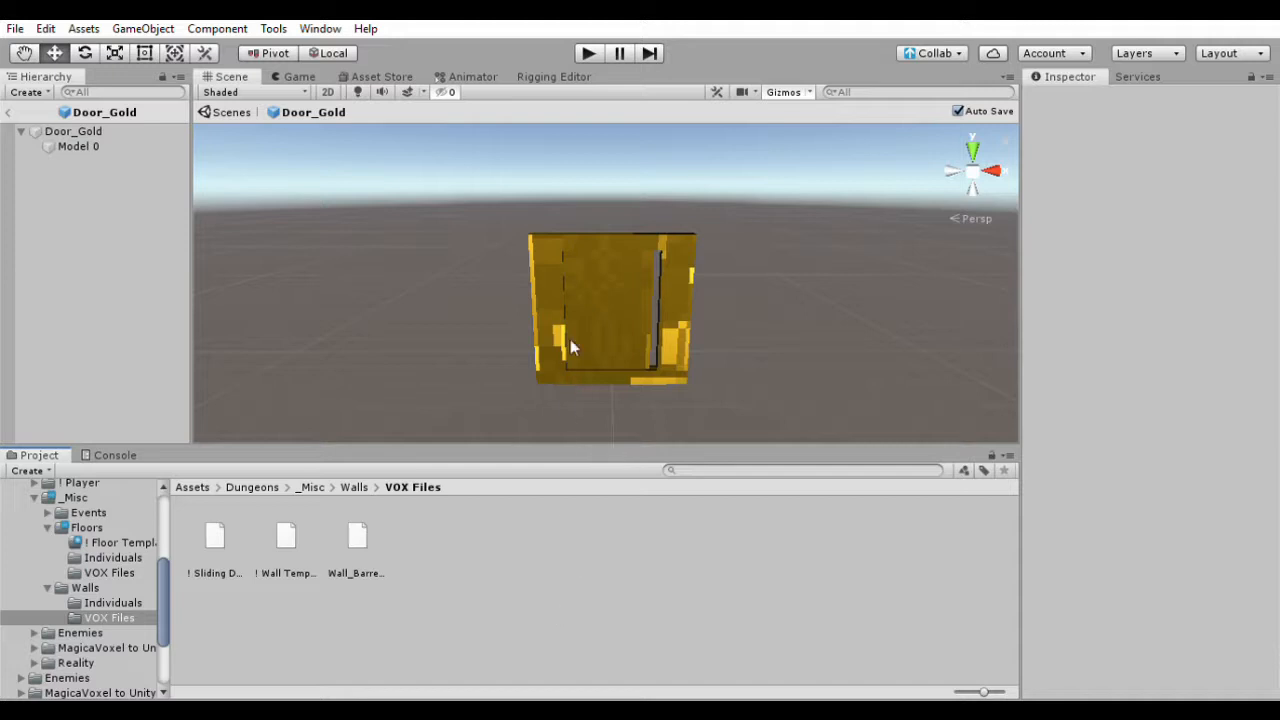
{"action": "mouse_move", "coordinate": [598, 330]}
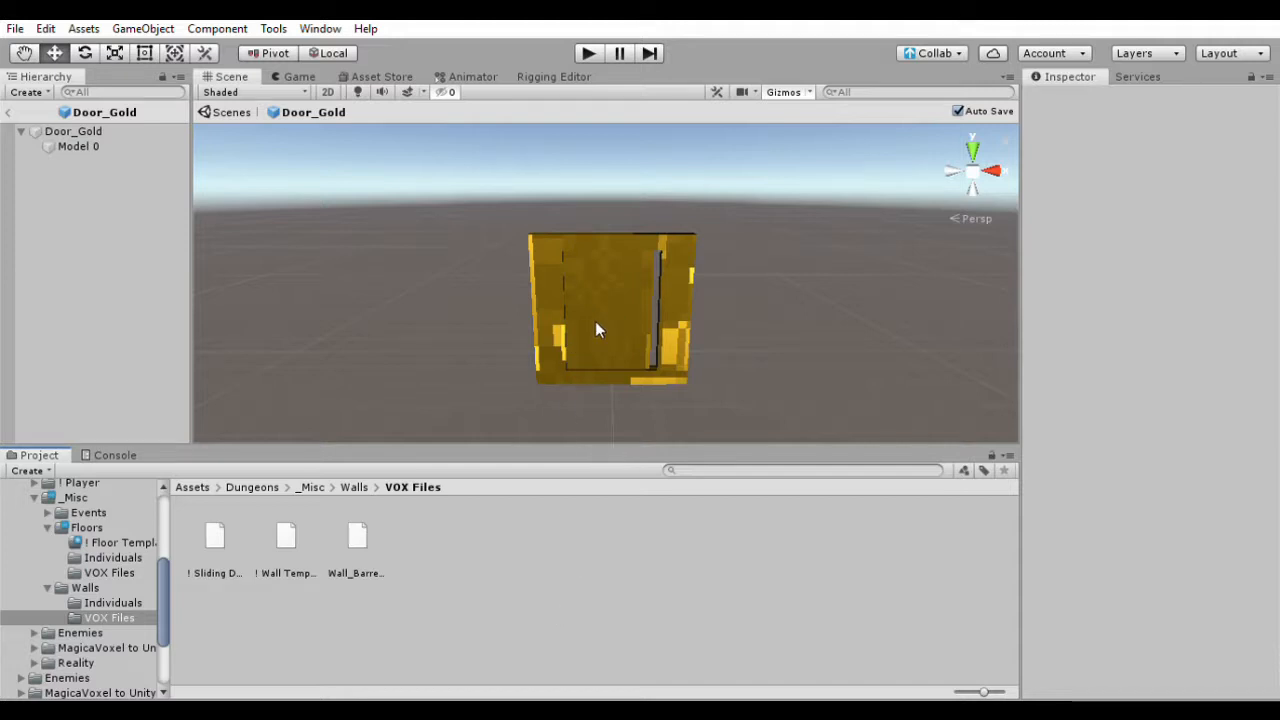
{"action": "mouse_move", "coordinate": [558, 63]}
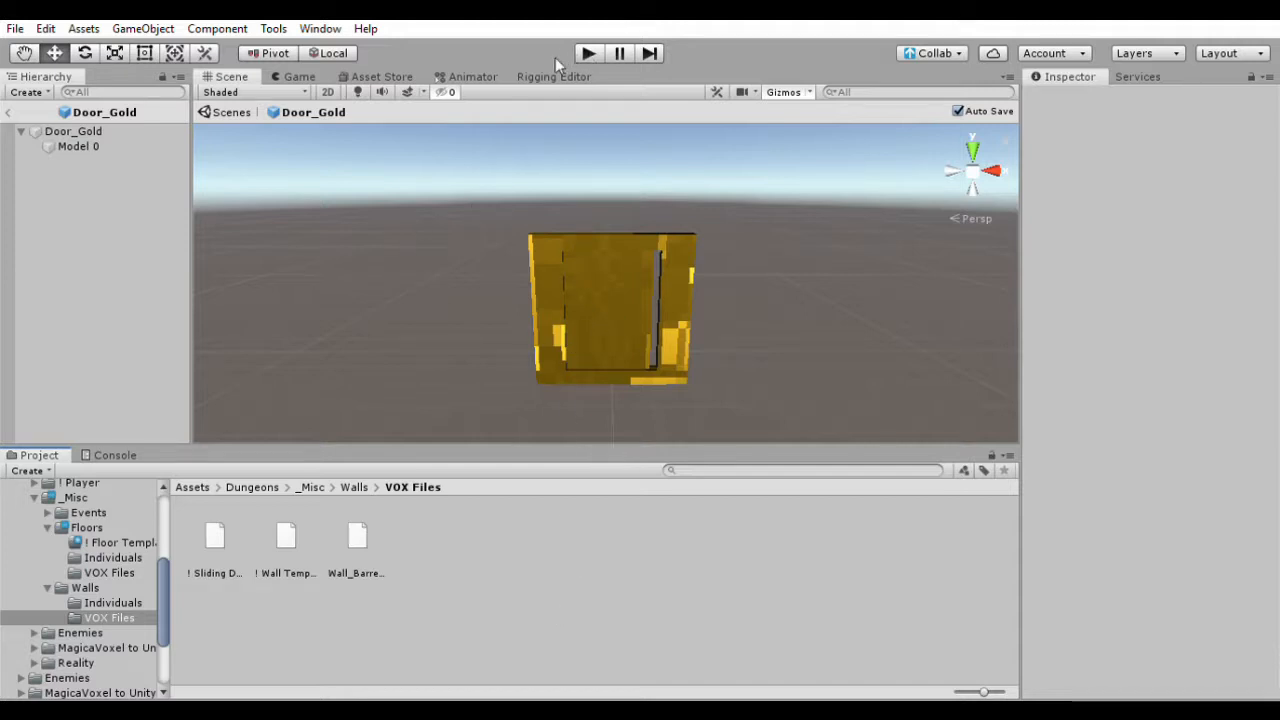
- Switch to the Rigging Editor workspace to load the Sliding Door Template
{"action": "left_click", "coordinate": [553, 76]}
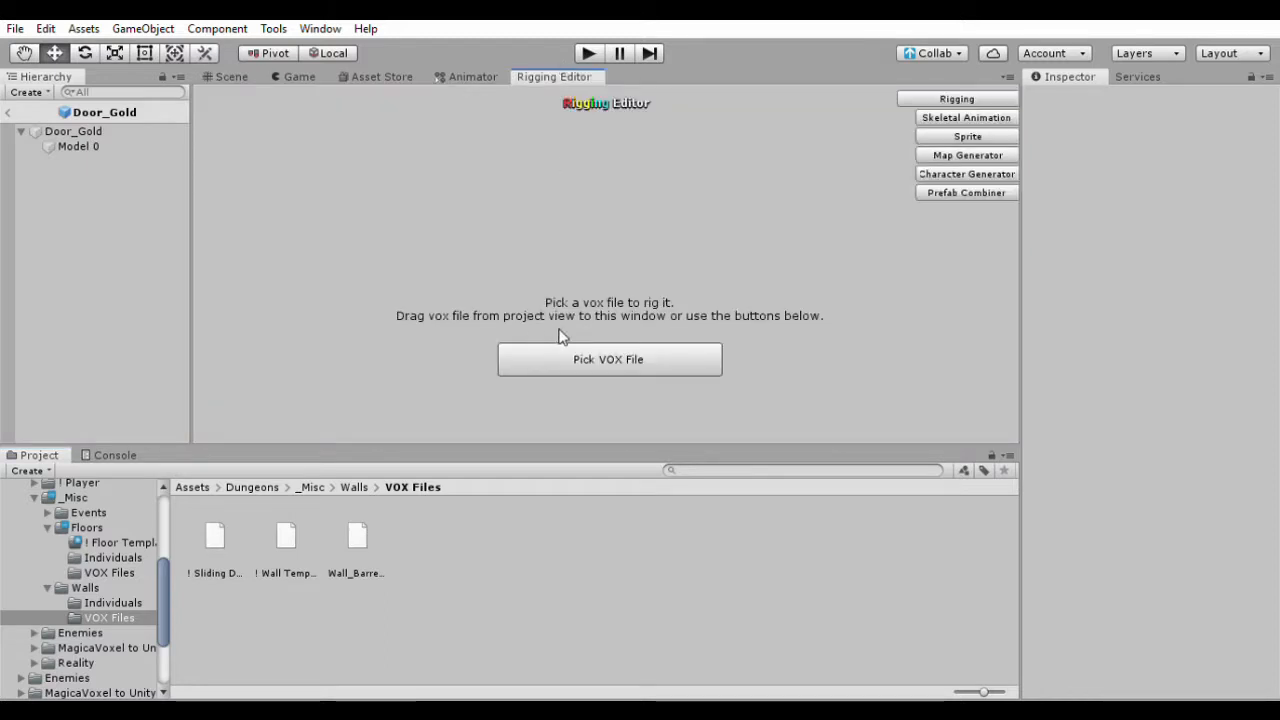
{"action": "mouse_move", "coordinate": [207, 332]}
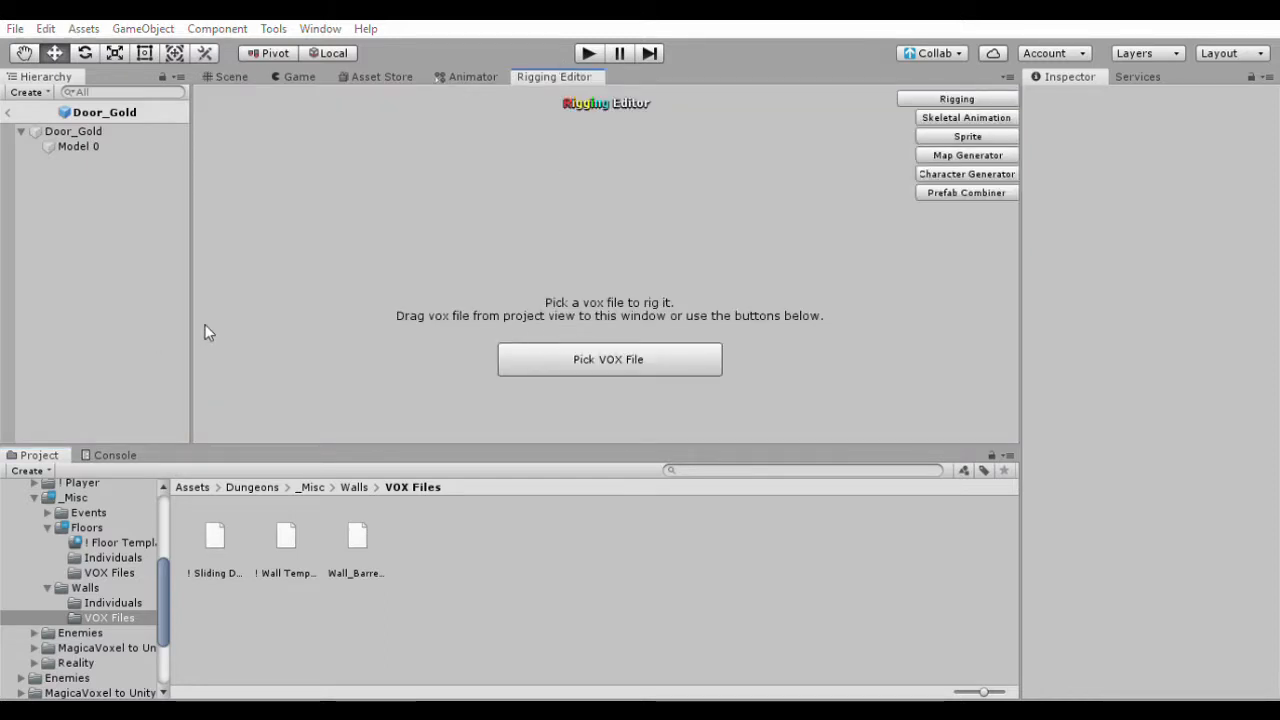
{"action": "mouse_move", "coordinate": [247, 308]}
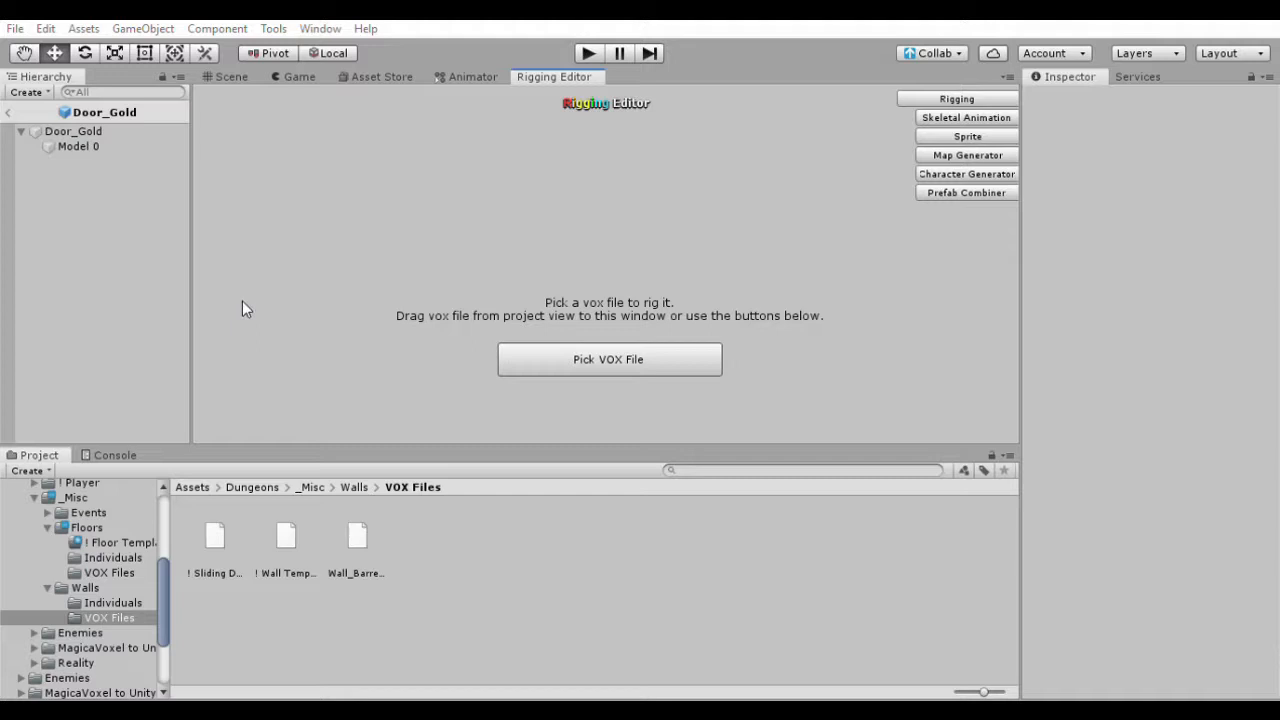
{"action": "mouse_move", "coordinate": [258, 231]}
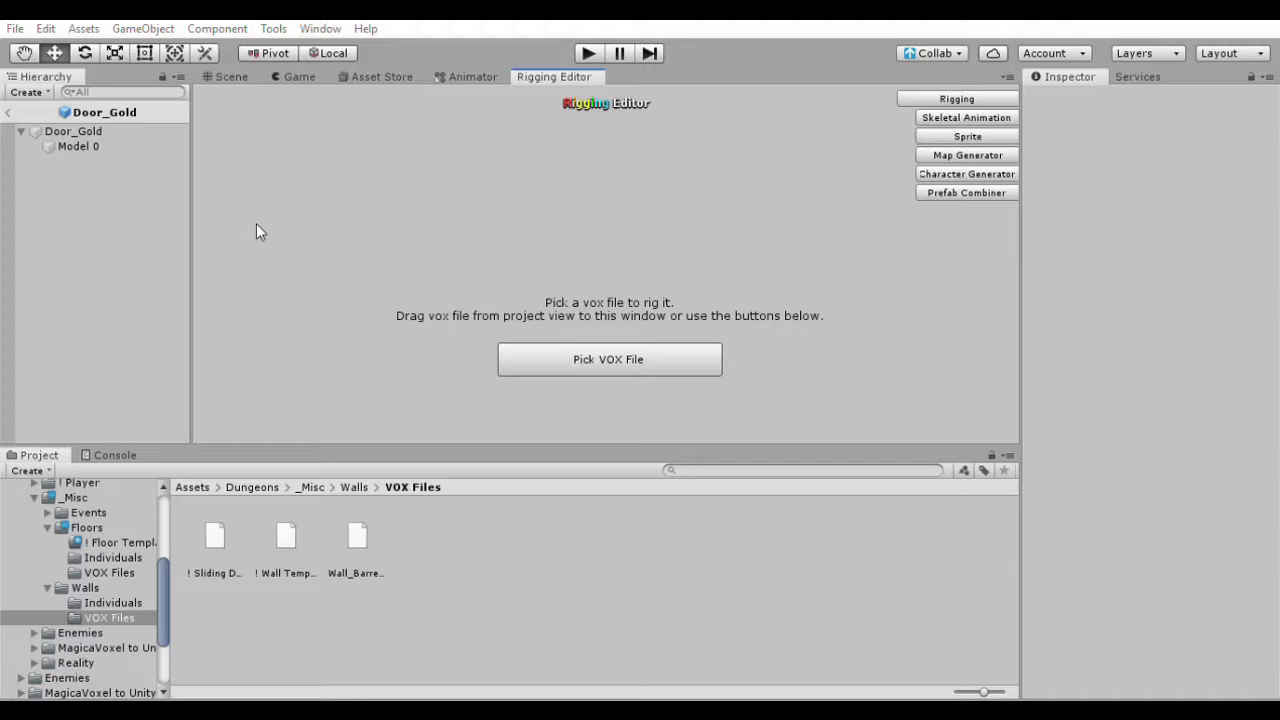
{"action": "mouse_move", "coordinate": [275, 175]}
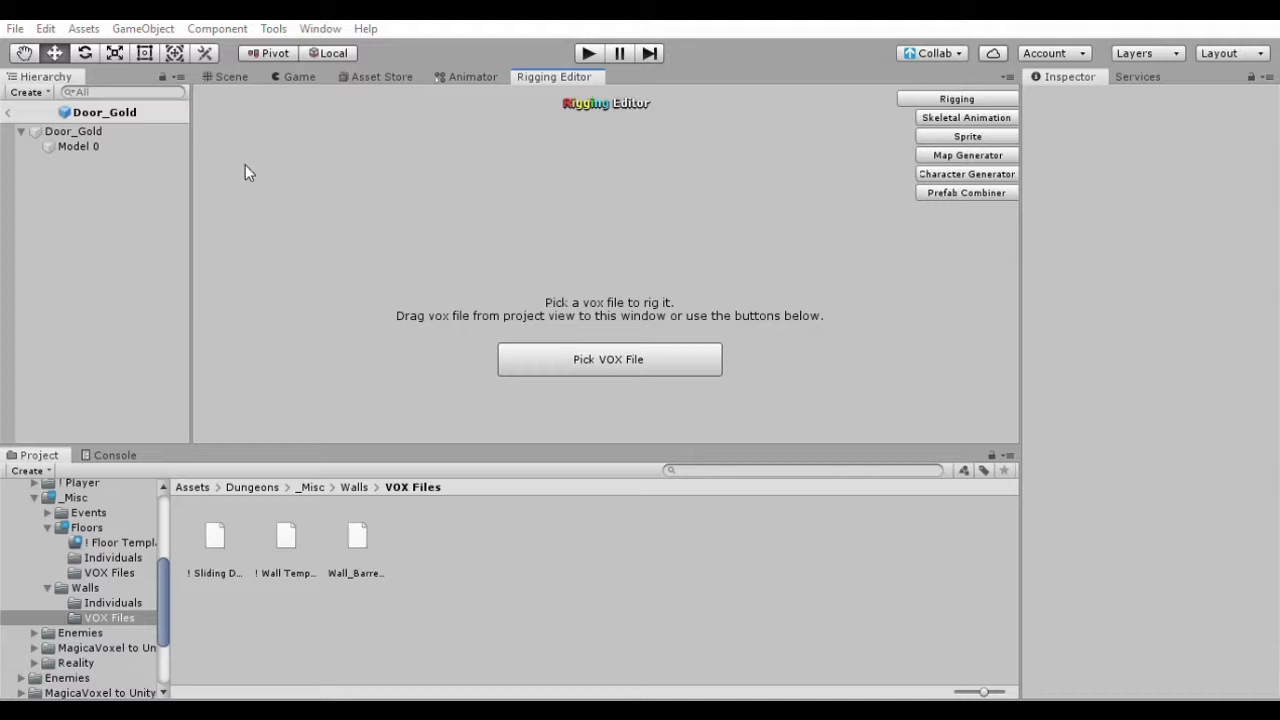
{"action": "mouse_move", "coordinate": [280, 201]}
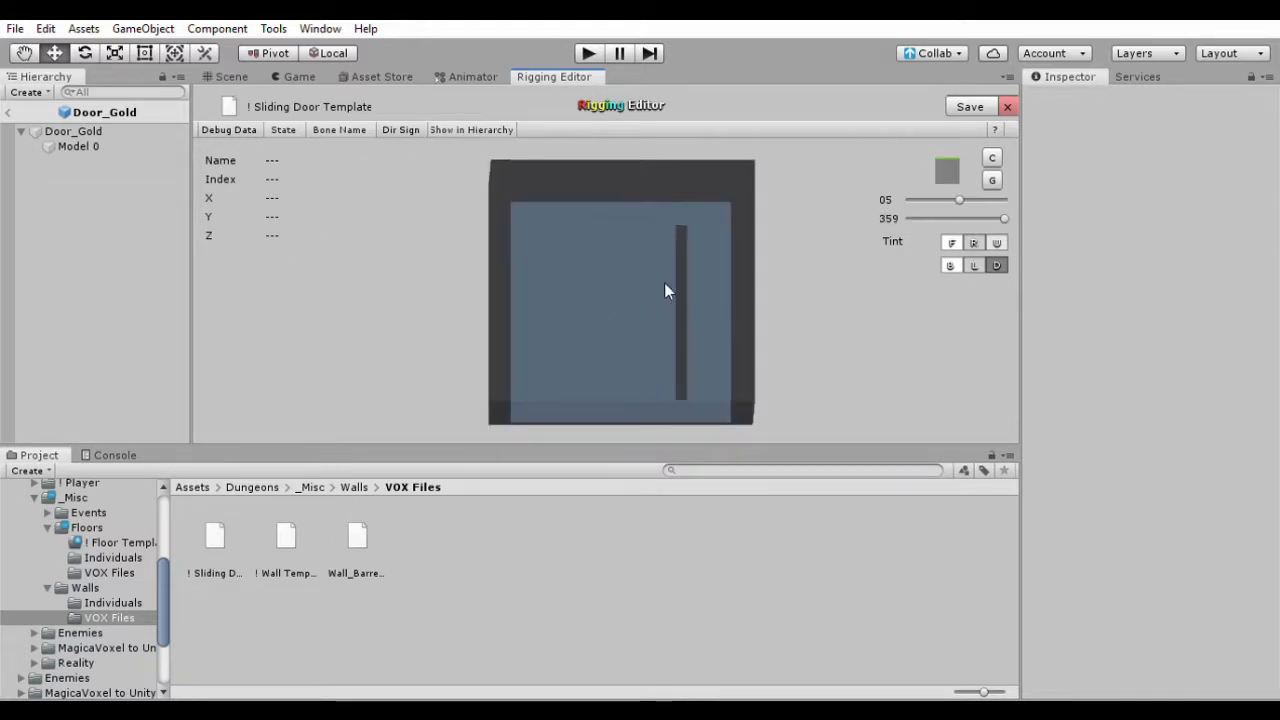
{"action": "mouse_move", "coordinate": [607, 314]}
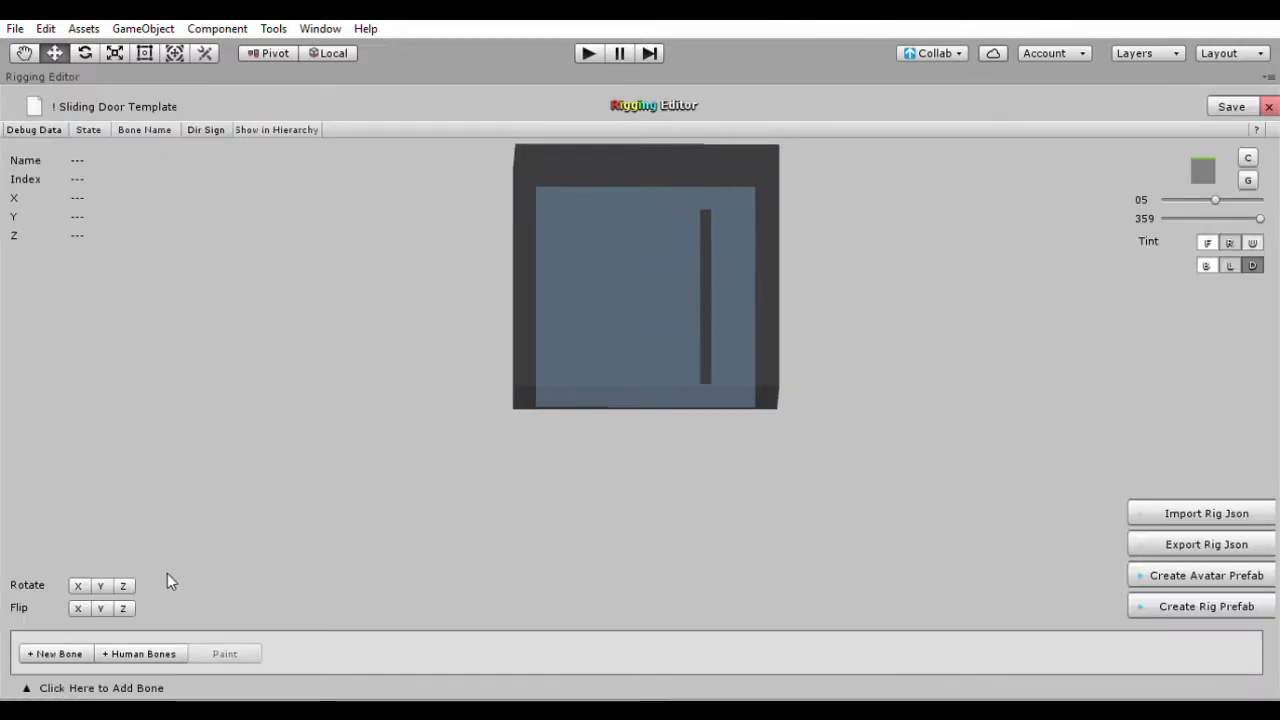
{"action": "mouse_move", "coordinate": [68, 640]}
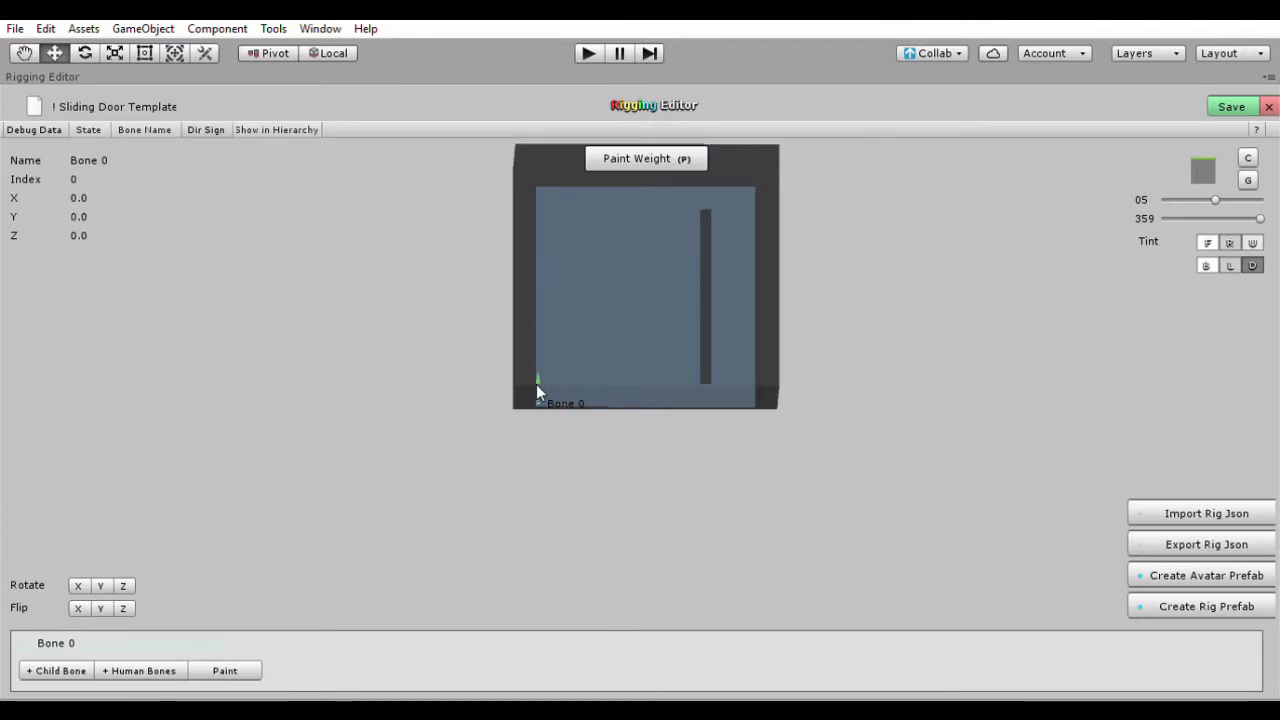
- Move Bone 0 from the door's bottom corner to its middle, around X 15, Y 22
{"action": "left_click_drag", "start_coordinate": [538, 390], "coordinate": [540, 350]}
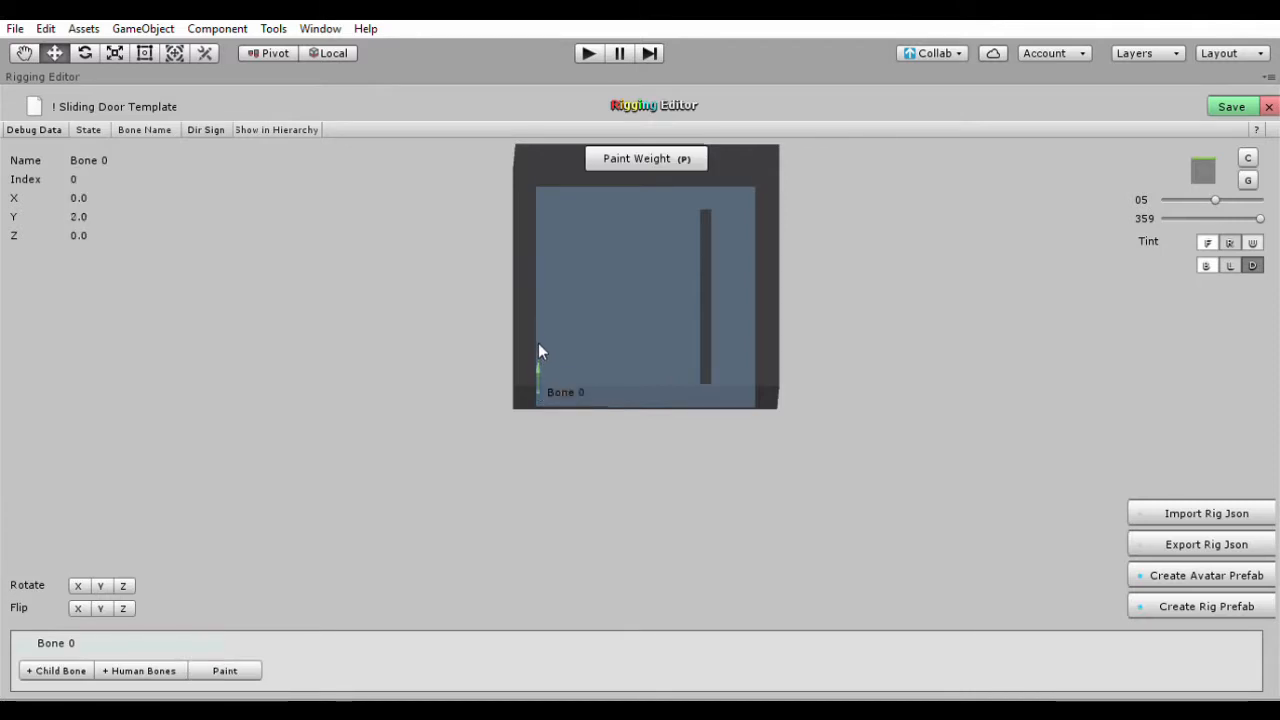
{"action": "left_click_drag", "start_coordinate": [540, 375], "coordinate": [615, 270]}
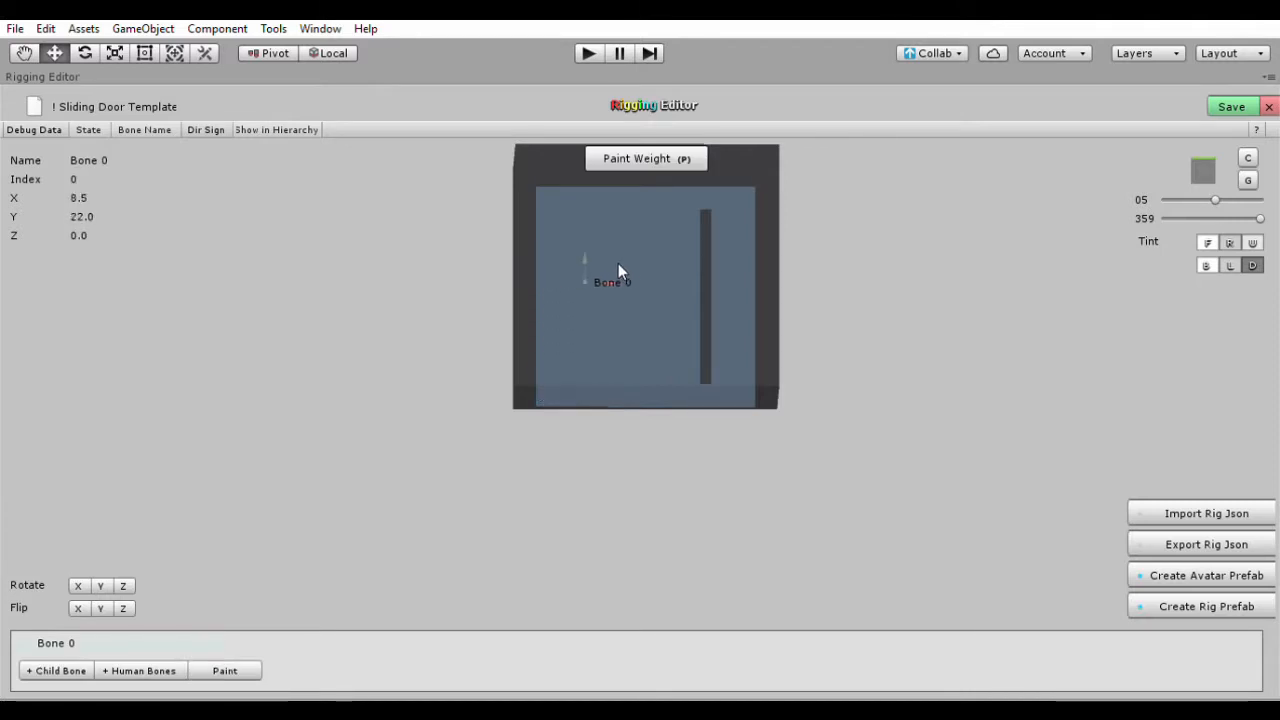
{"action": "left_click_drag", "start_coordinate": [585, 270], "coordinate": [620, 270]}
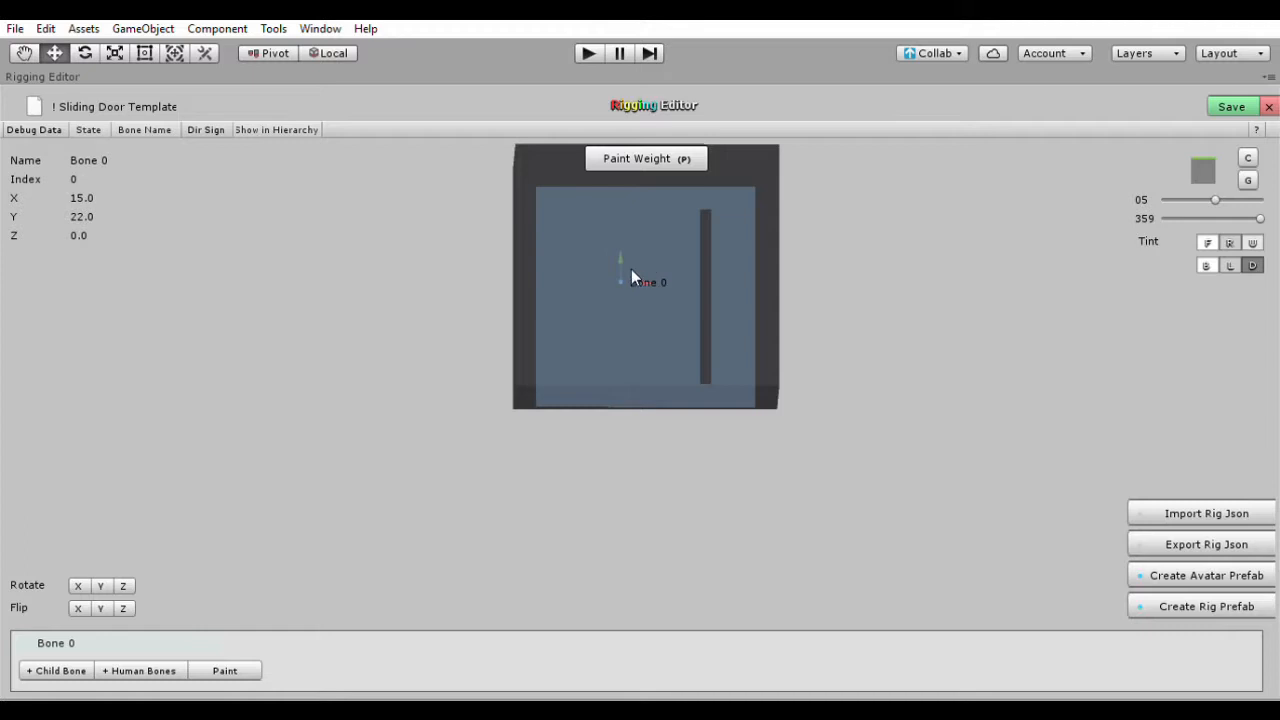
{"action": "mouse_move", "coordinate": [56, 650]}
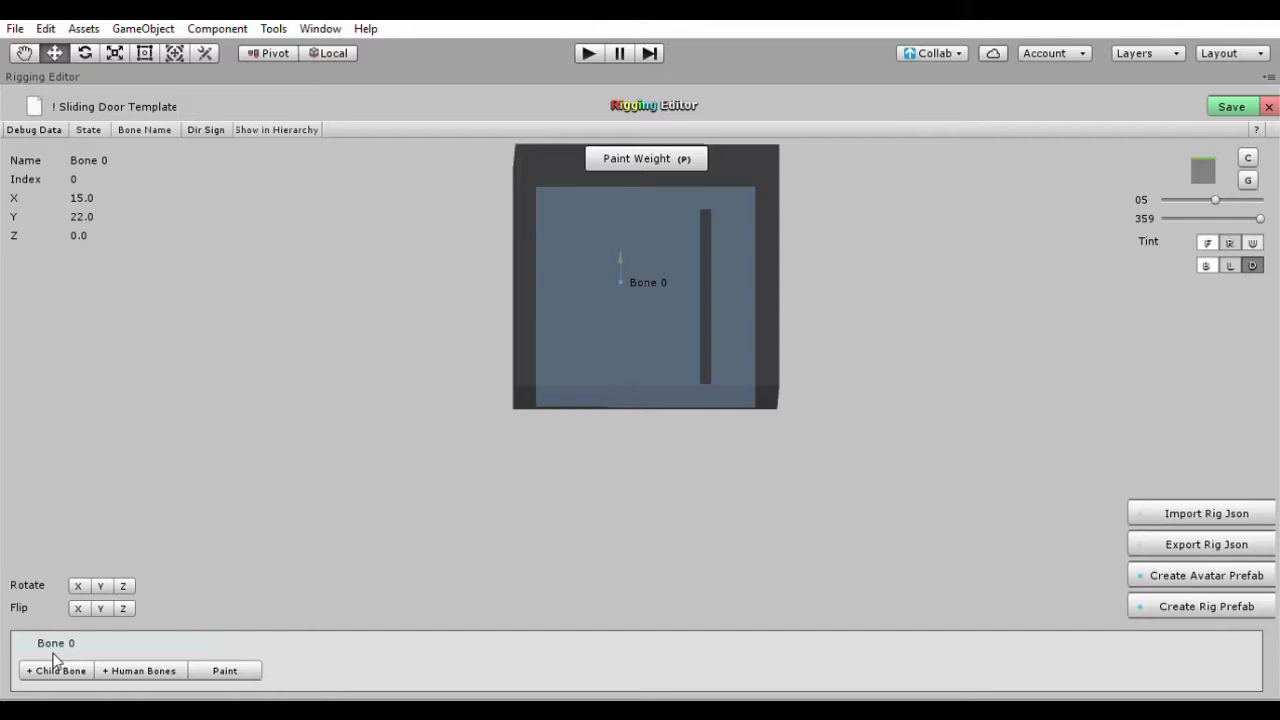
- Add child Bone 1, put Bone 0 at the door's left, and stretch Bone 1 toward the slit
{"action": "left_click", "coordinate": [56, 670]}
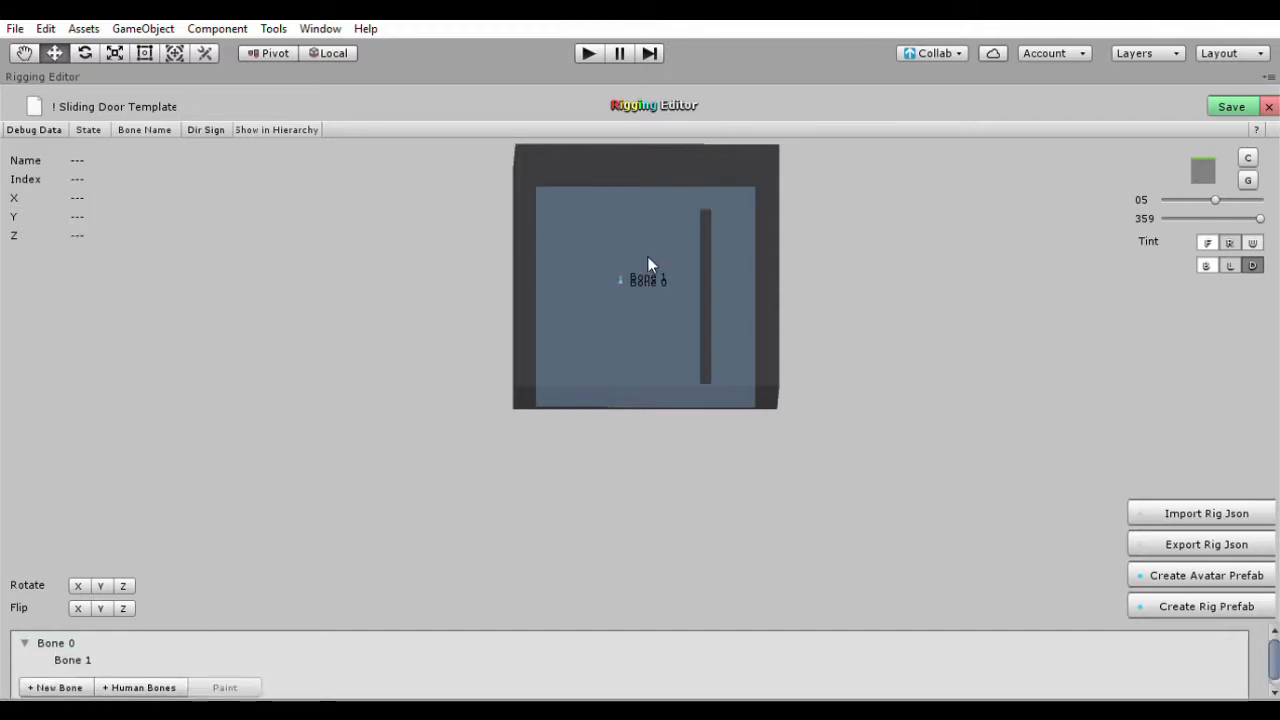
{"action": "mouse_move", "coordinate": [668, 276]}
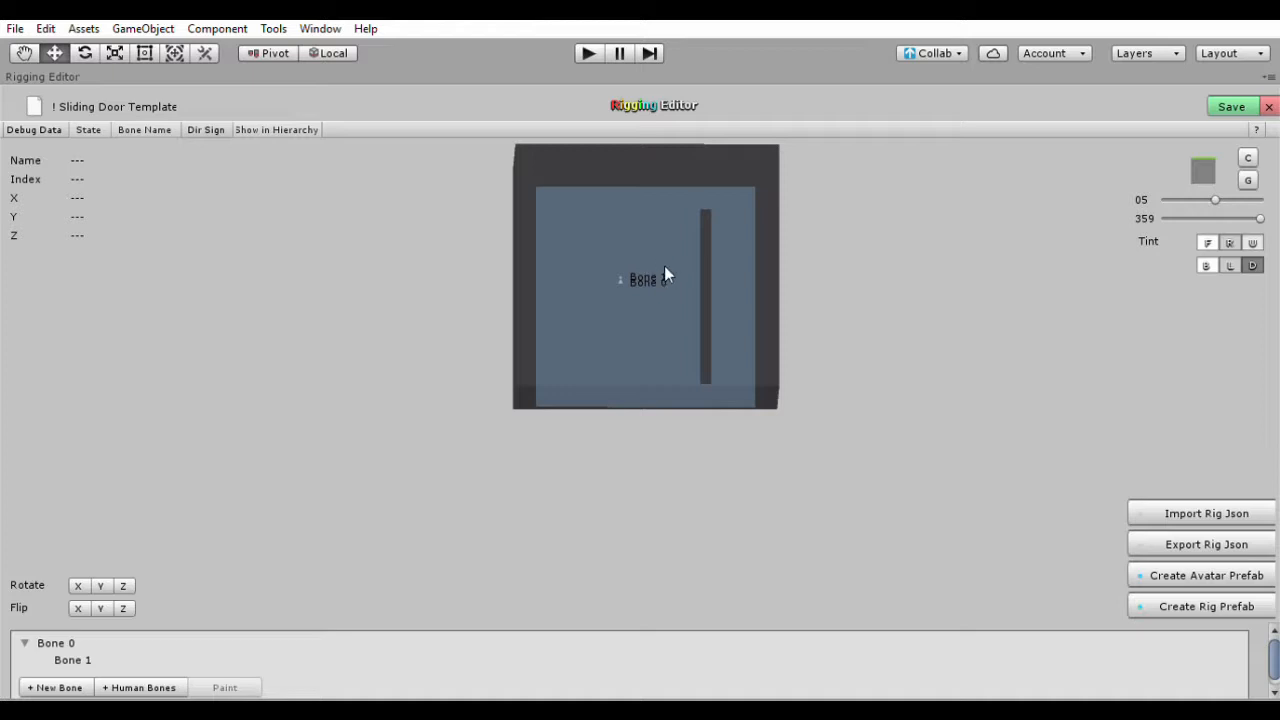
{"action": "mouse_move", "coordinate": [622, 268]}
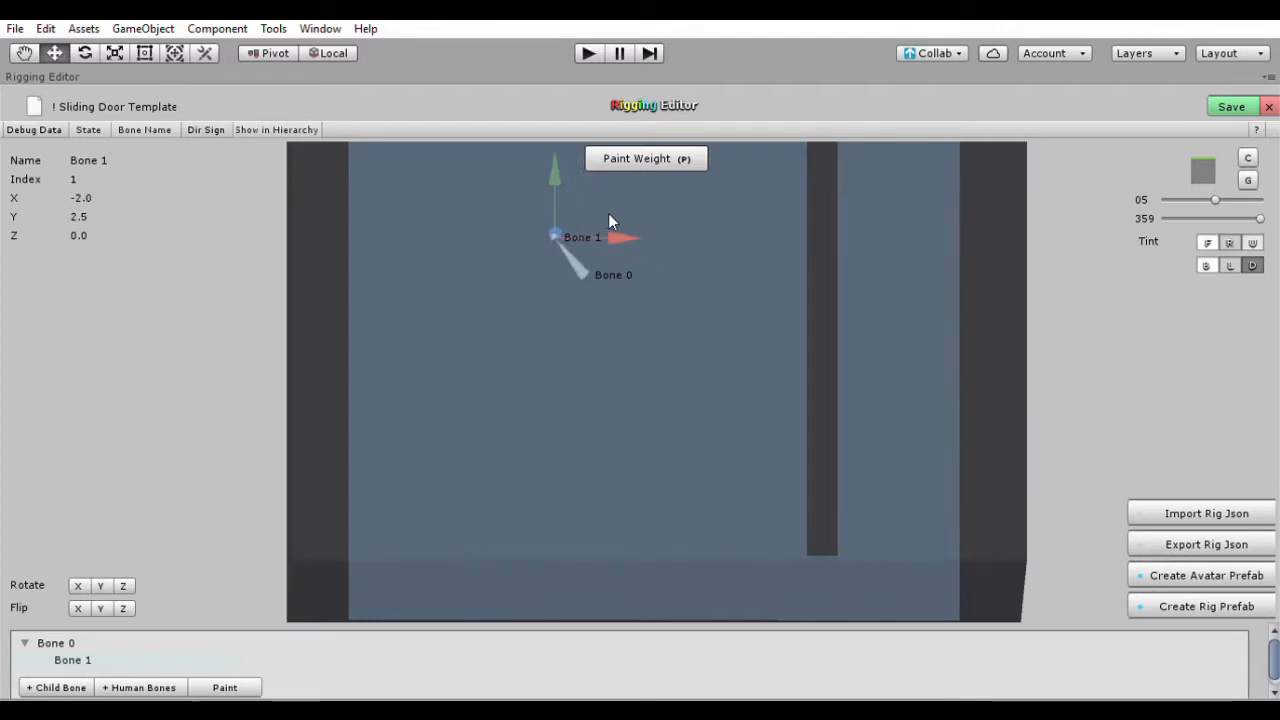
{"action": "left_click_drag", "start_coordinate": [555, 237], "coordinate": [485, 252]}
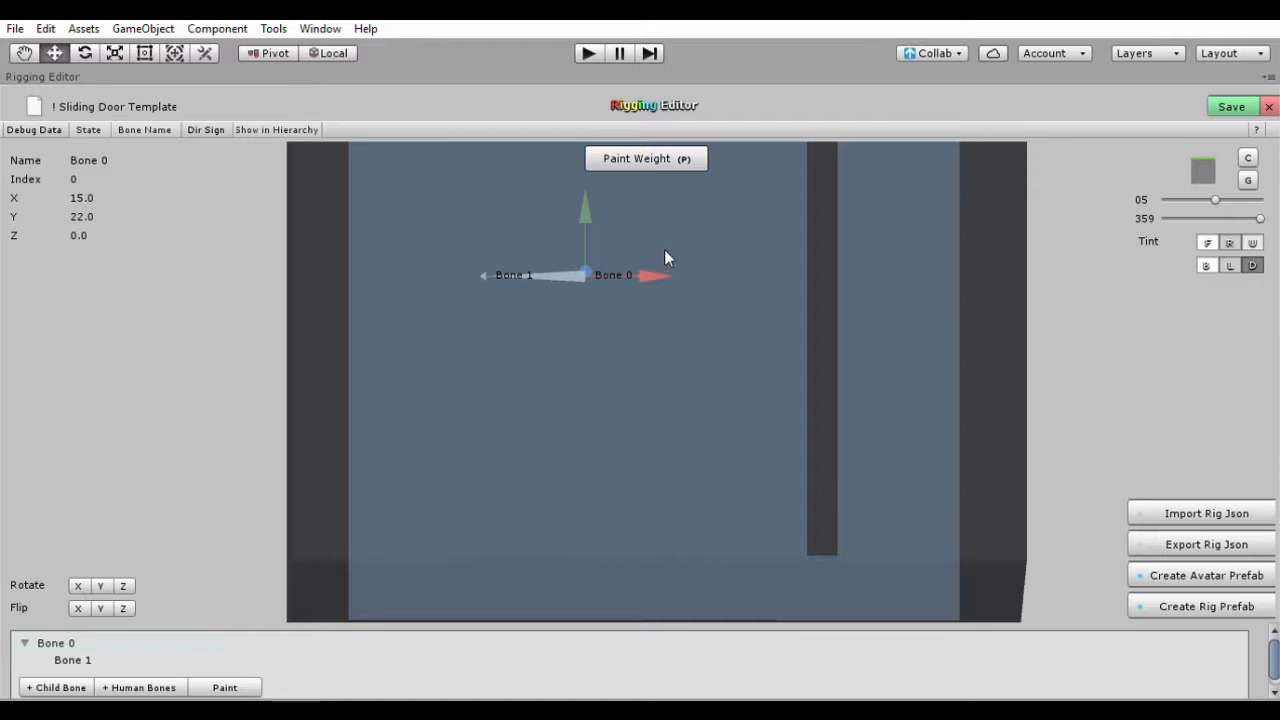
{"action": "left_click_drag", "start_coordinate": [585, 275], "coordinate": [800, 275]}
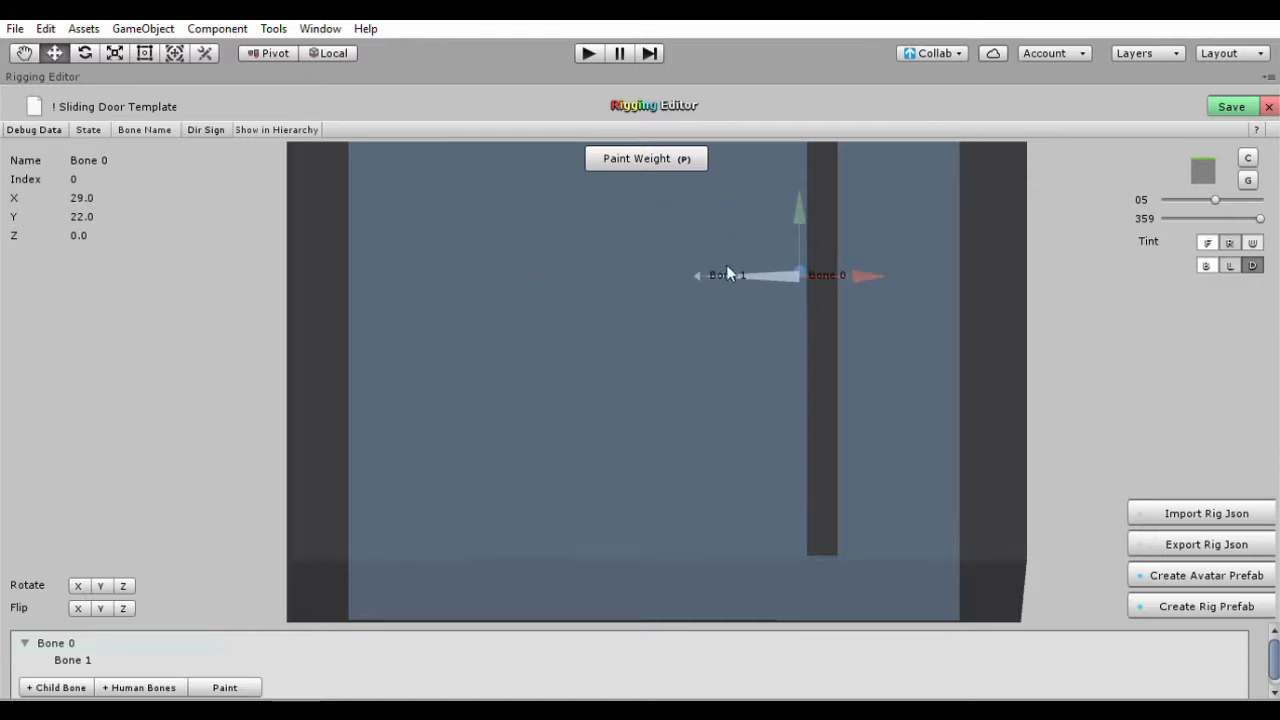
{"action": "left_click", "coordinate": [715, 275]}
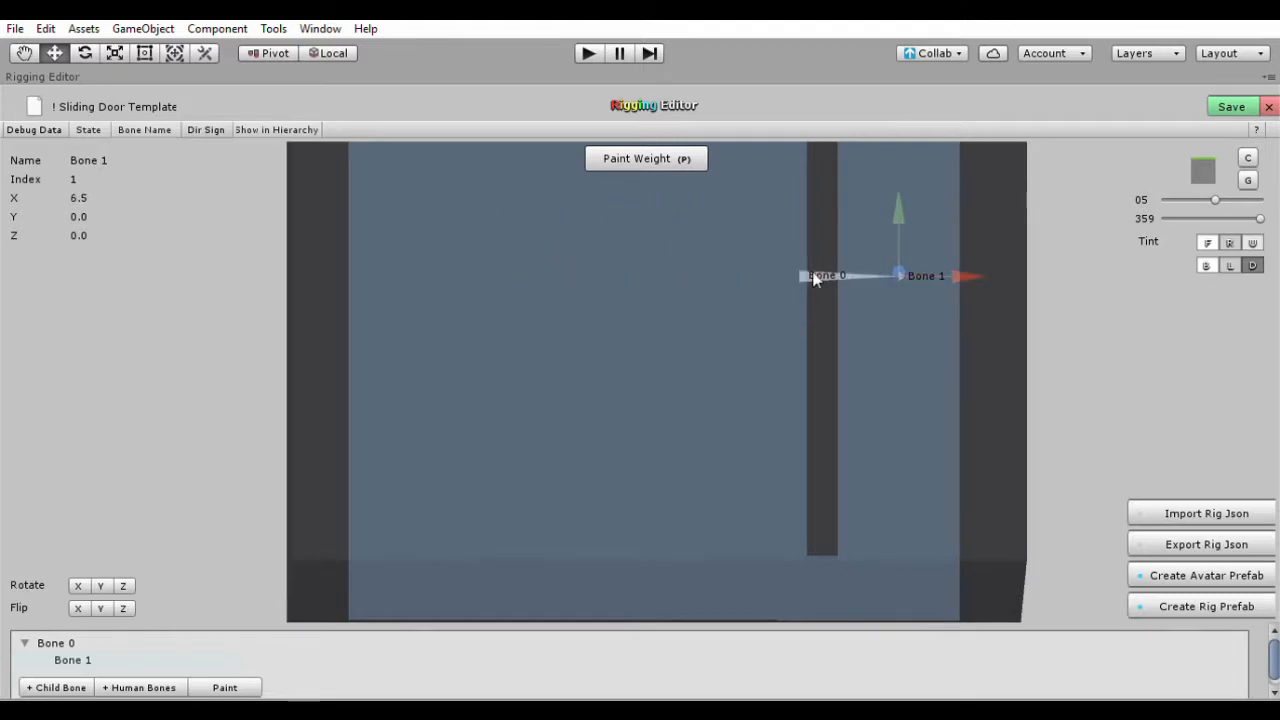
{"action": "left_click", "coordinate": [800, 275]}
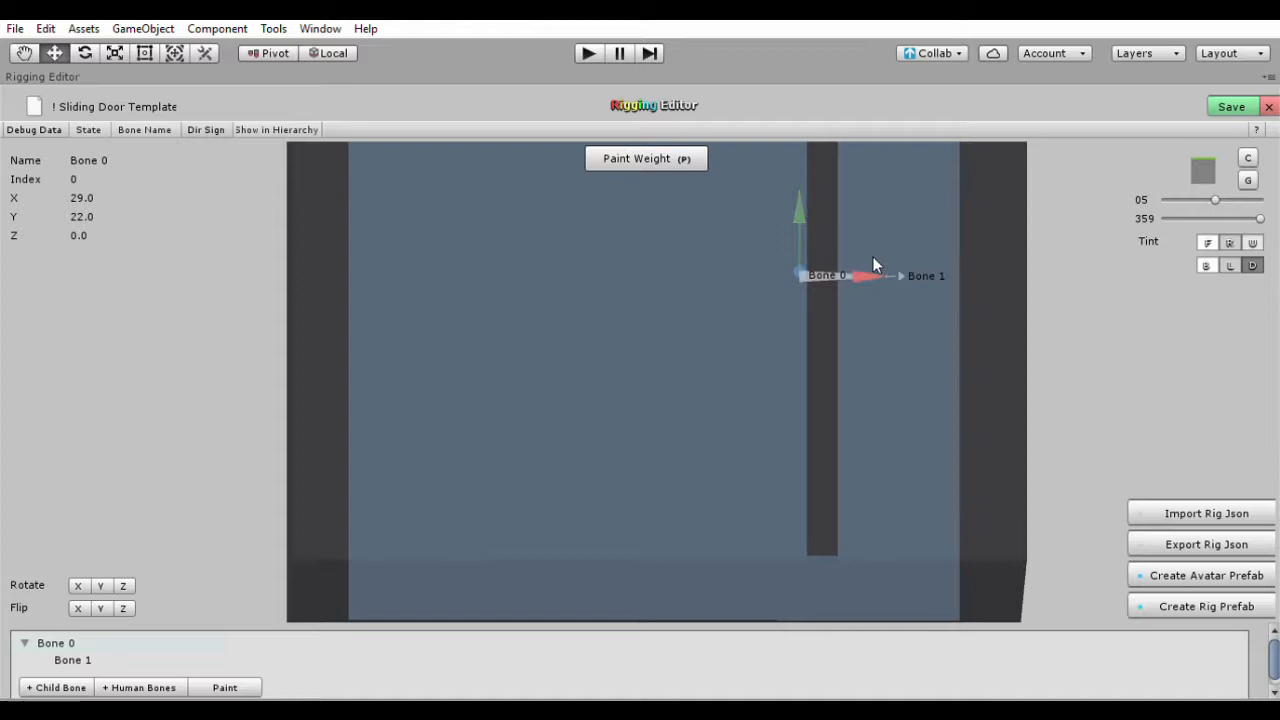
{"action": "left_click_drag", "start_coordinate": [800, 275], "coordinate": [440, 275]}
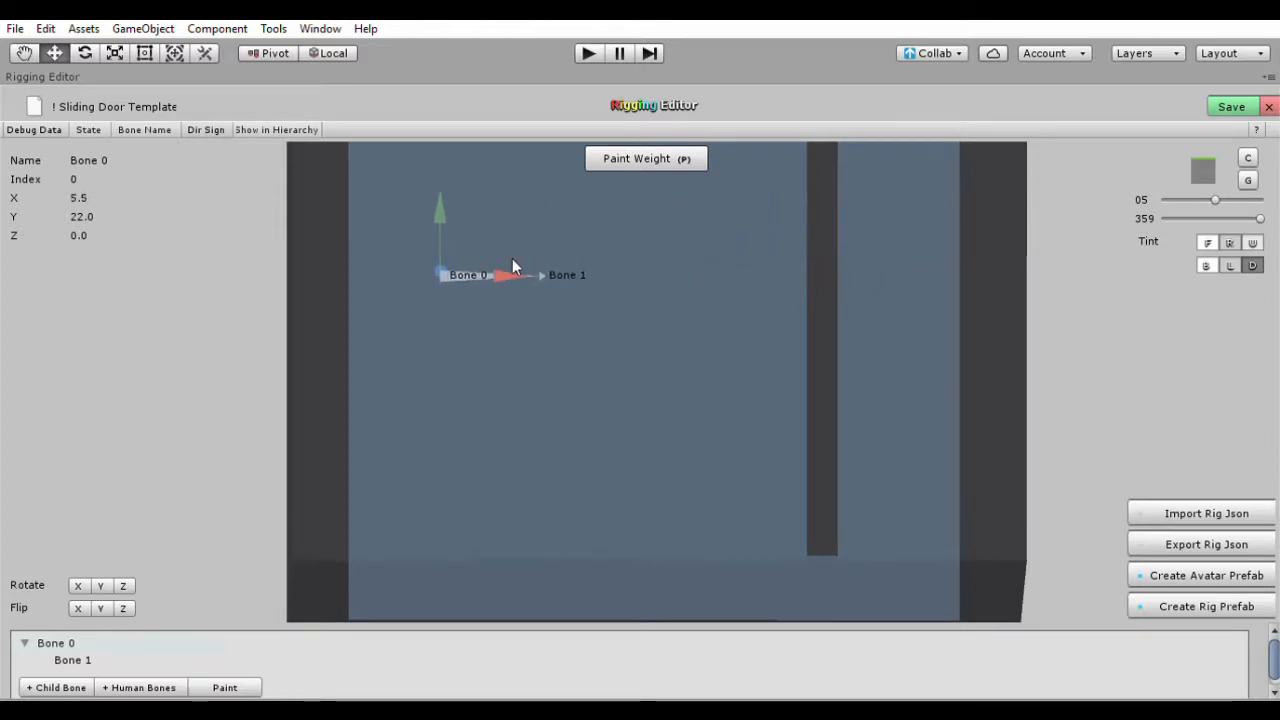
{"action": "left_click", "coordinate": [567, 275]}
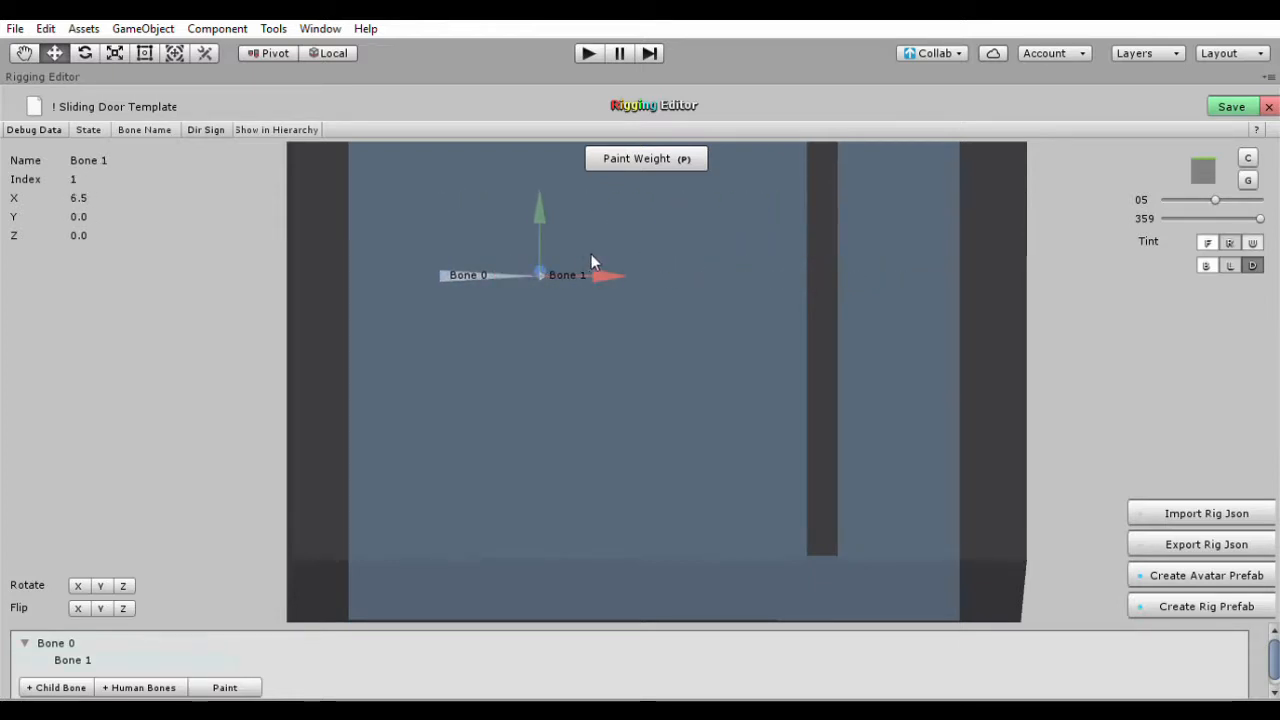
{"action": "left_click_drag", "start_coordinate": [538, 275], "coordinate": [790, 275]}
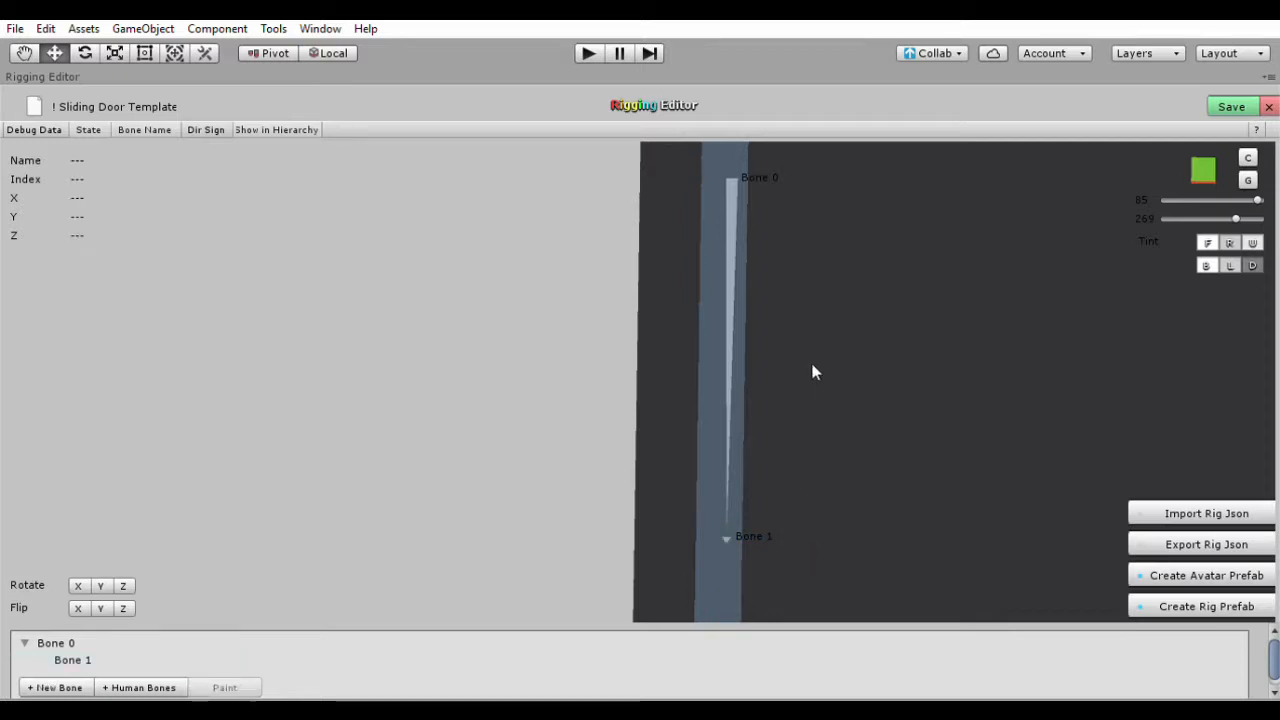
{"action": "mouse_move", "coordinate": [830, 390]}
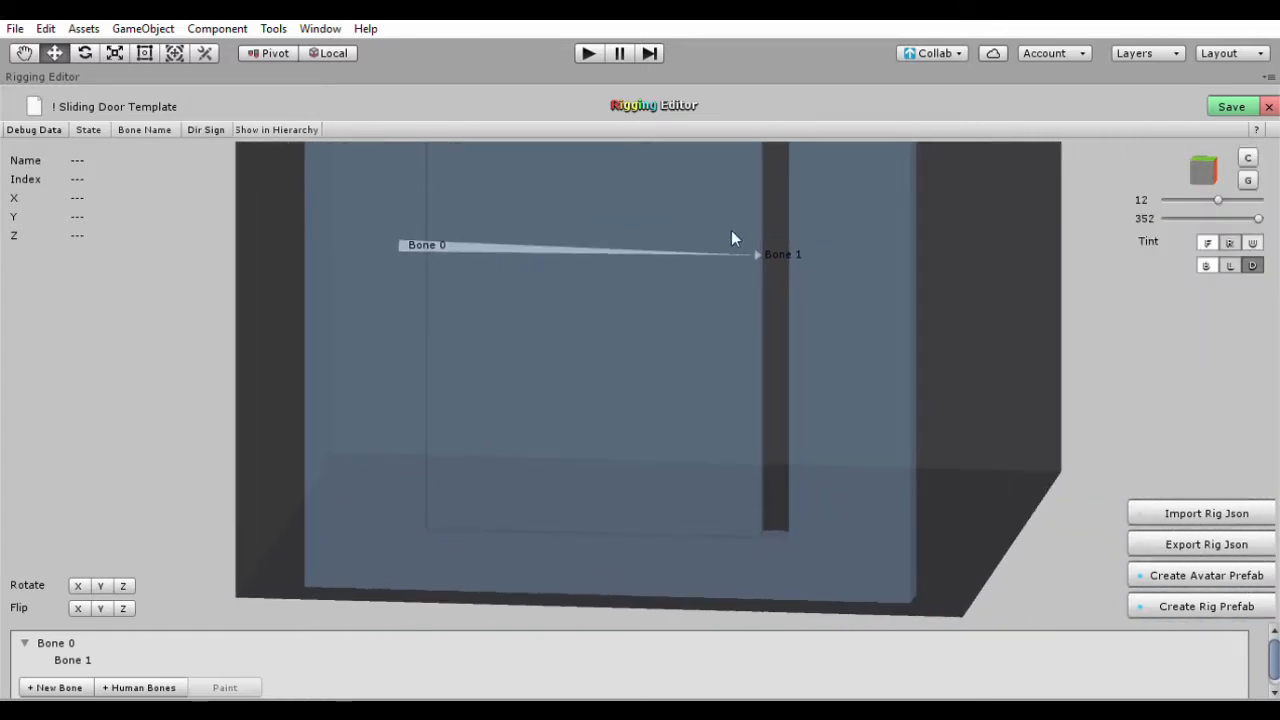
{"action": "mouse_move", "coordinate": [770, 242]}
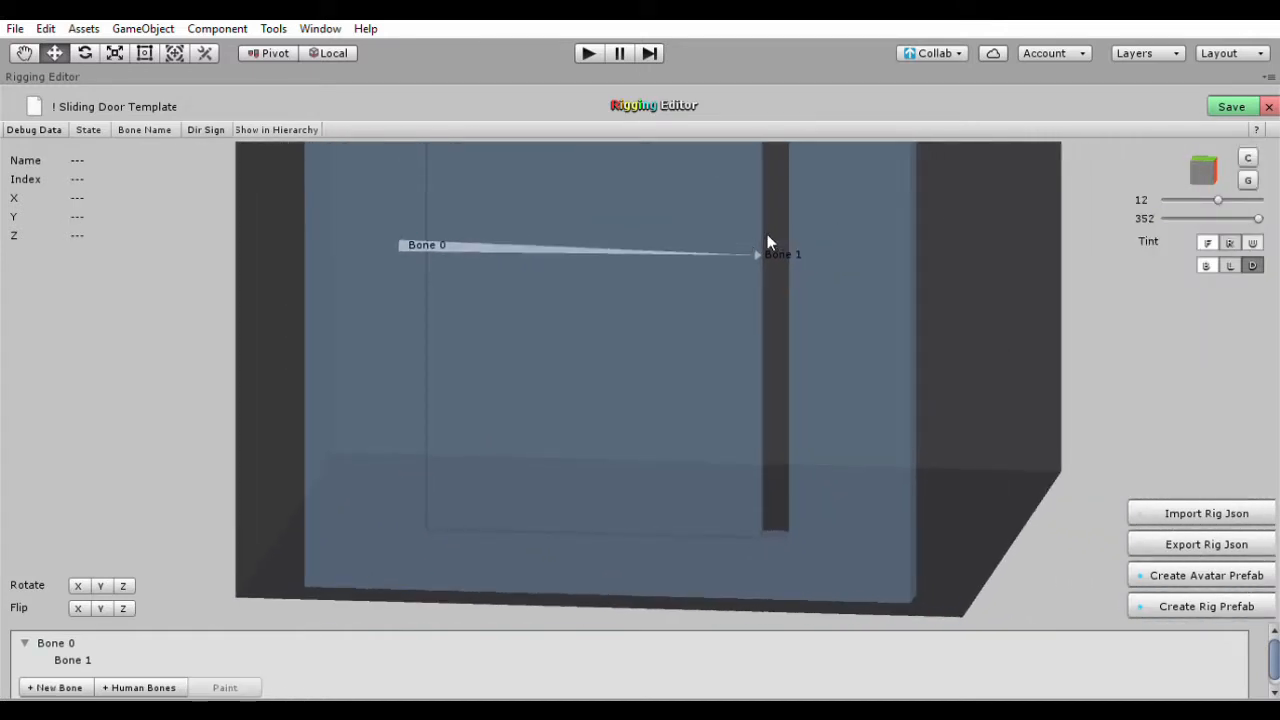
- Select Bone 1 and confirm its tip sits at the dark slit, X 23.5
{"action": "left_click", "coordinate": [782, 254]}
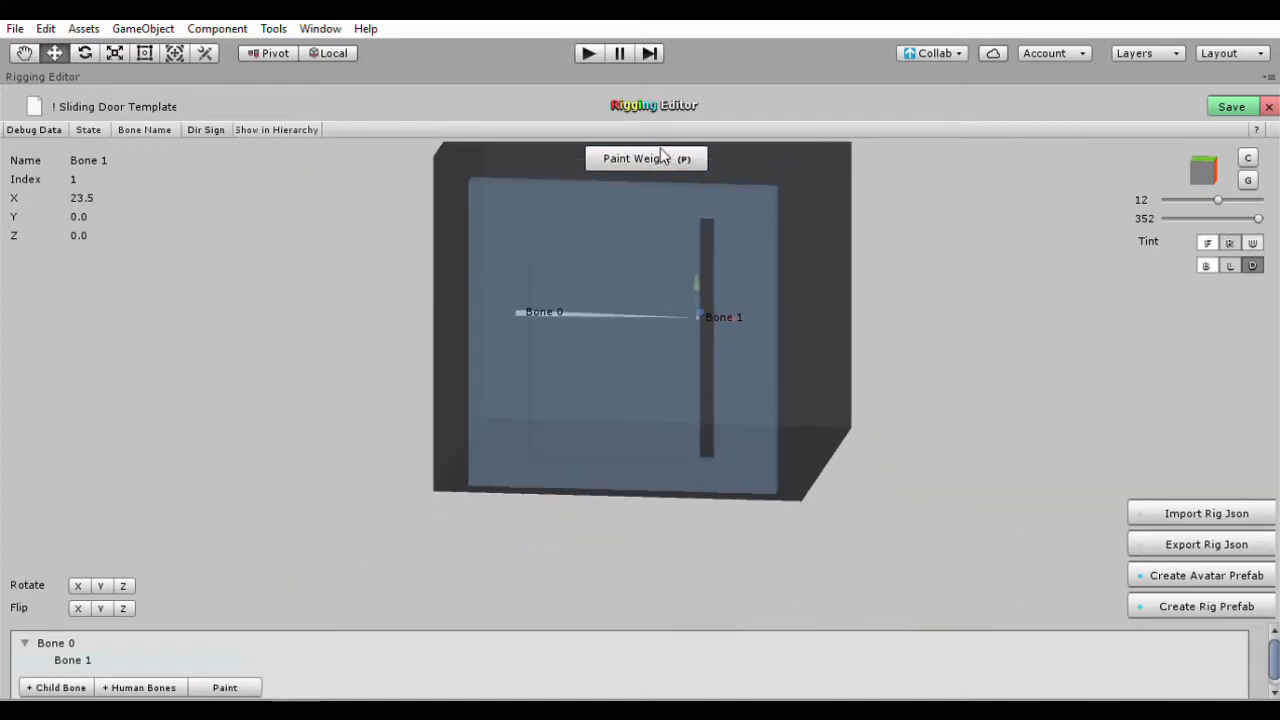
- Paint Bone 1 weights red over the inner door panel, top to bottom
{"action": "left_click", "coordinate": [636, 158]}
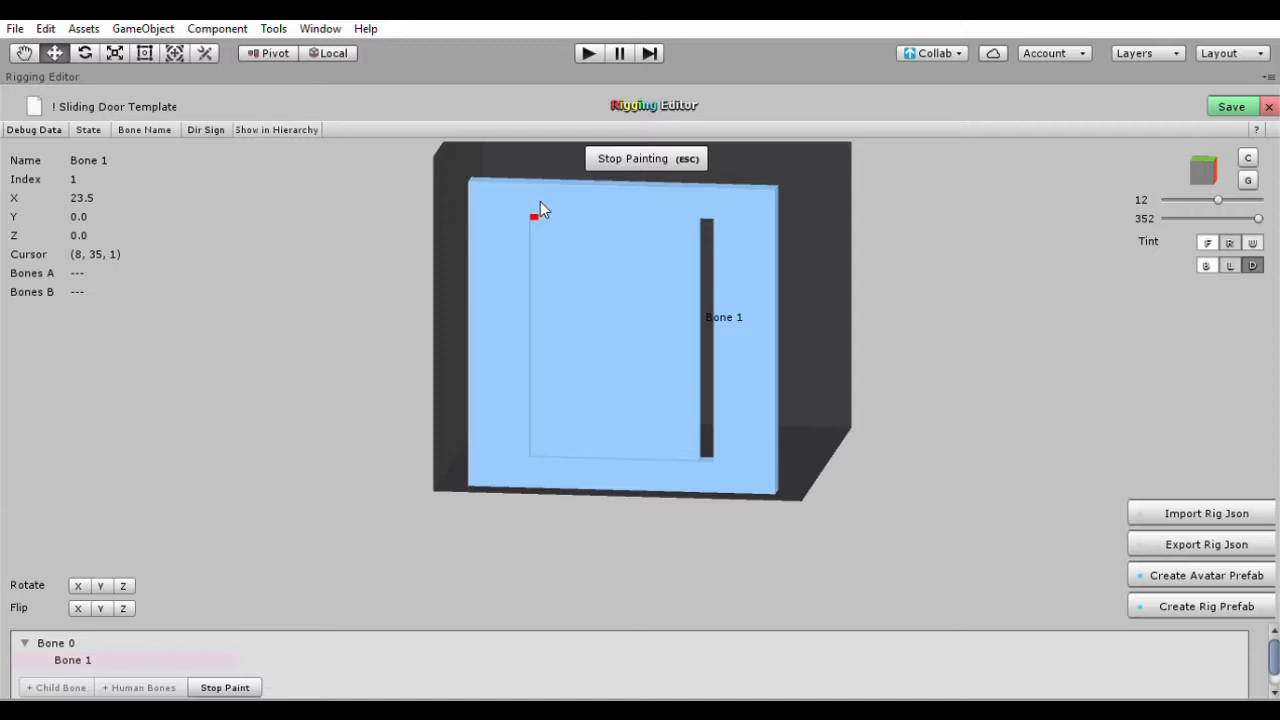
{"action": "left_click_drag", "start_coordinate": [535, 215], "coordinate": [690, 390]}
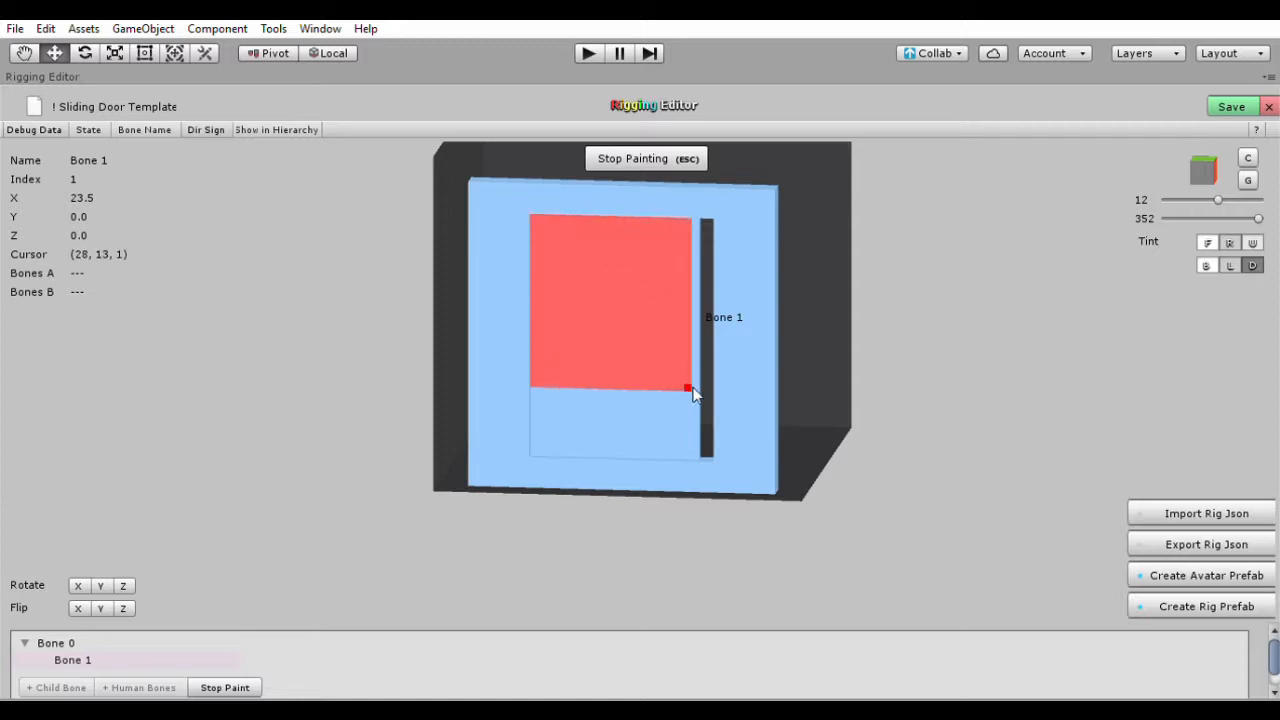
{"action": "left_click_drag", "start_coordinate": [690, 390], "coordinate": [700, 450]}
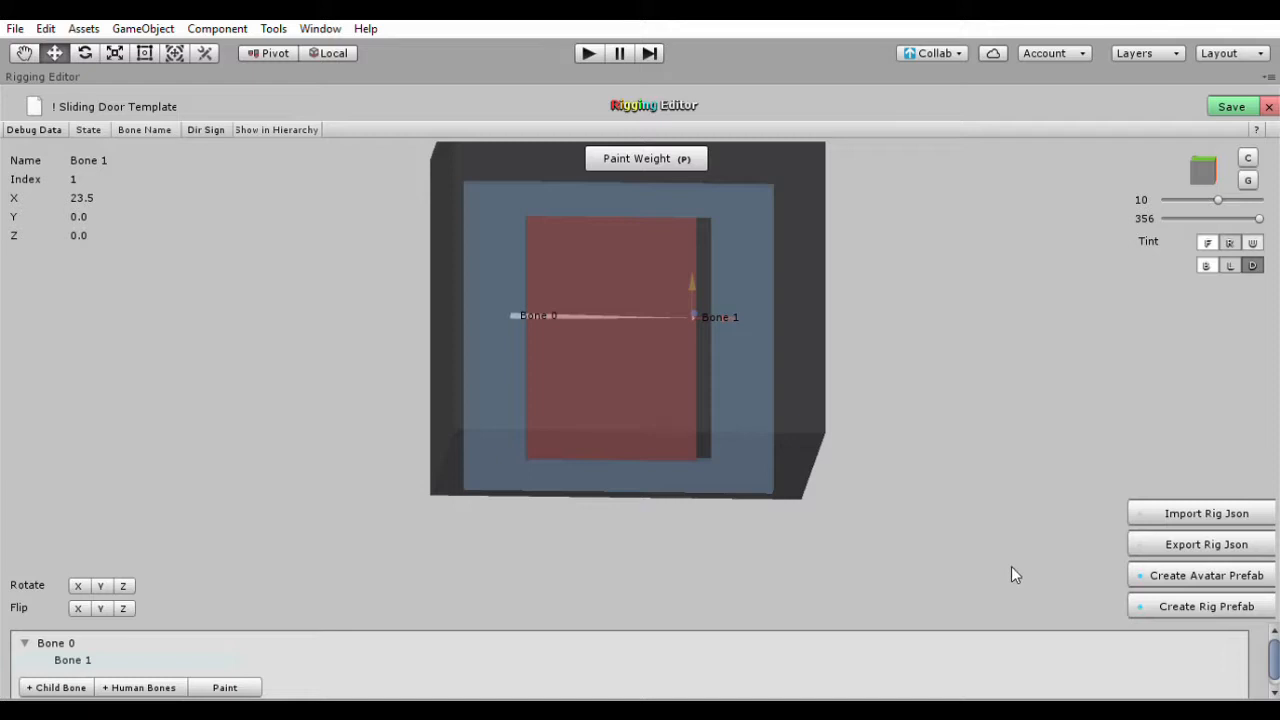
{"action": "mouse_move", "coordinate": [1117, 547]}
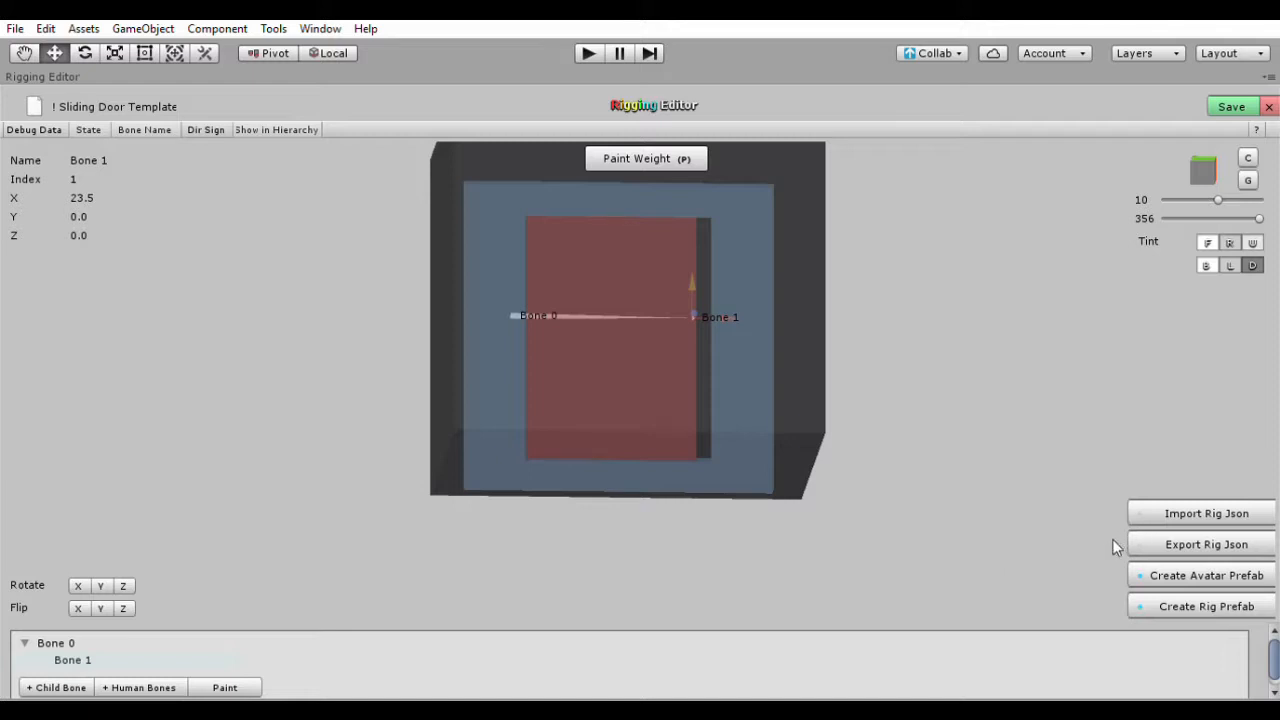
{"action": "mouse_move", "coordinate": [1155, 546]}
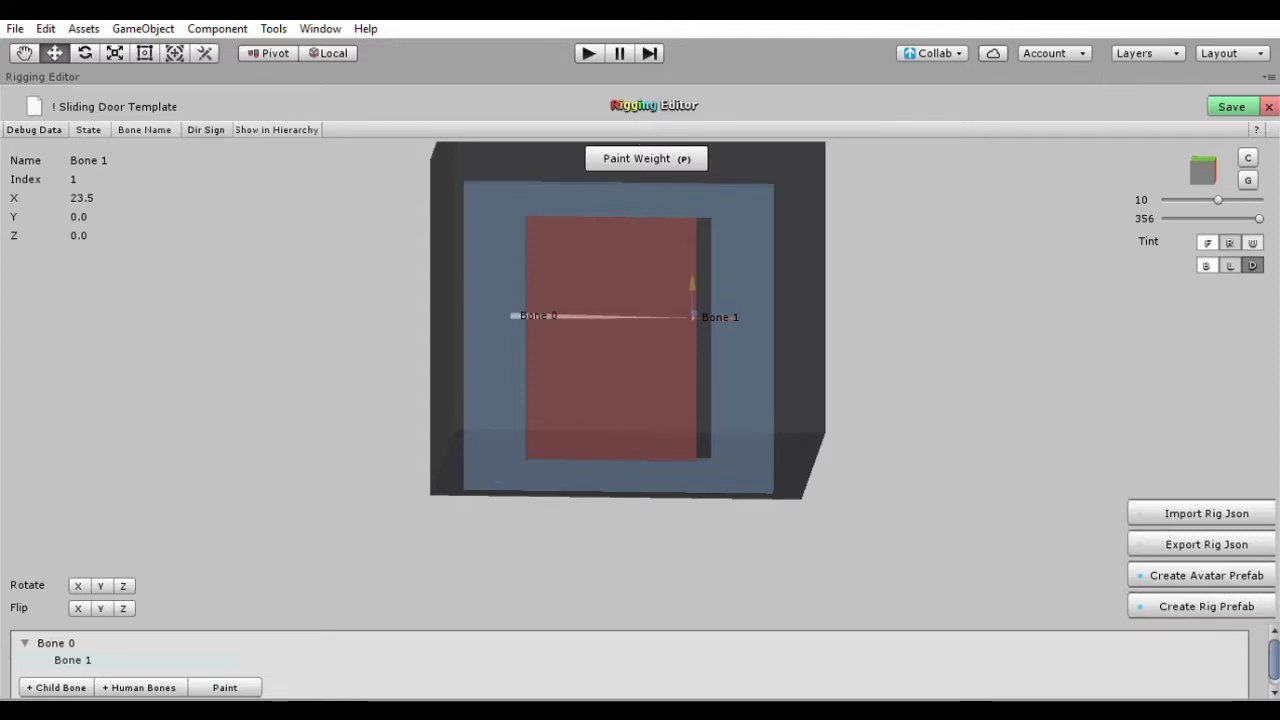
{"action": "mouse_move", "coordinate": [1268, 82]}
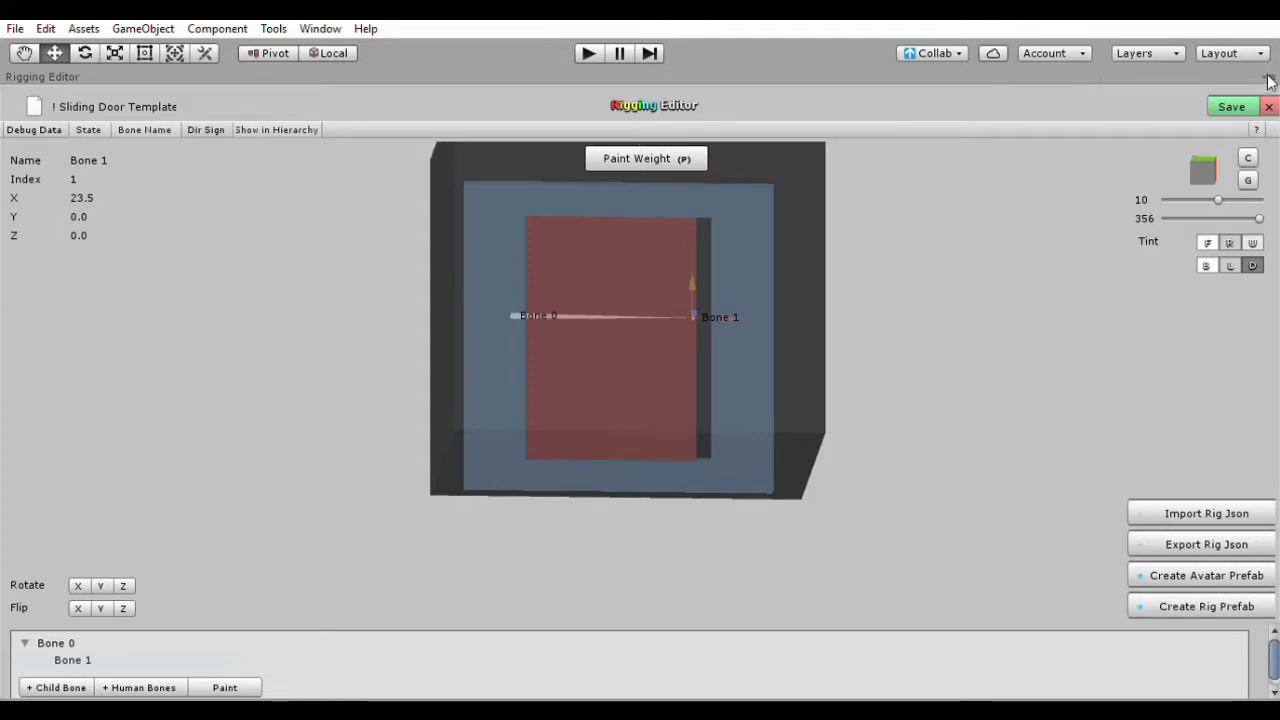
- Un-maximize the Rigging Editor to return to the Door_Gold scene layout
{"action": "left_click", "coordinate": [227, 76]}
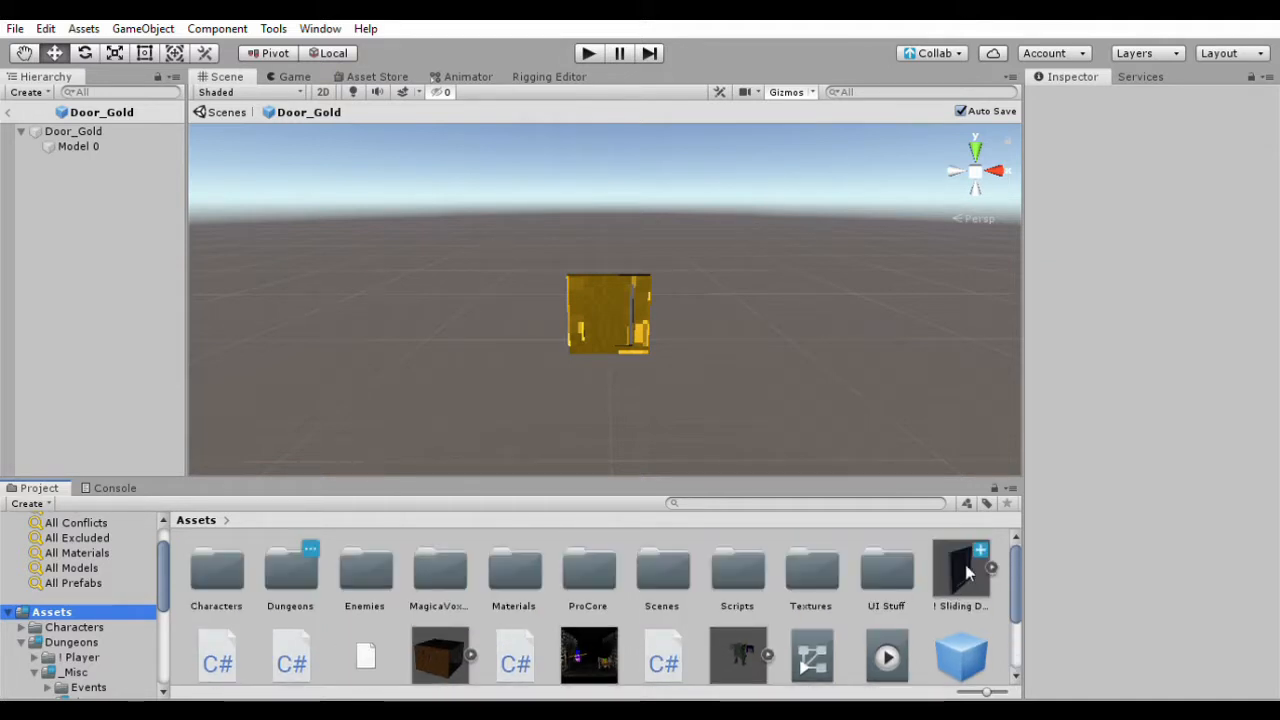
- Select the '! Sliding Door Animation Test' prefab and open it for editing
{"action": "left_click", "coordinate": [959, 570]}
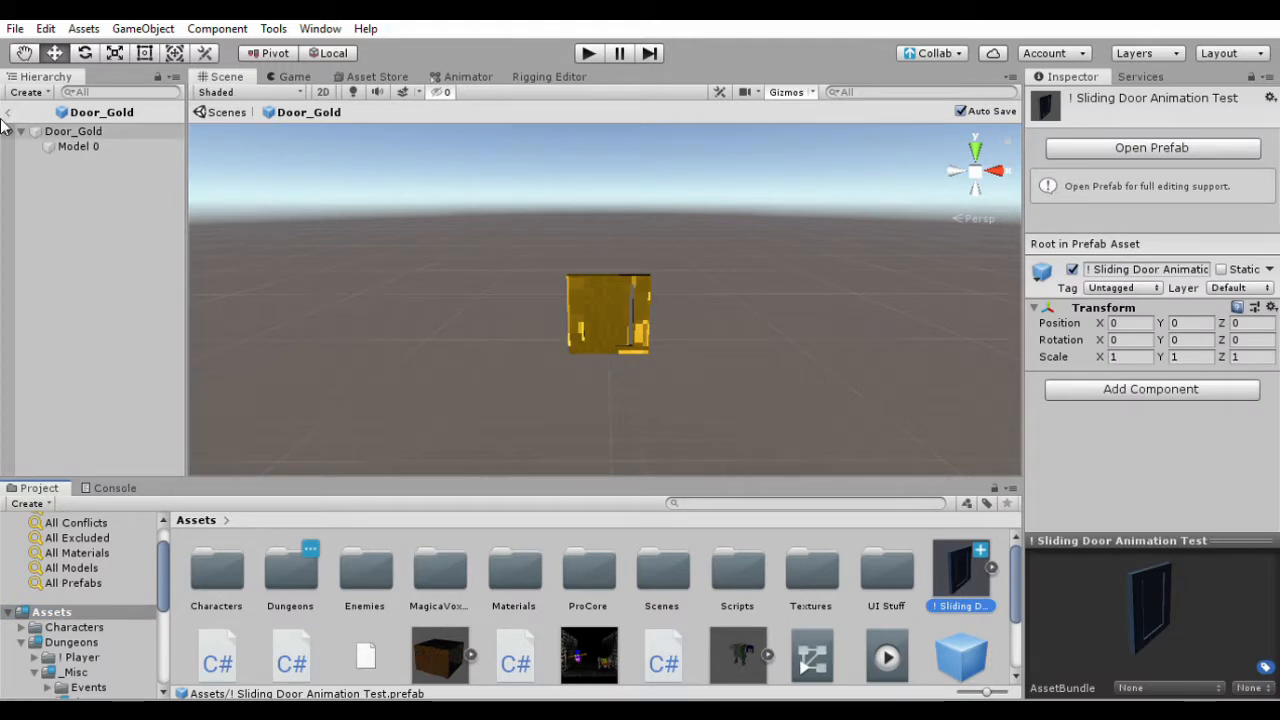
{"action": "left_click", "coordinate": [10, 112]}
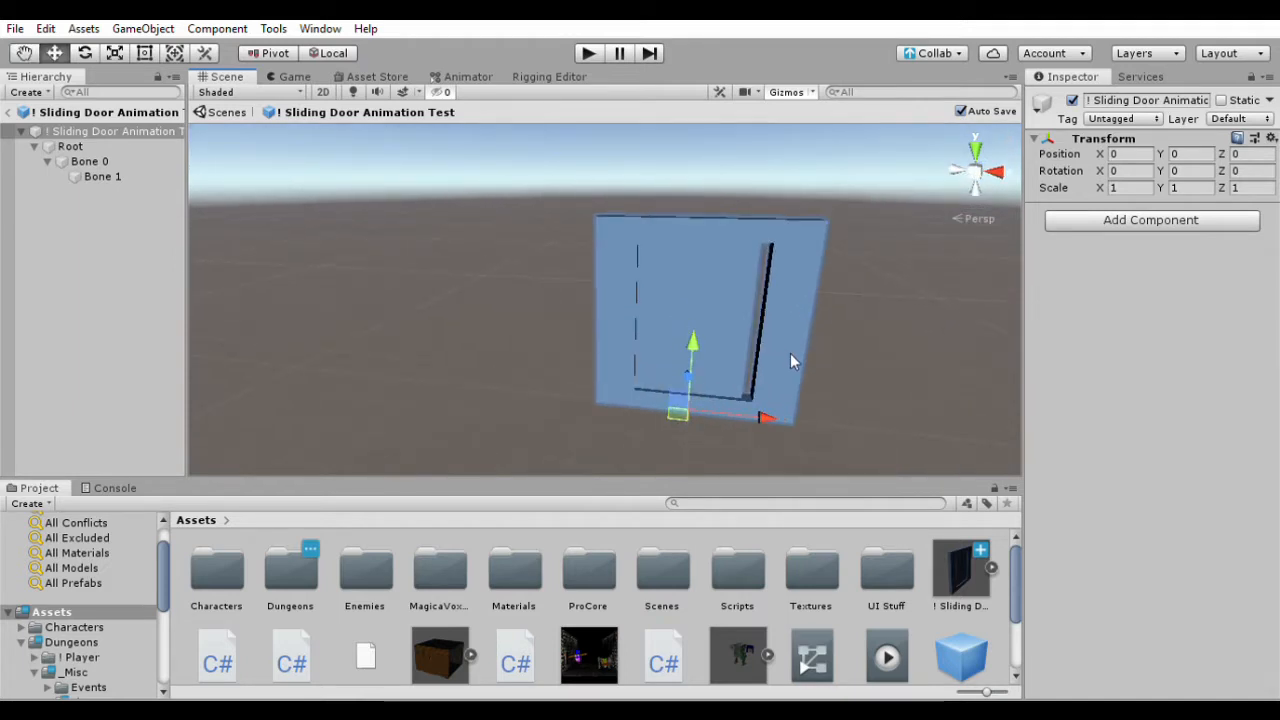
{"action": "left_click", "coordinate": [90, 161]}
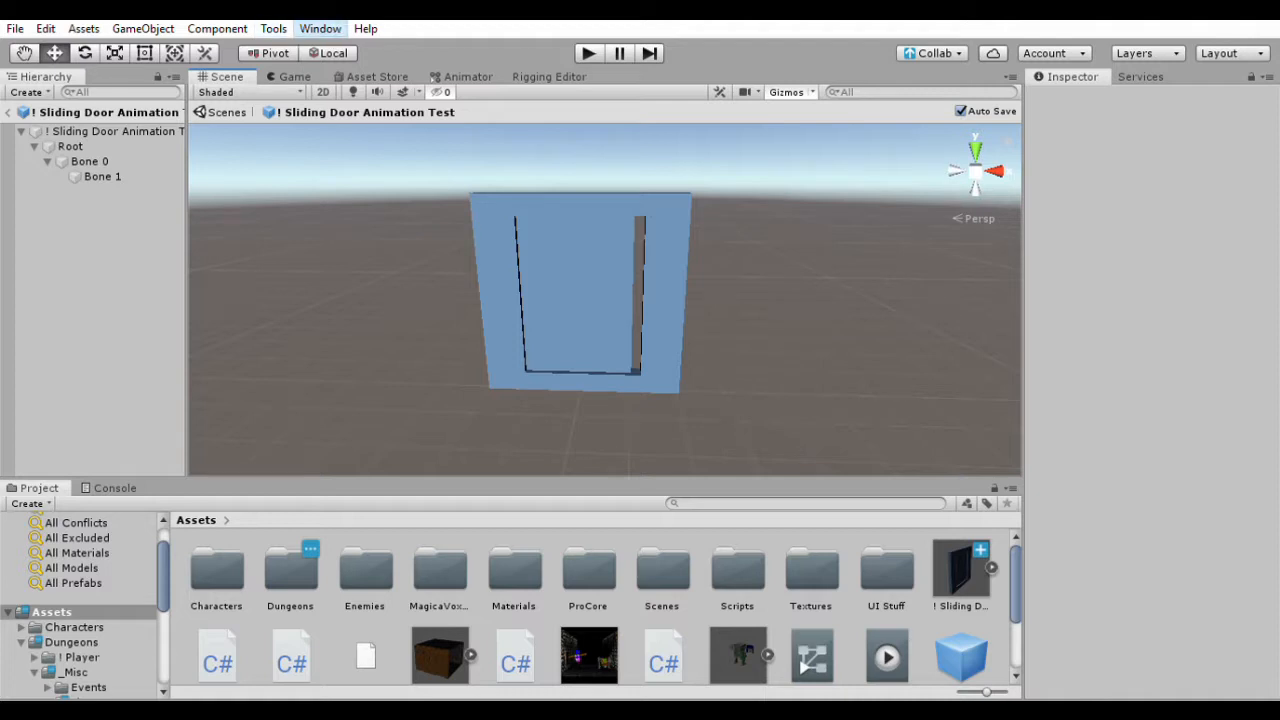
{"action": "mouse_move", "coordinate": [342, 238]}
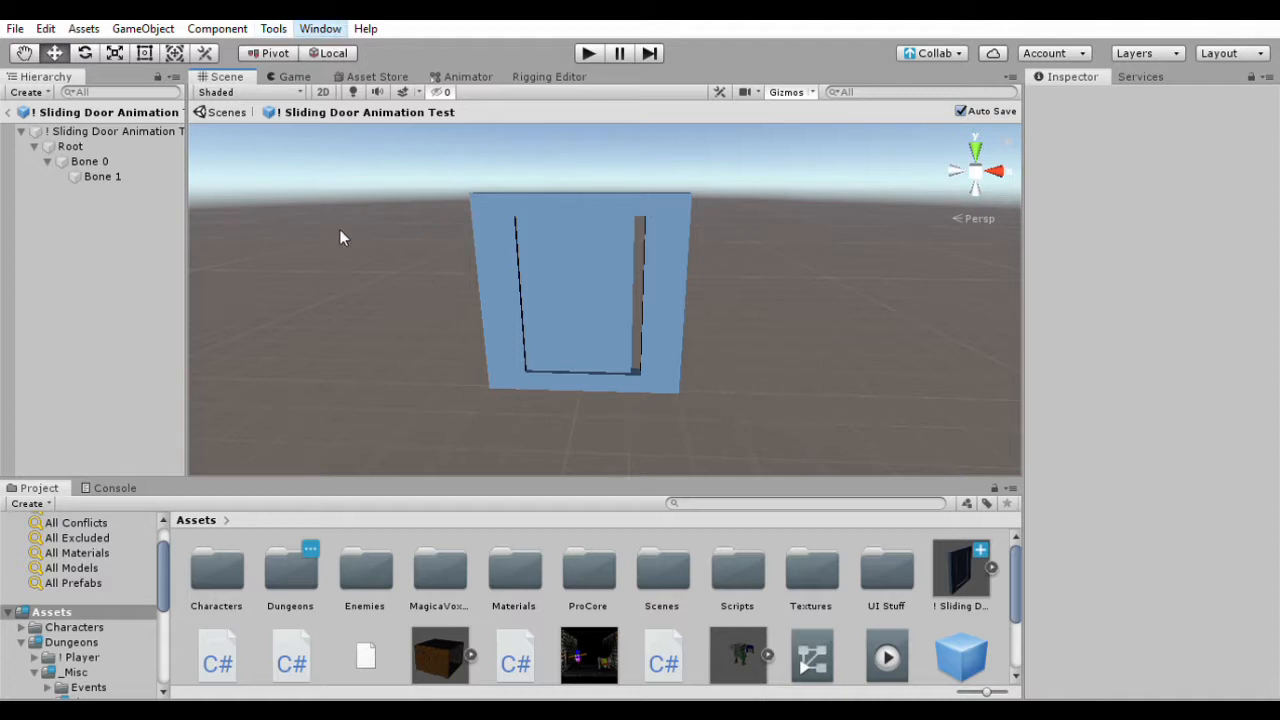
{"action": "mouse_move", "coordinate": [434, 231]}
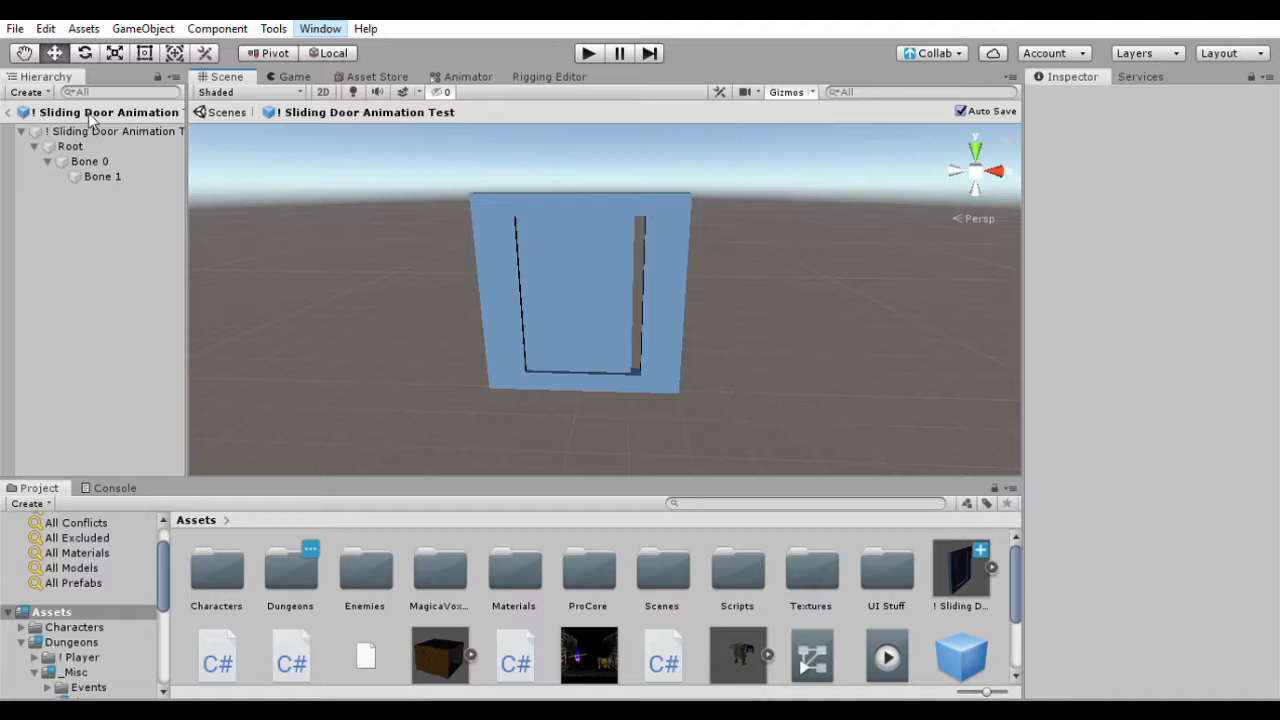
{"action": "left_click", "coordinate": [113, 131]}
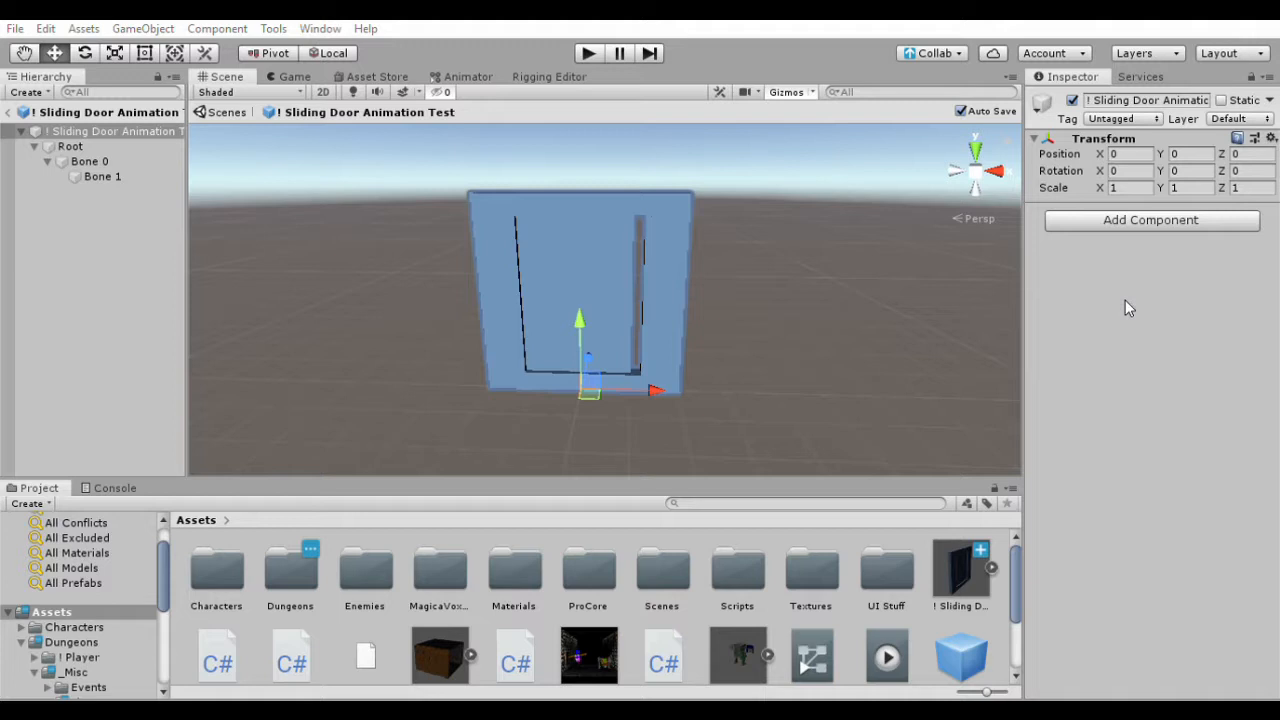
{"action": "left_click", "coordinate": [1150, 220]}
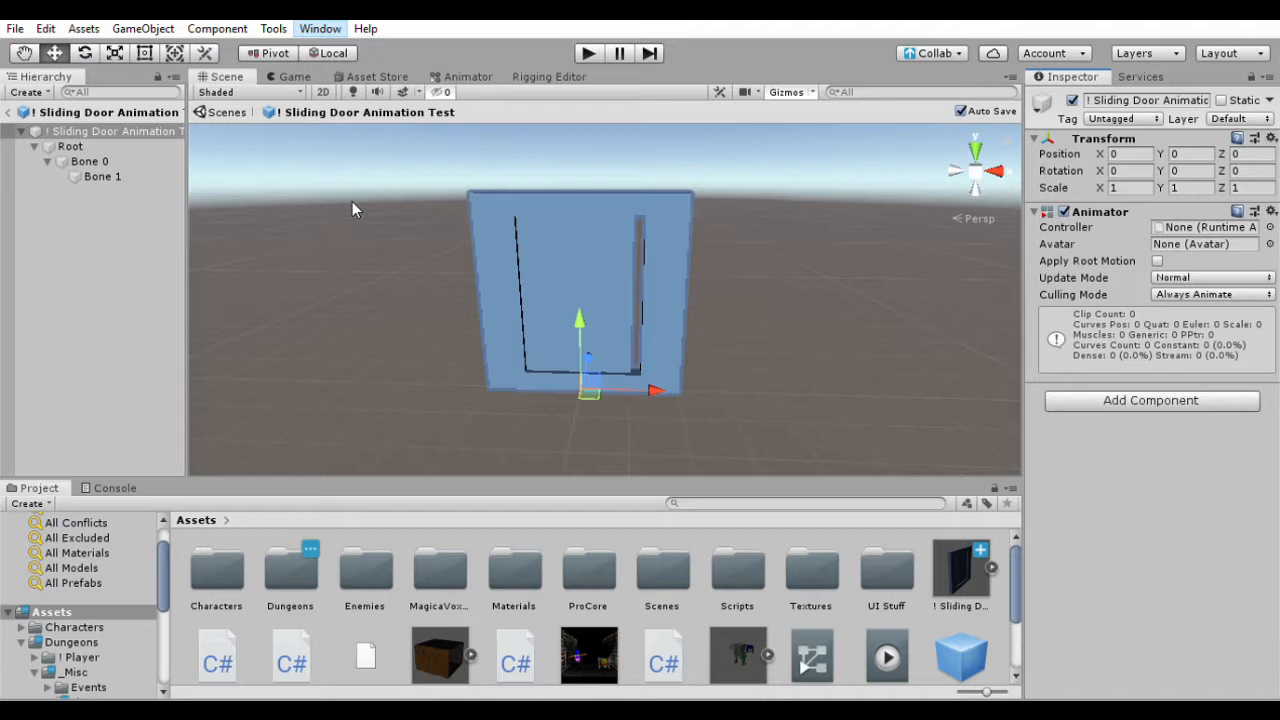
{"action": "mouse_move", "coordinate": [357, 232]}
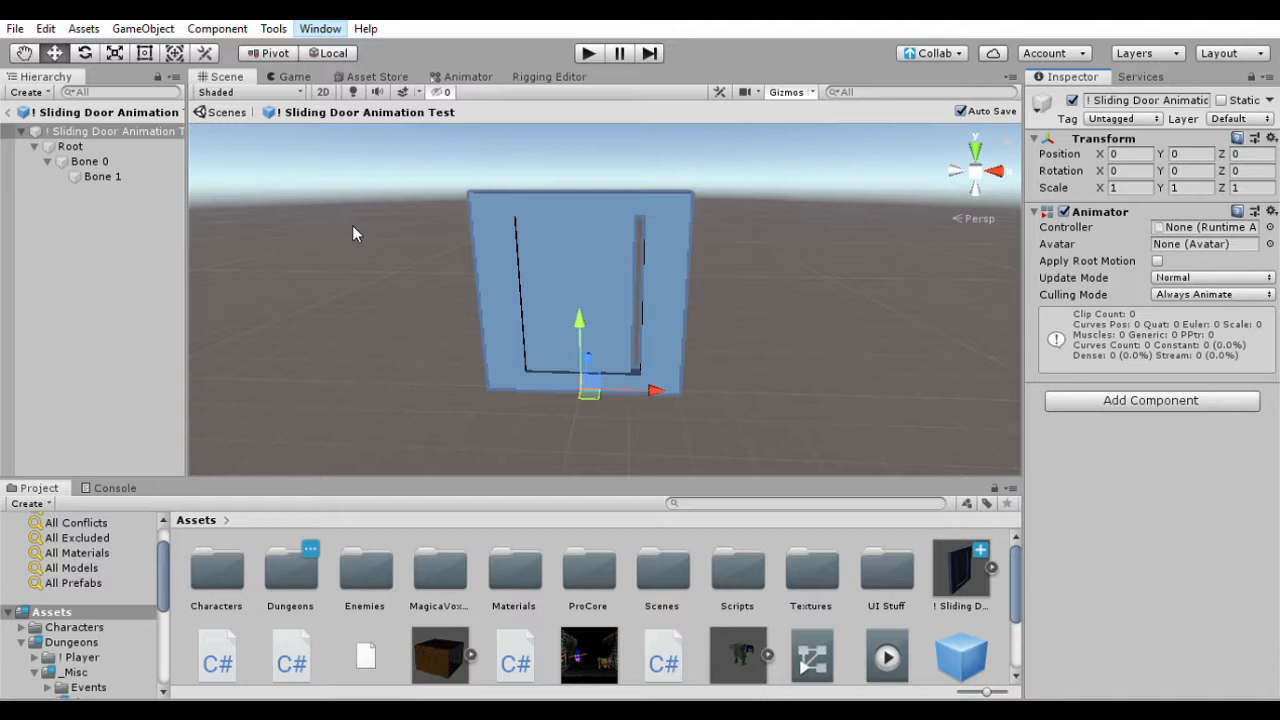
{"action": "mouse_move", "coordinate": [387, 225]}
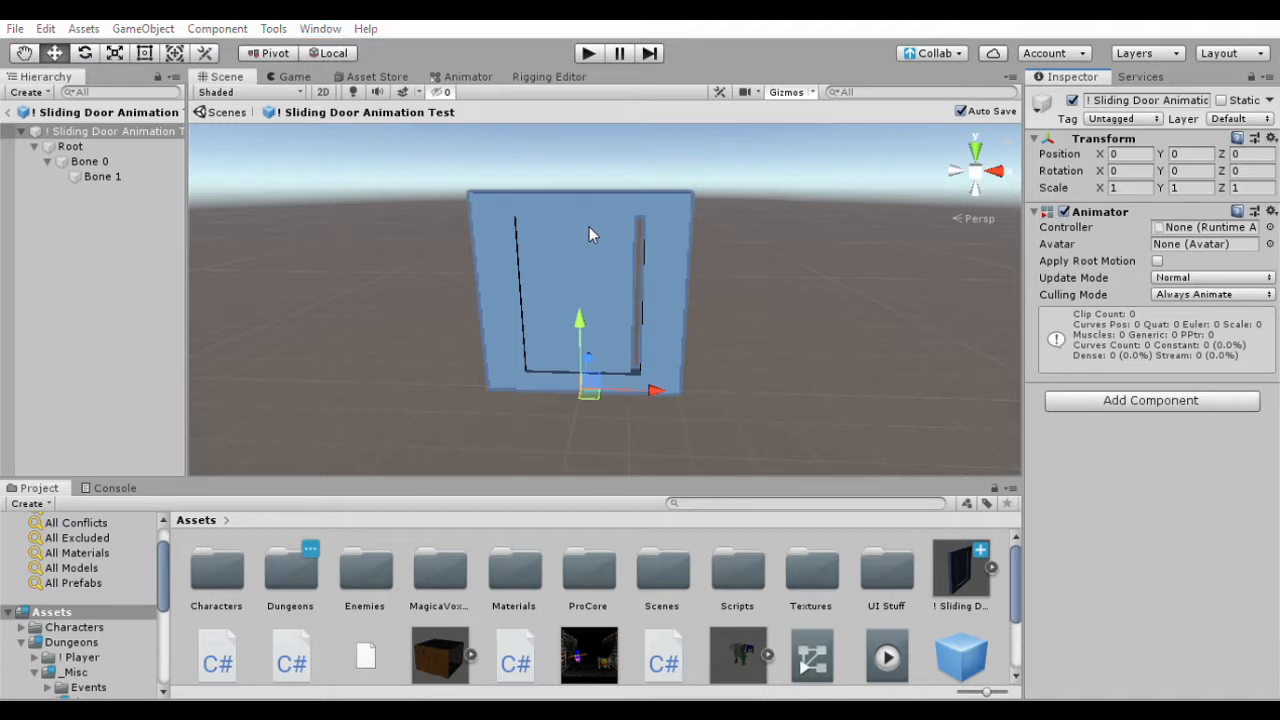
{"action": "mouse_move", "coordinate": [525, 132]}
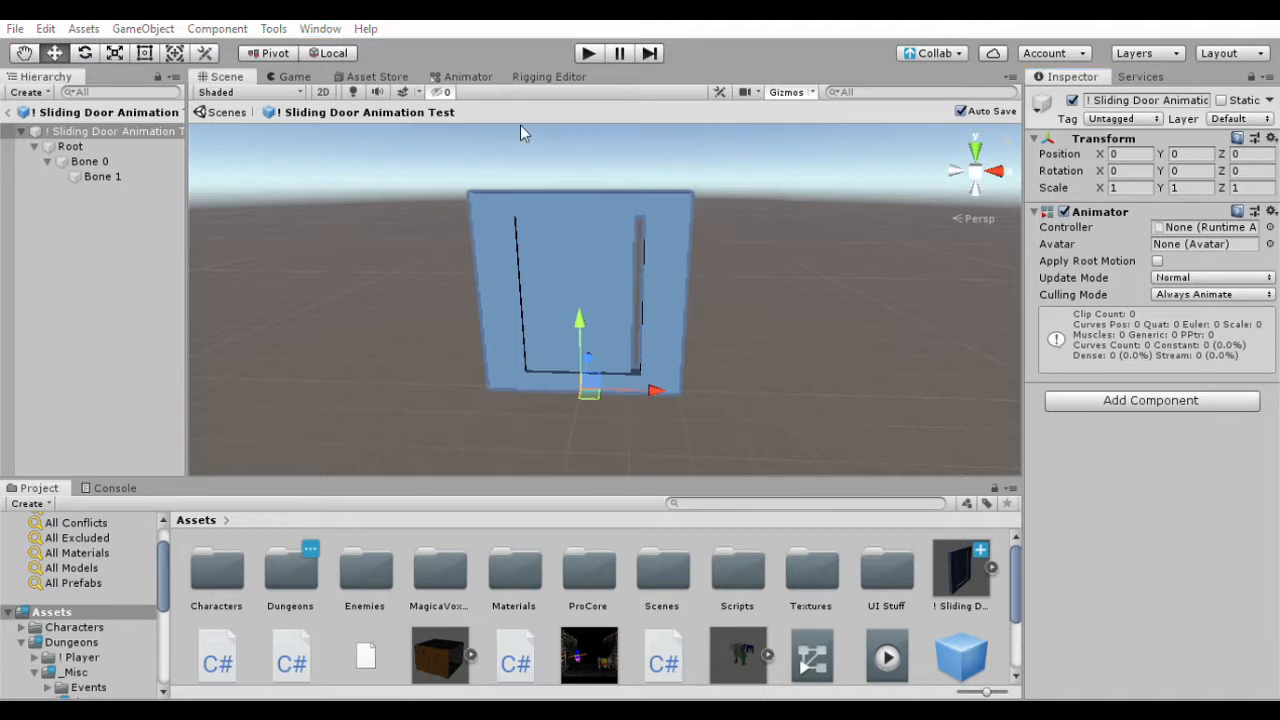
{"action": "mouse_move", "coordinate": [372, 186]}
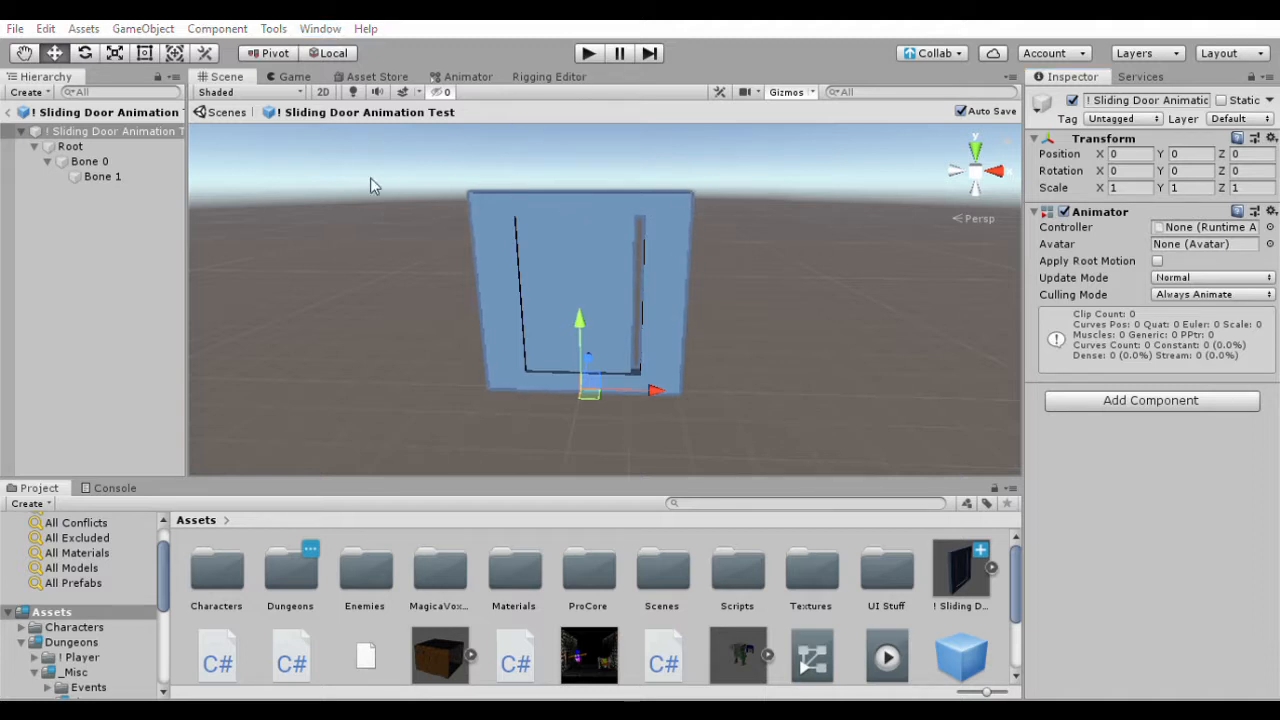
{"action": "left_click", "coordinate": [107, 131]}
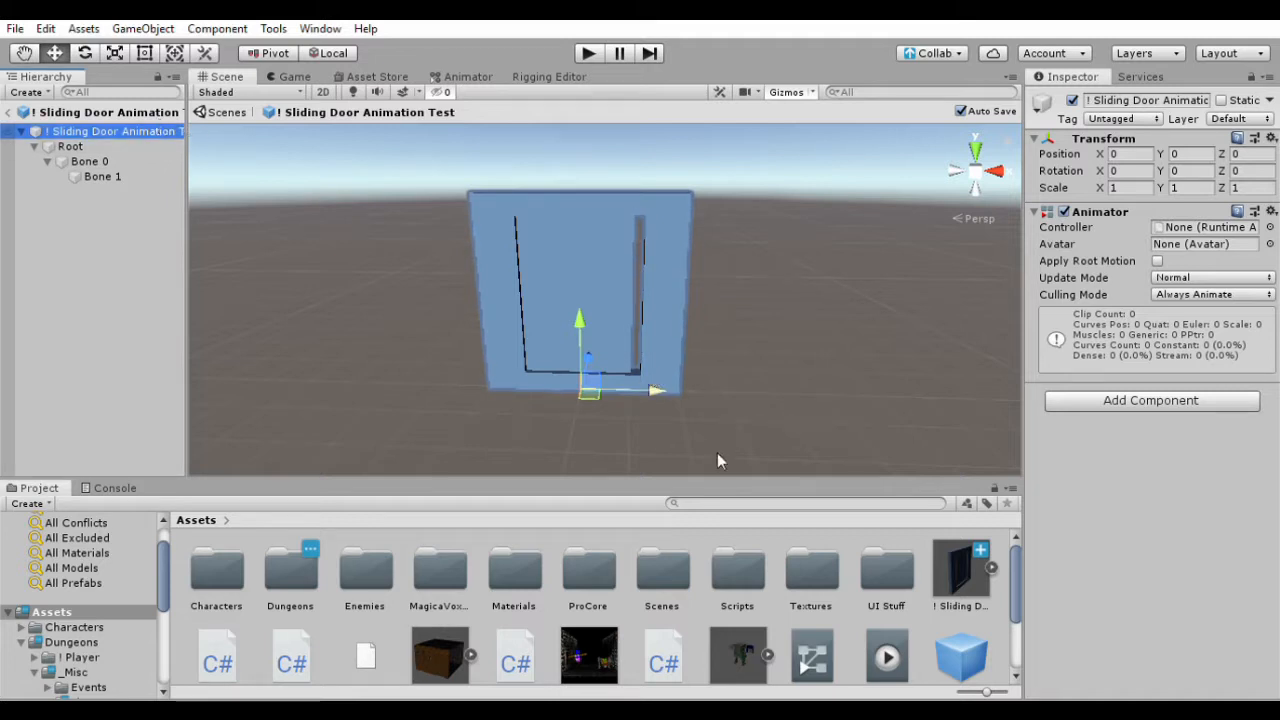
{"action": "mouse_move", "coordinate": [565, 455]}
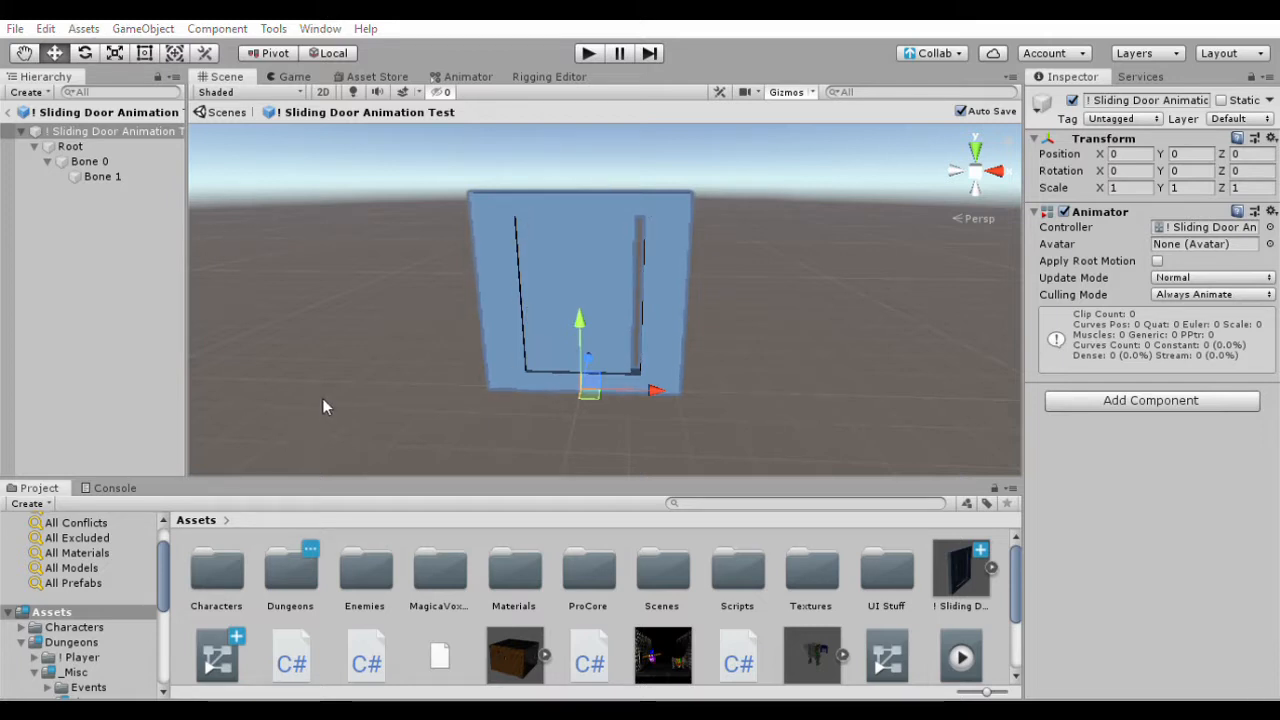
{"action": "mouse_move", "coordinate": [462, 421]}
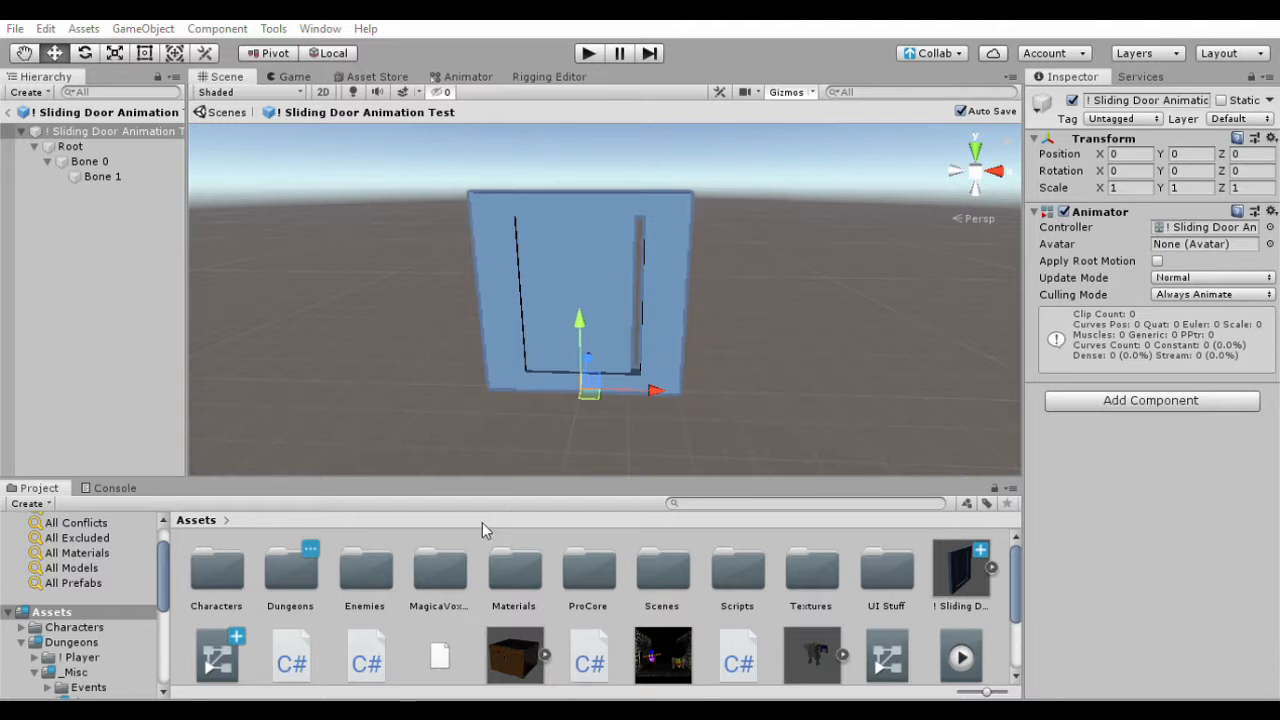
{"action": "mouse_move", "coordinate": [530, 570]}
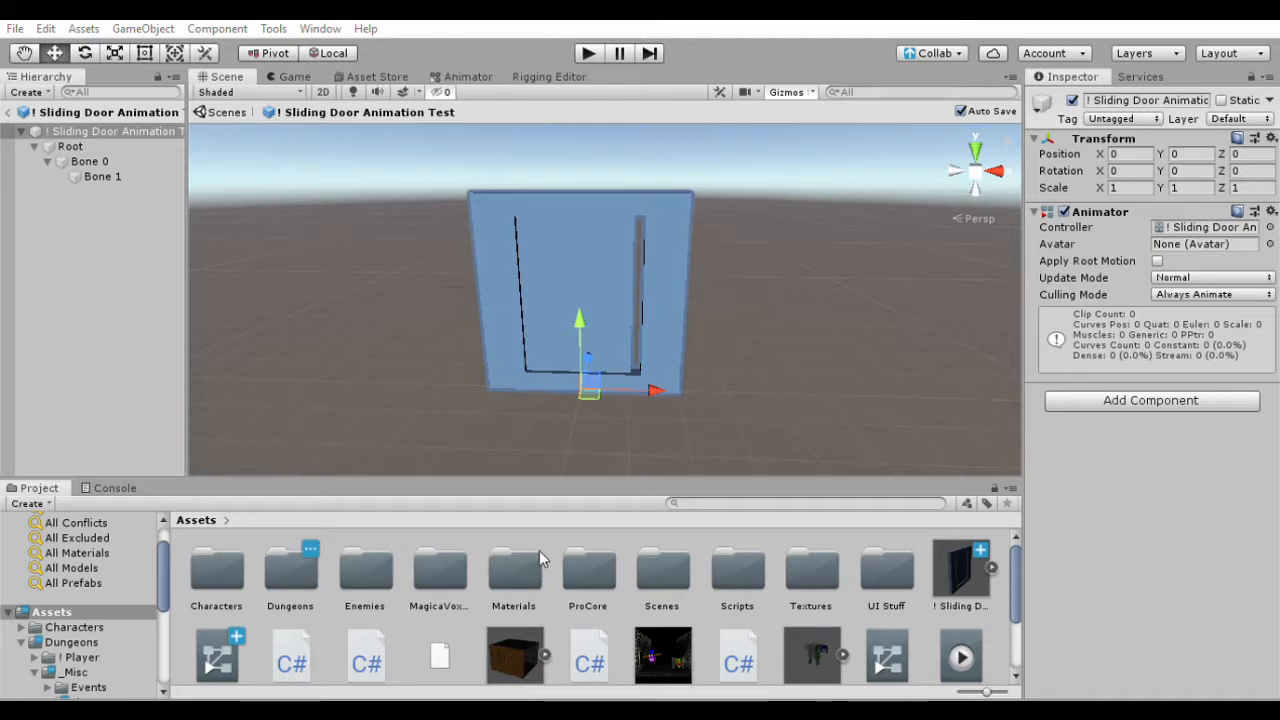
{"action": "mouse_move", "coordinate": [545, 560]}
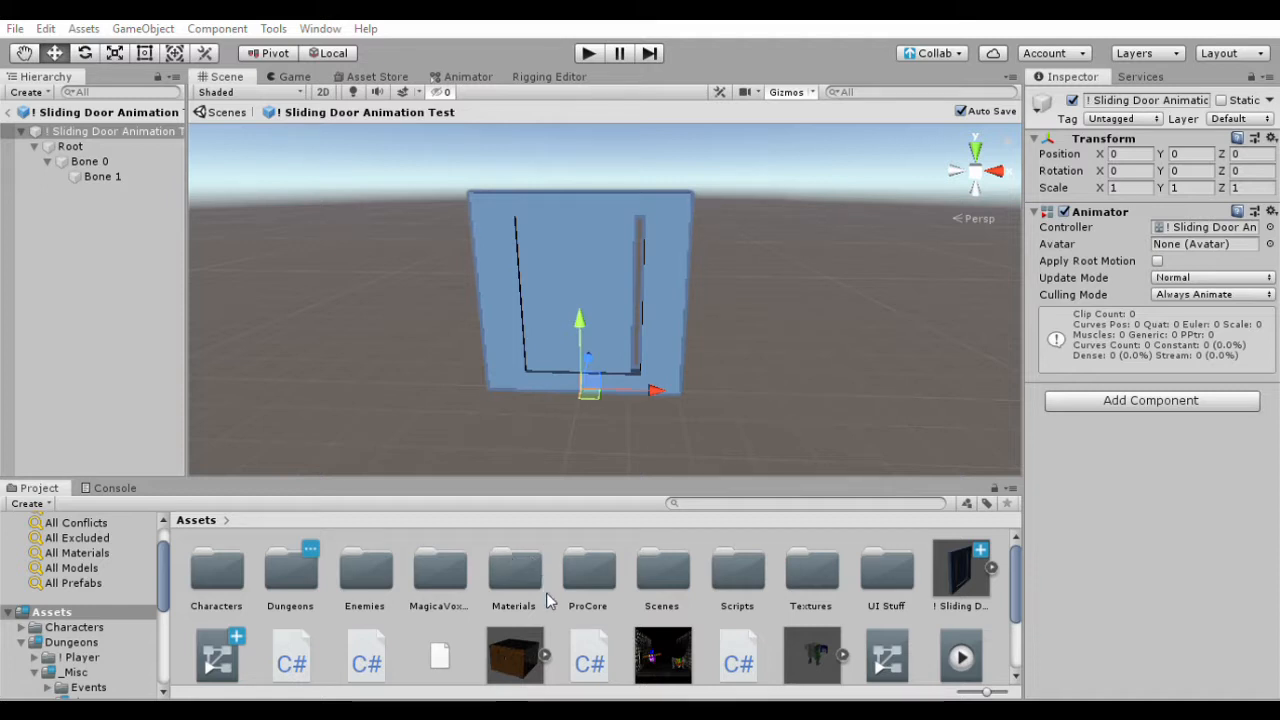
{"action": "mouse_move", "coordinate": [615, 615]}
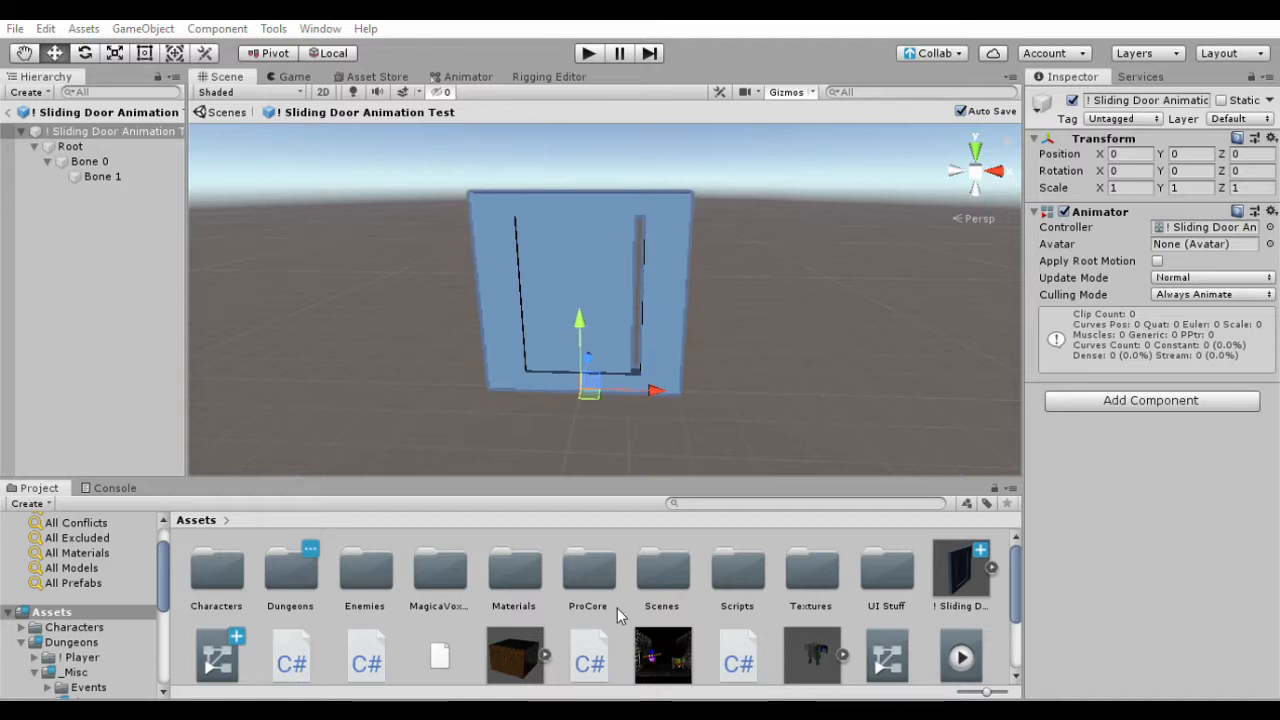
{"action": "mouse_move", "coordinate": [626, 612]}
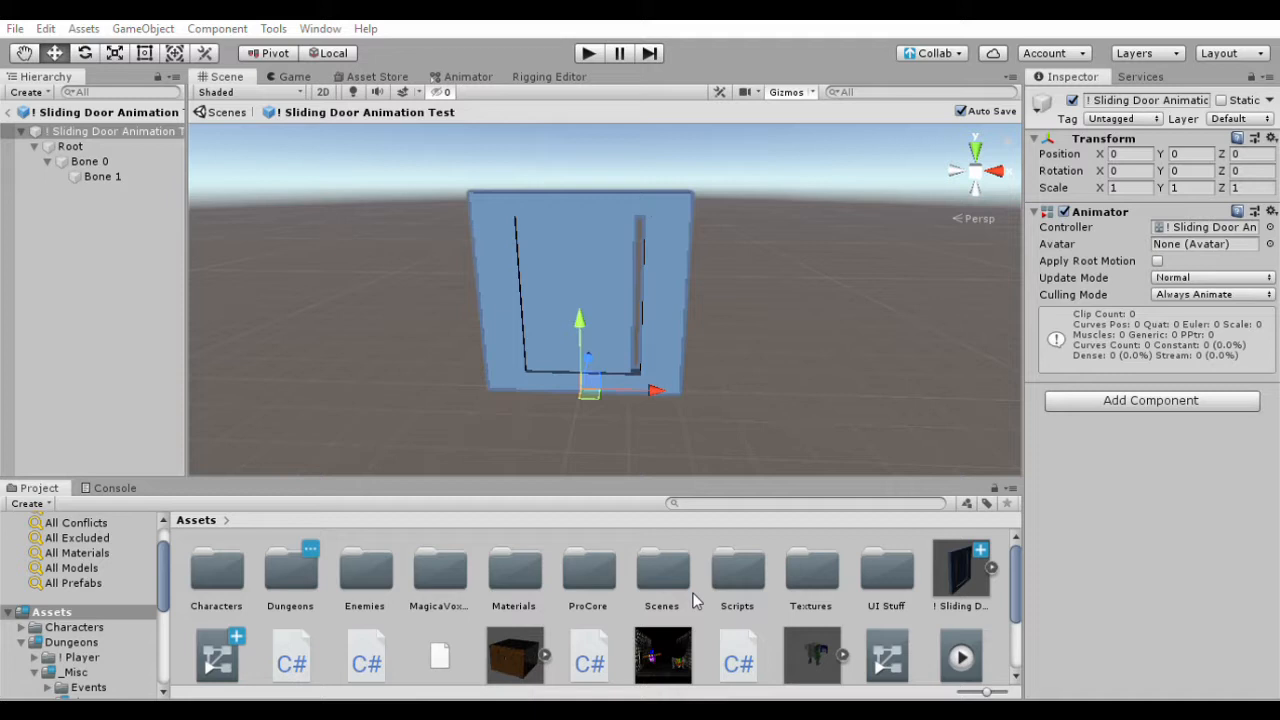
- Select the Sliding Door Animation Test root and Bone 1 to adjust the root's Animator
{"action": "left_click", "coordinate": [110, 131]}
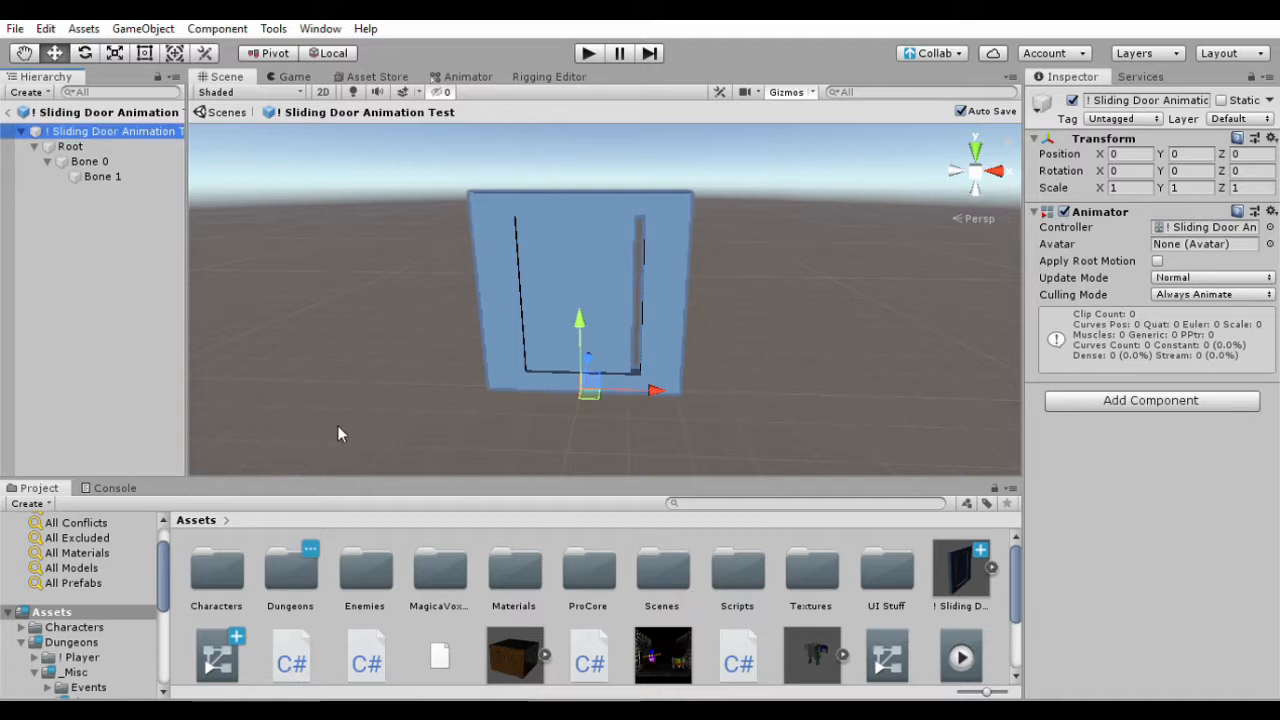
{"action": "mouse_move", "coordinate": [518, 505]}
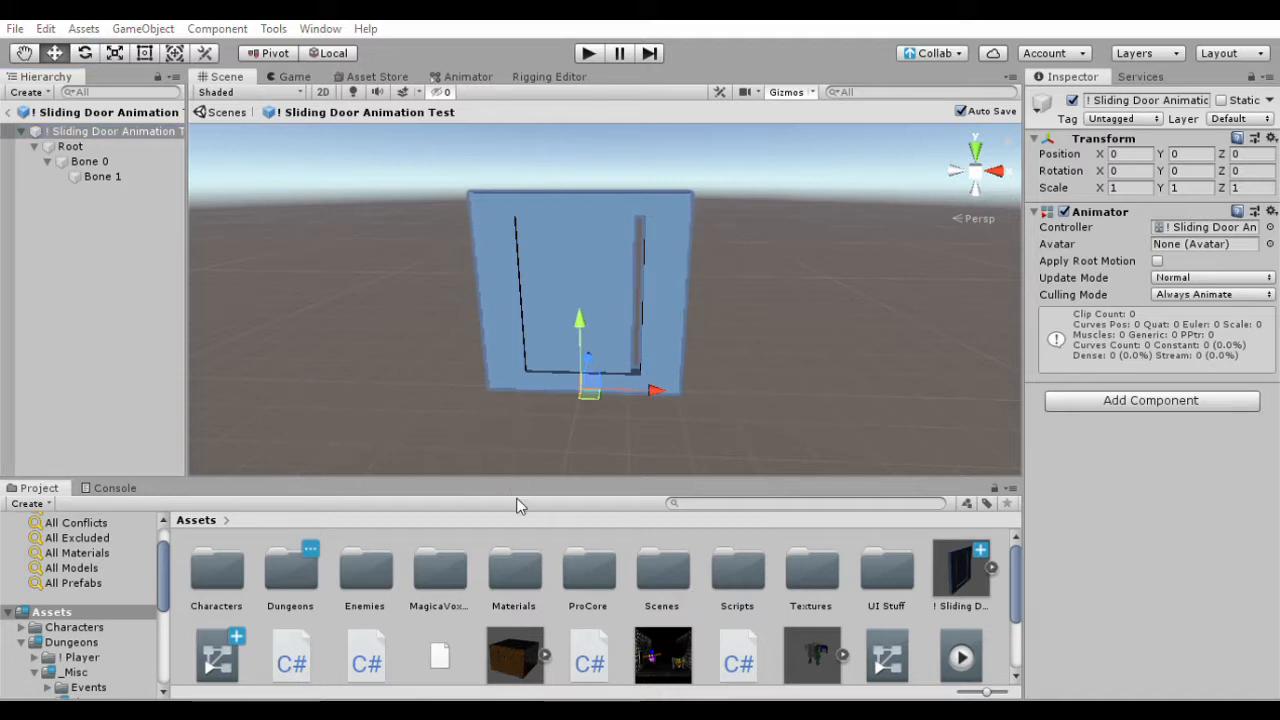
{"action": "mouse_move", "coordinate": [477, 513]}
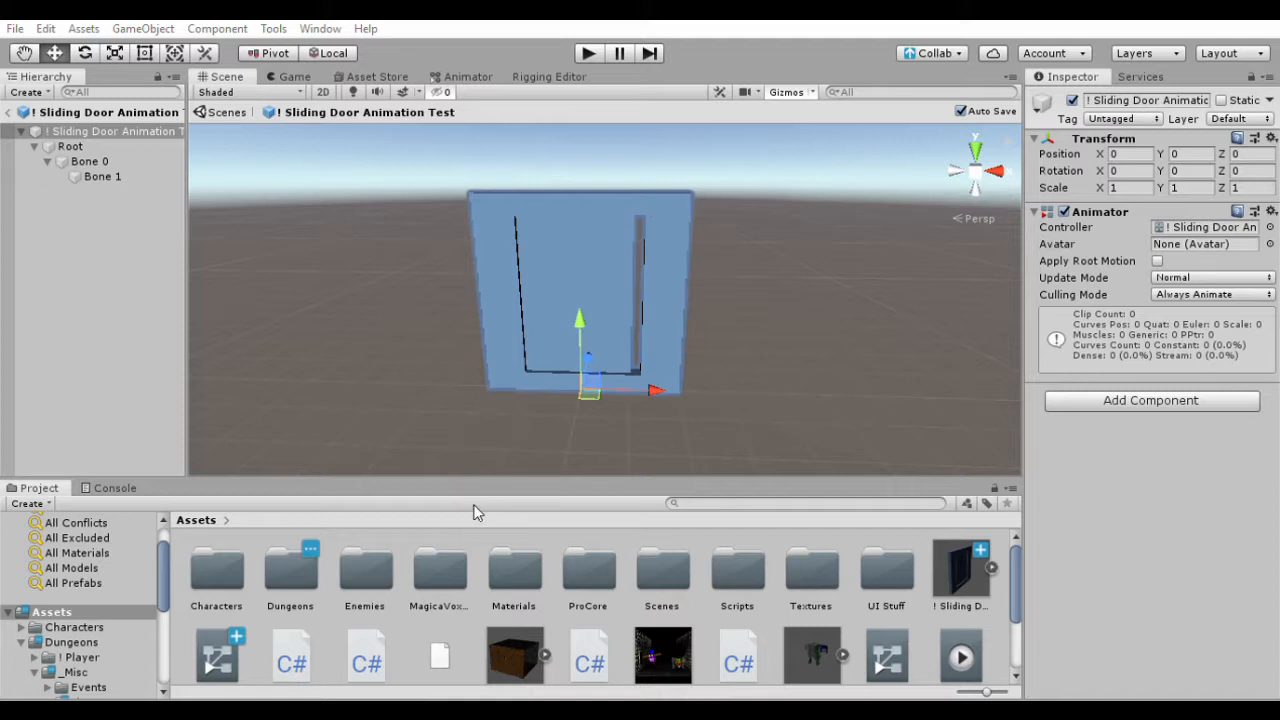
{"action": "mouse_move", "coordinate": [500, 588]}
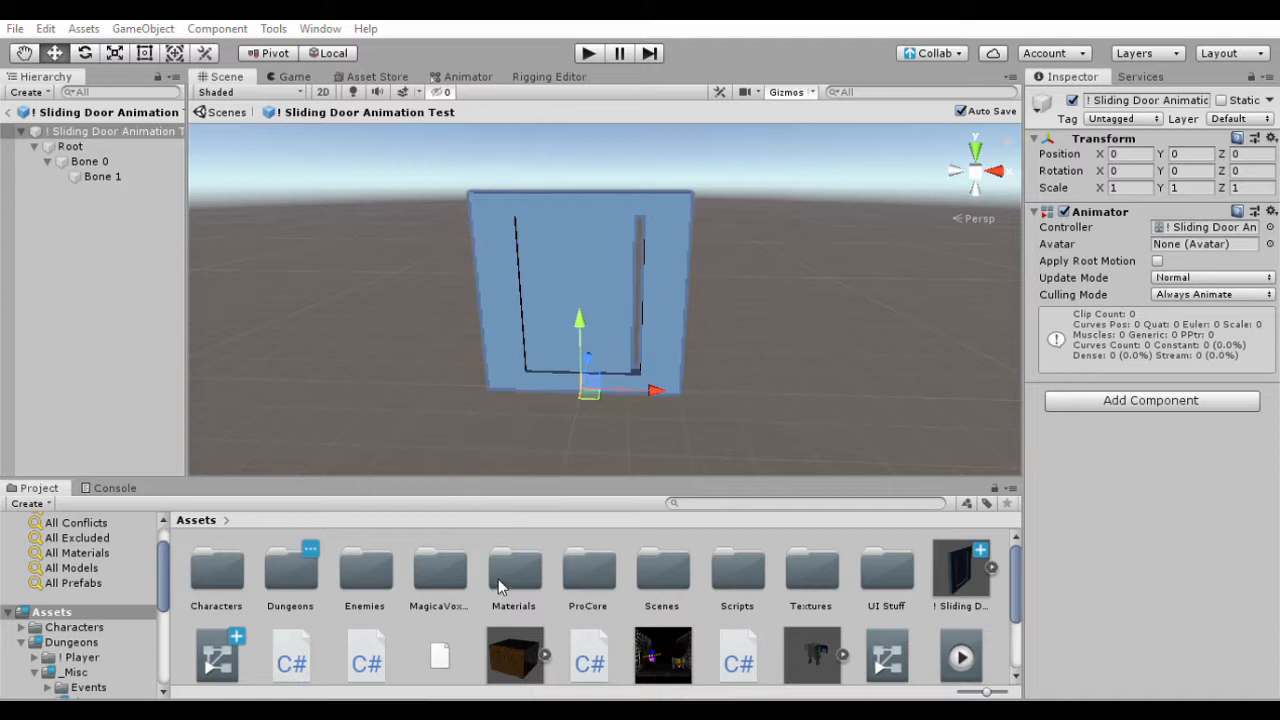
{"action": "mouse_move", "coordinate": [700, 600]}
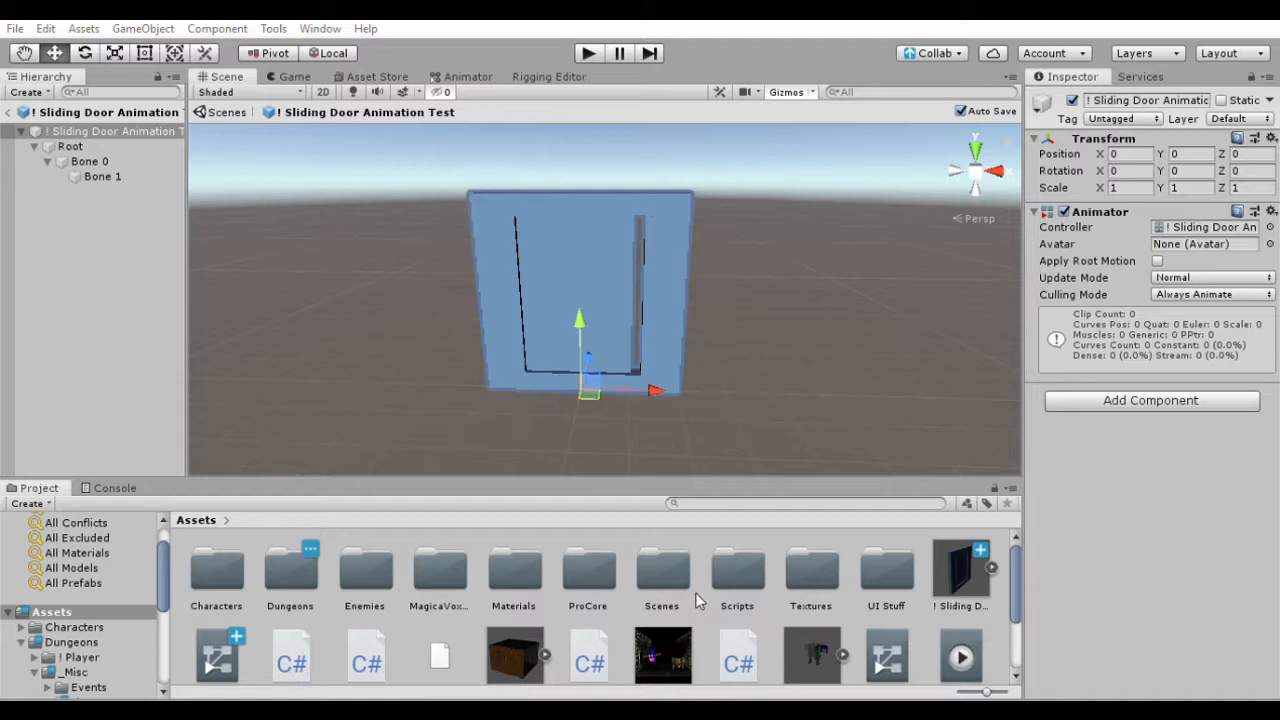
{"action": "left_click", "coordinate": [100, 131]}
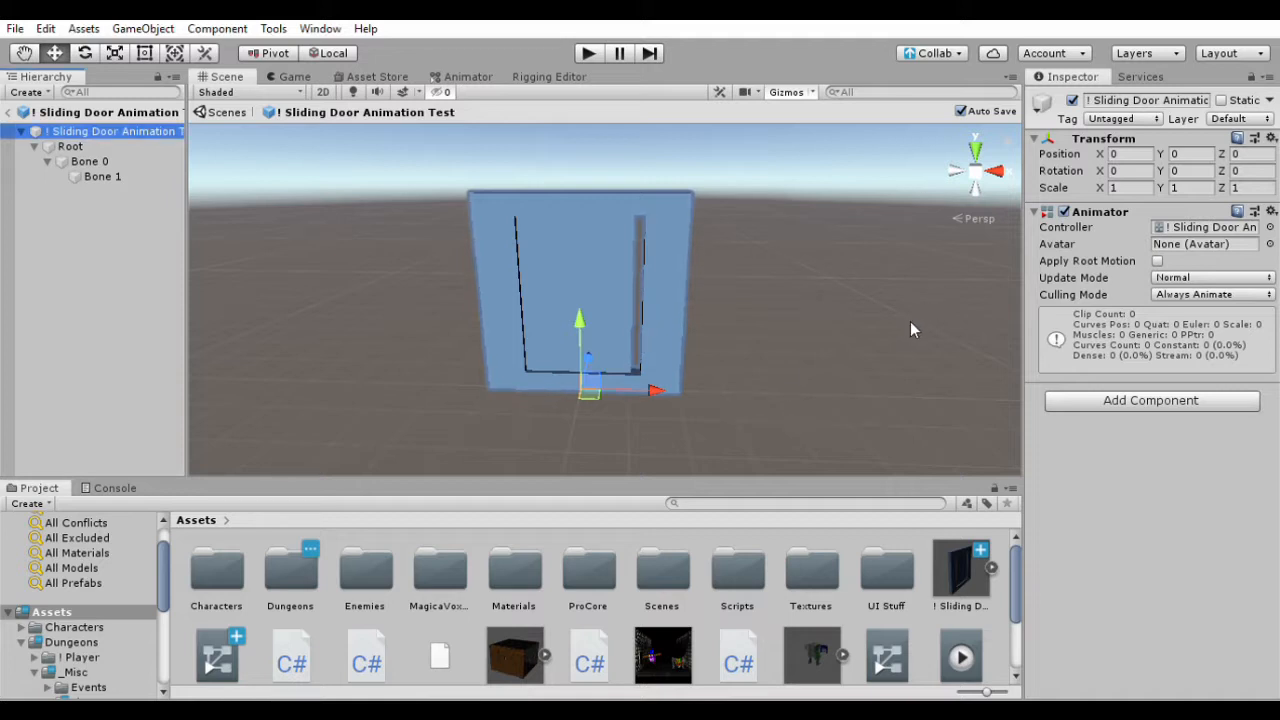
{"action": "mouse_move", "coordinate": [370, 50]}
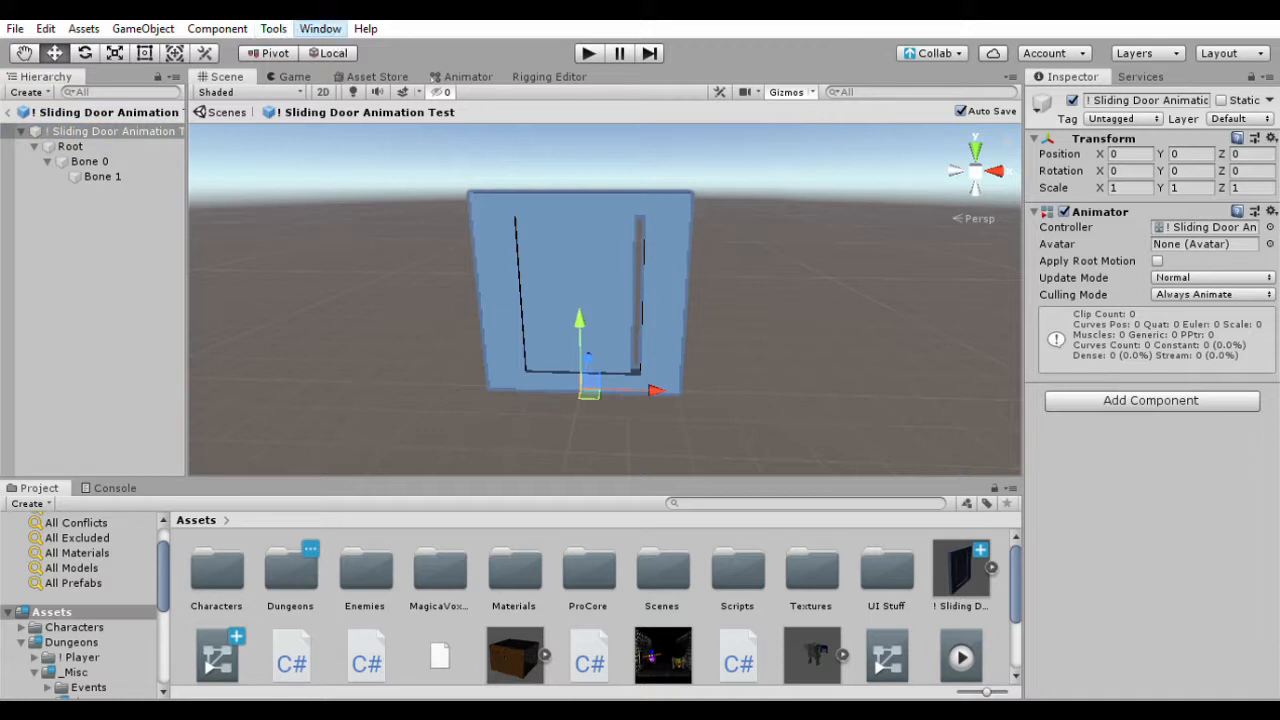
{"action": "mouse_move", "coordinate": [630, 225]}
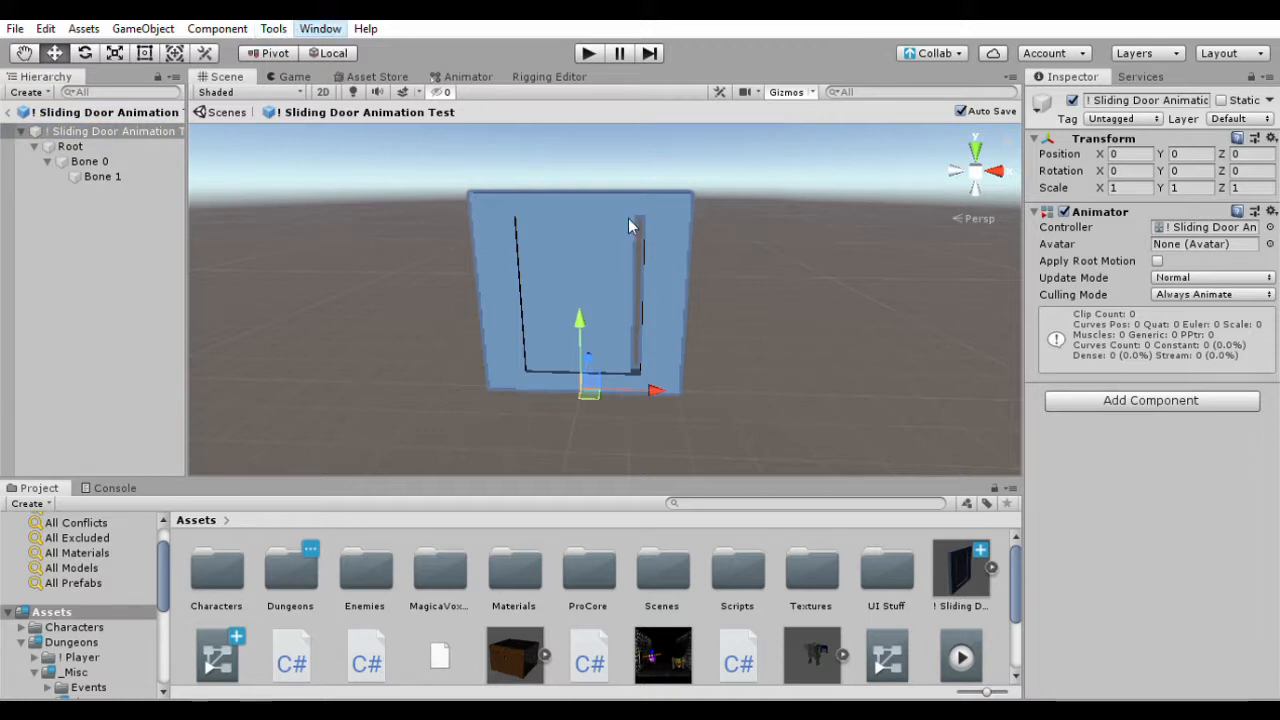
{"action": "mouse_move", "coordinate": [788, 184]}
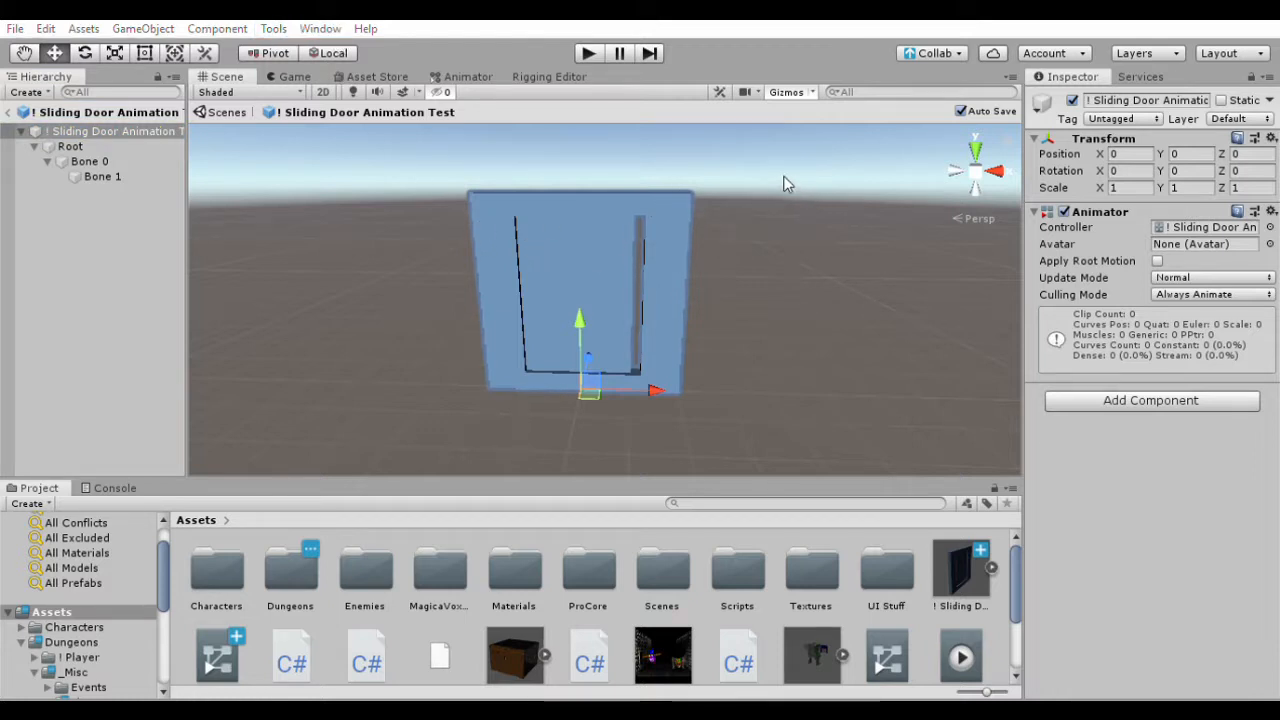
{"action": "mouse_move", "coordinate": [755, 234]}
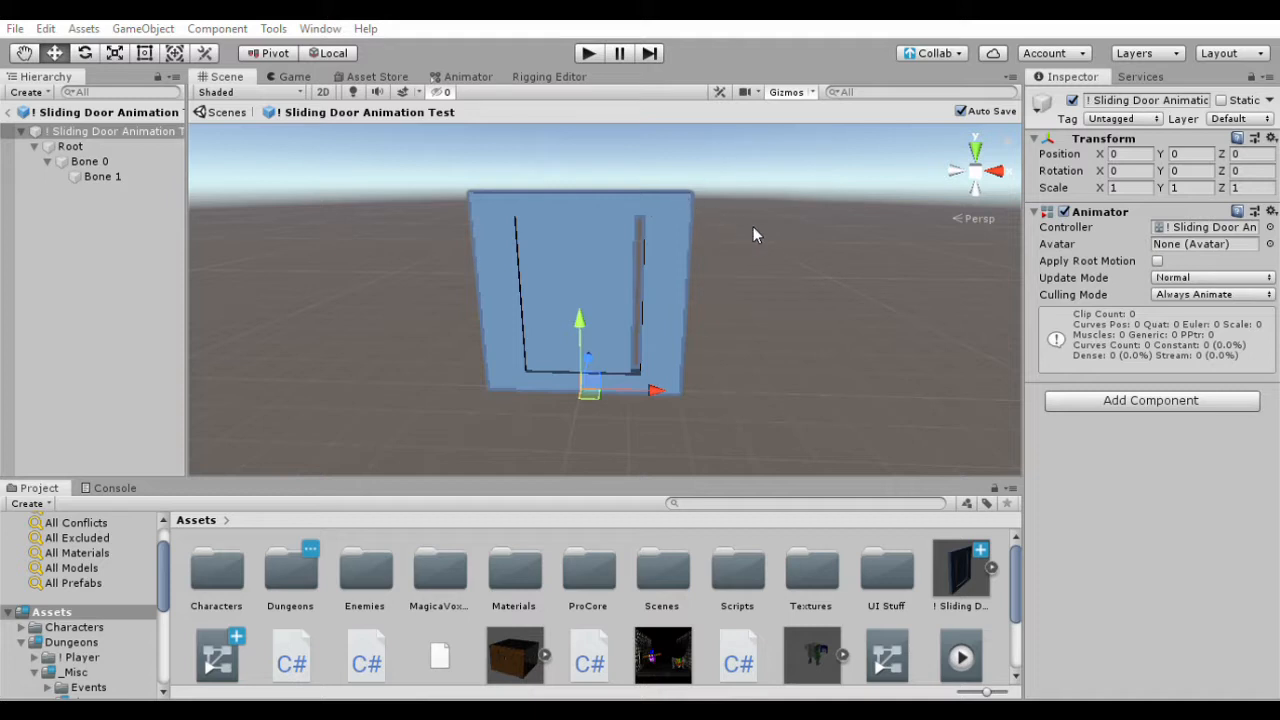
{"action": "mouse_move", "coordinate": [322, 233]}
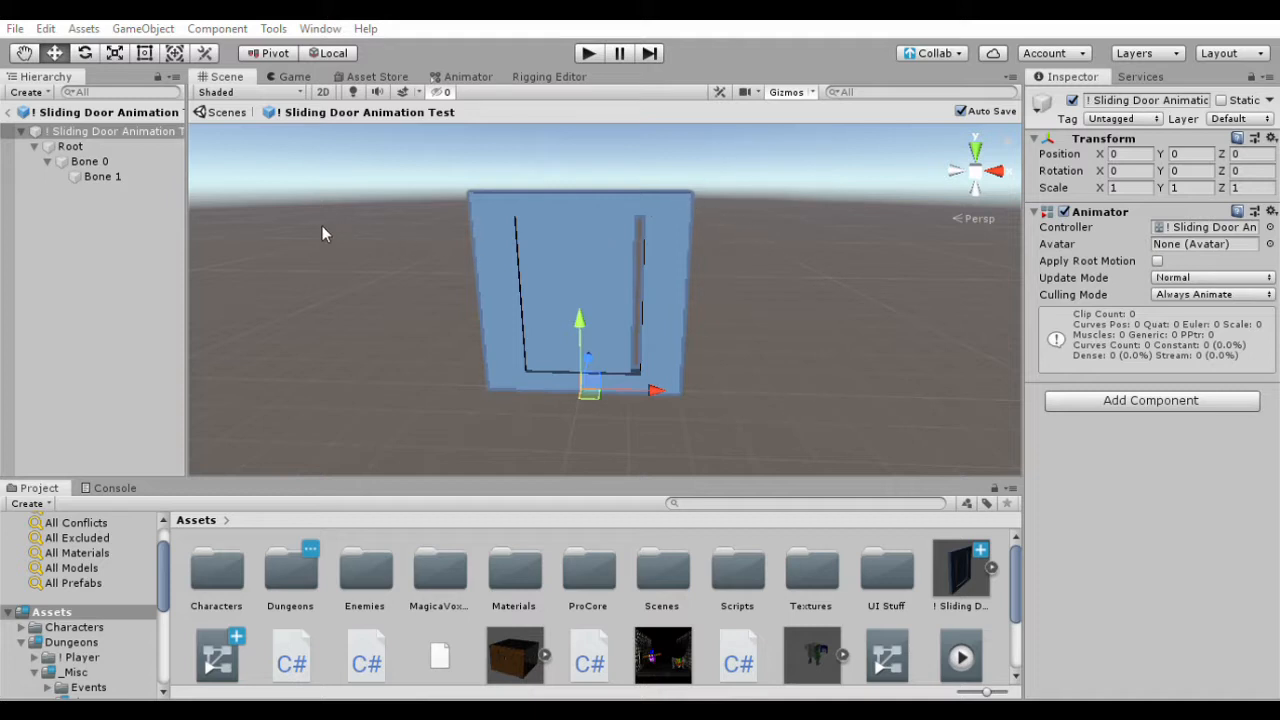
{"action": "mouse_move", "coordinate": [369, 224]}
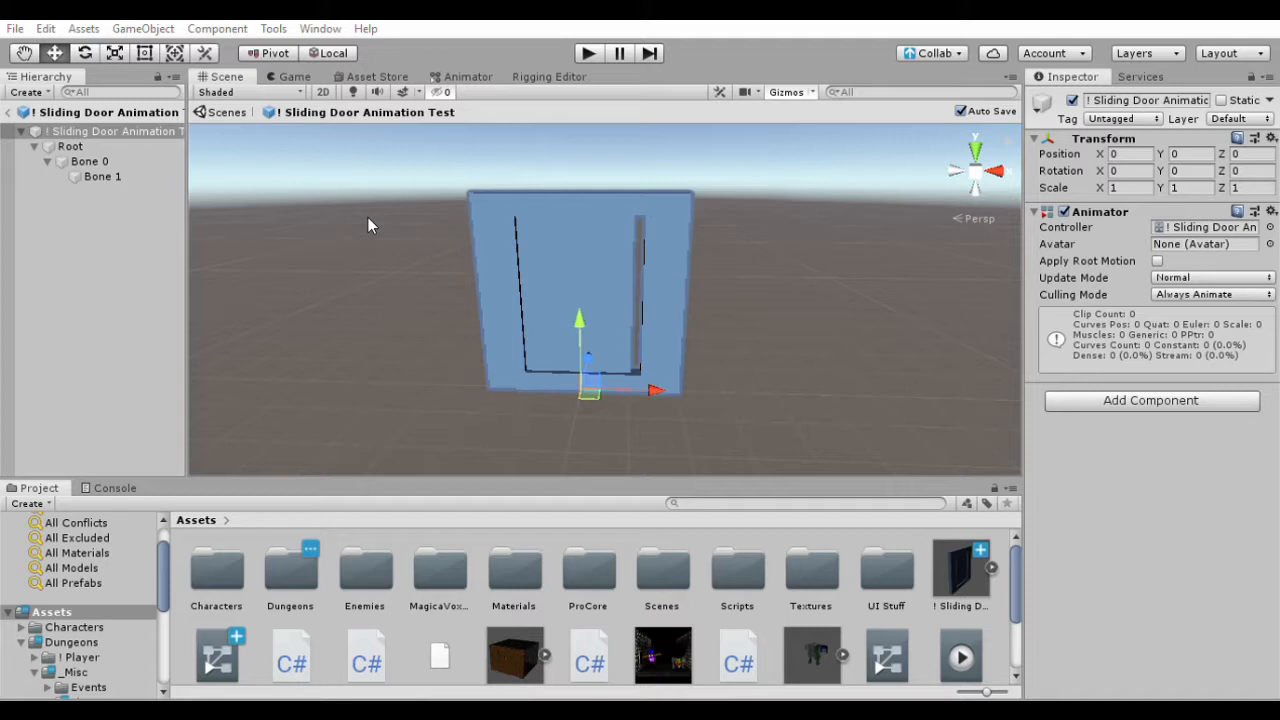
{"action": "mouse_move", "coordinate": [350, 275]}
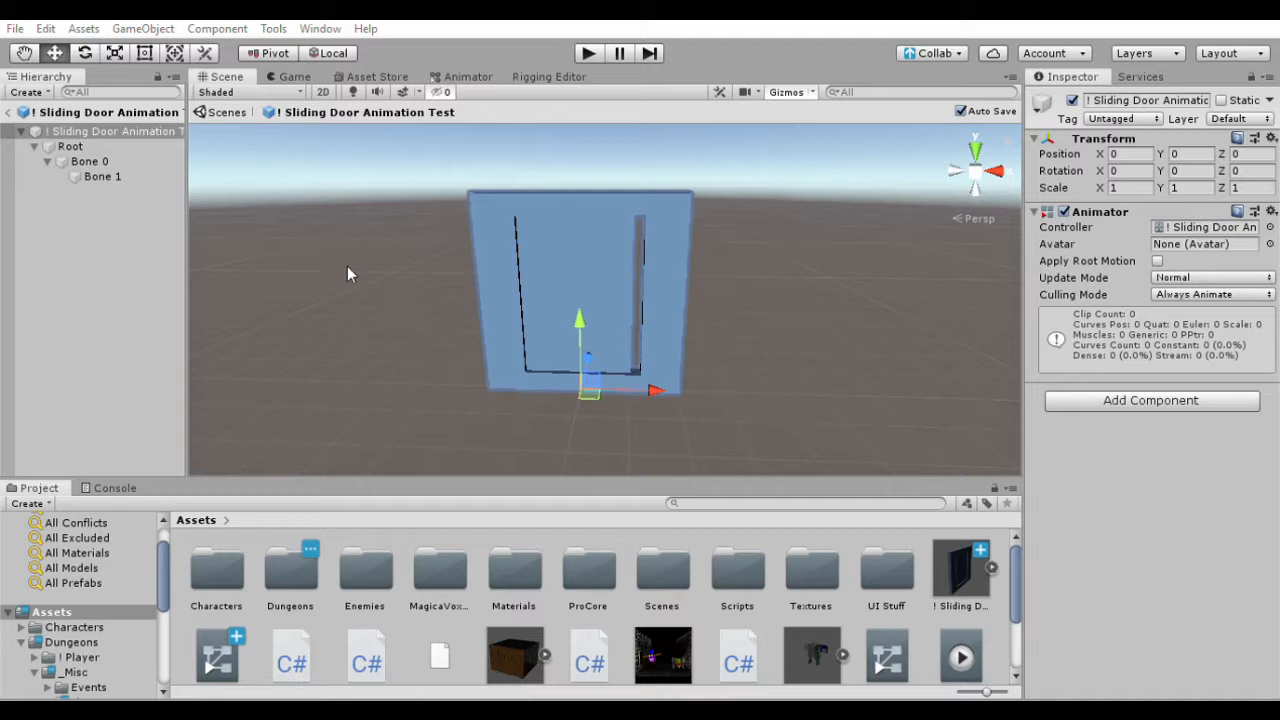
{"action": "mouse_move", "coordinate": [583, 245]}
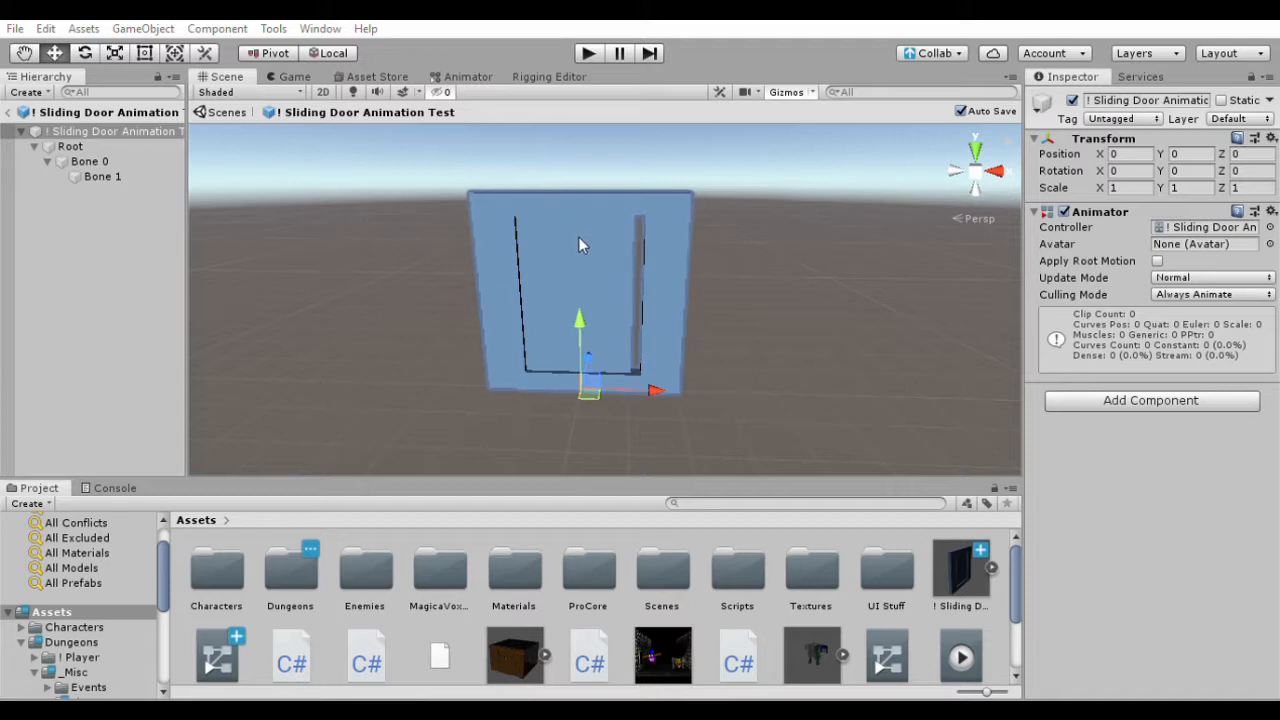
{"action": "left_click", "coordinate": [102, 176]}
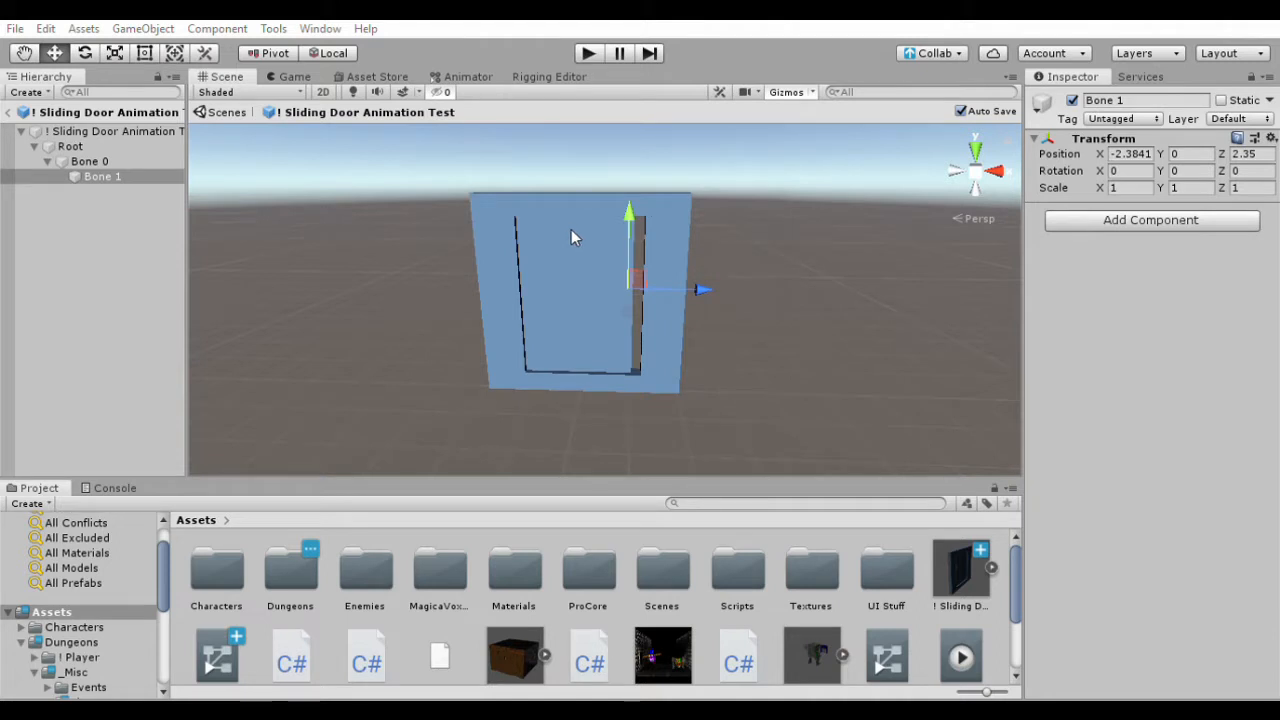
{"action": "mouse_move", "coordinate": [503, 197]}
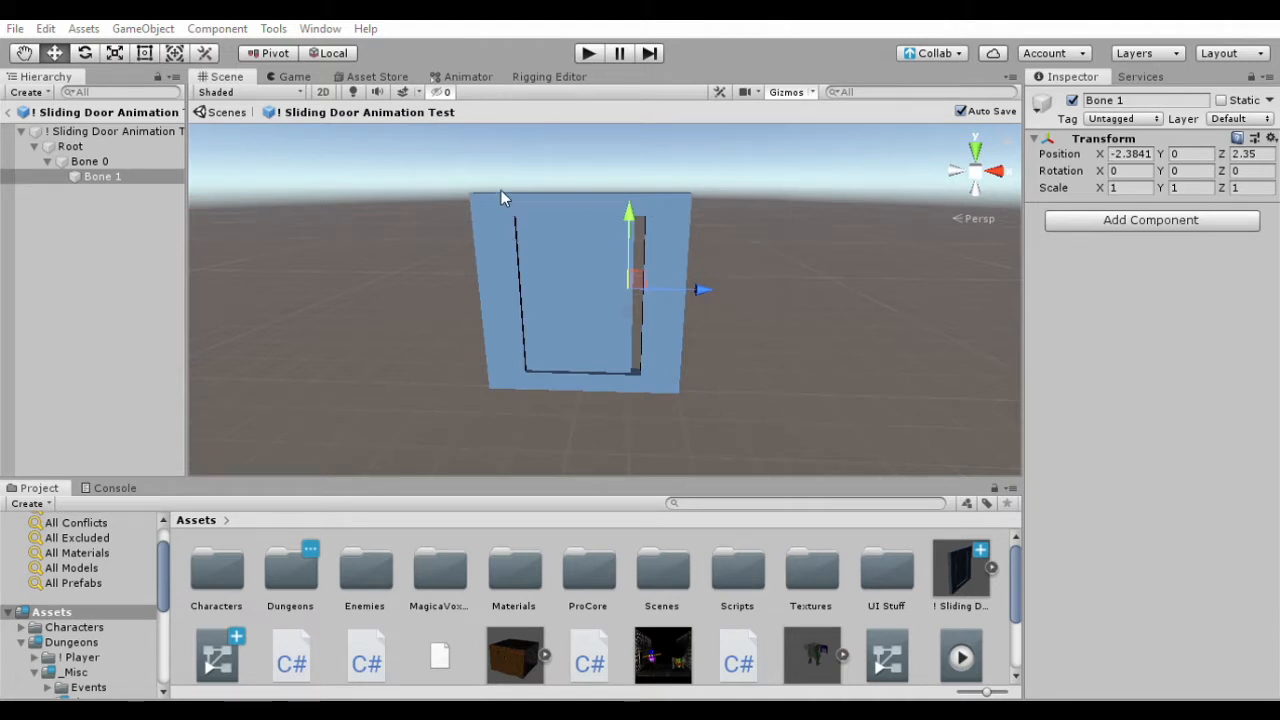
{"action": "mouse_move", "coordinate": [720, 445]}
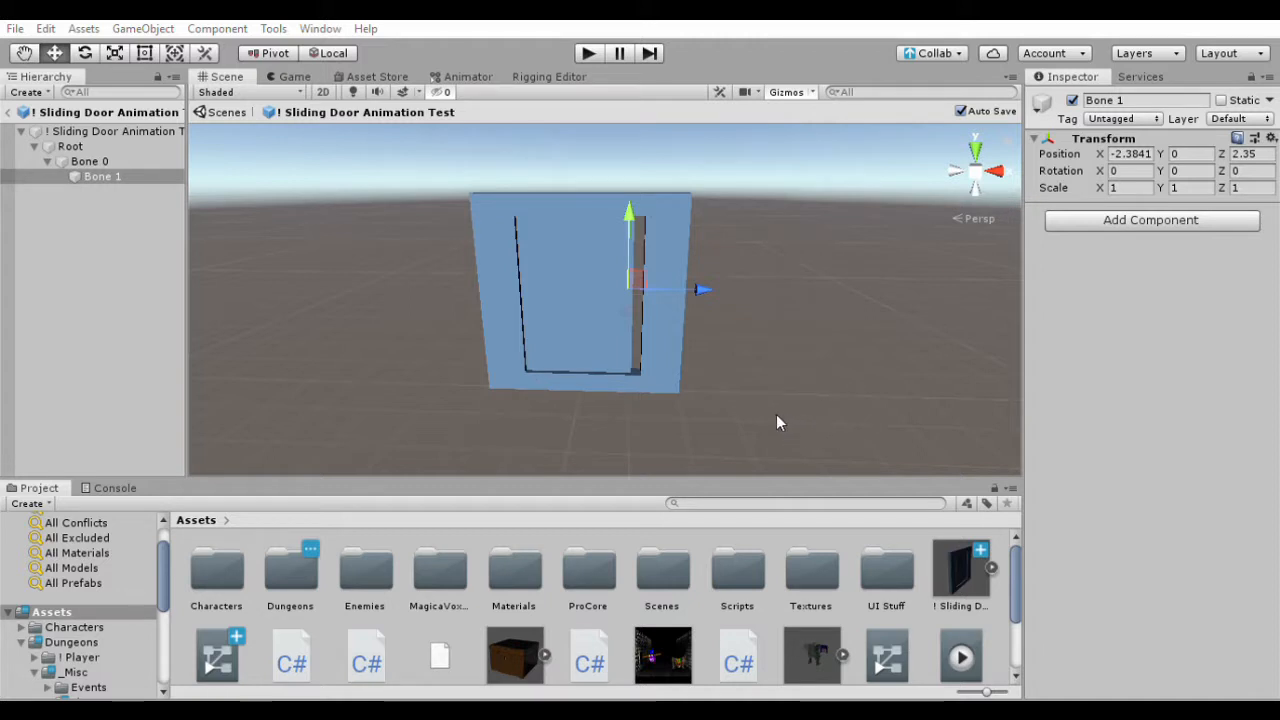
{"action": "mouse_move", "coordinate": [353, 421]}
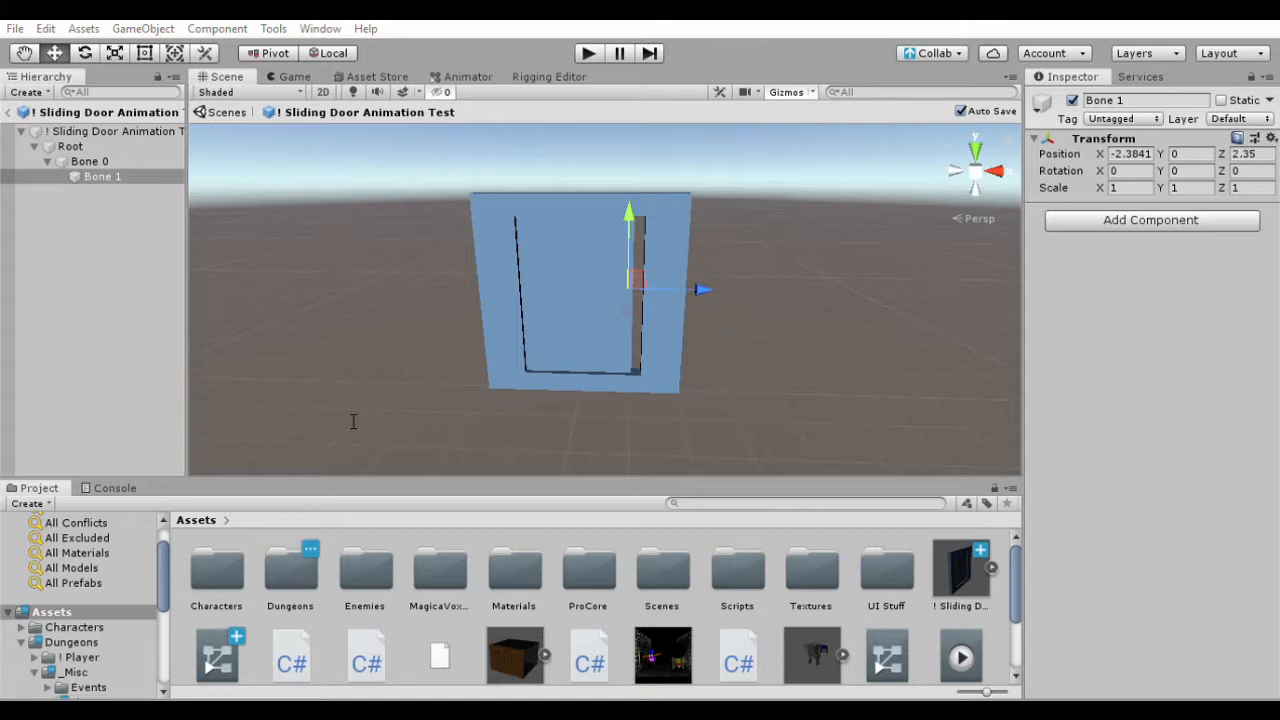
{"action": "left_click", "coordinate": [105, 131]}
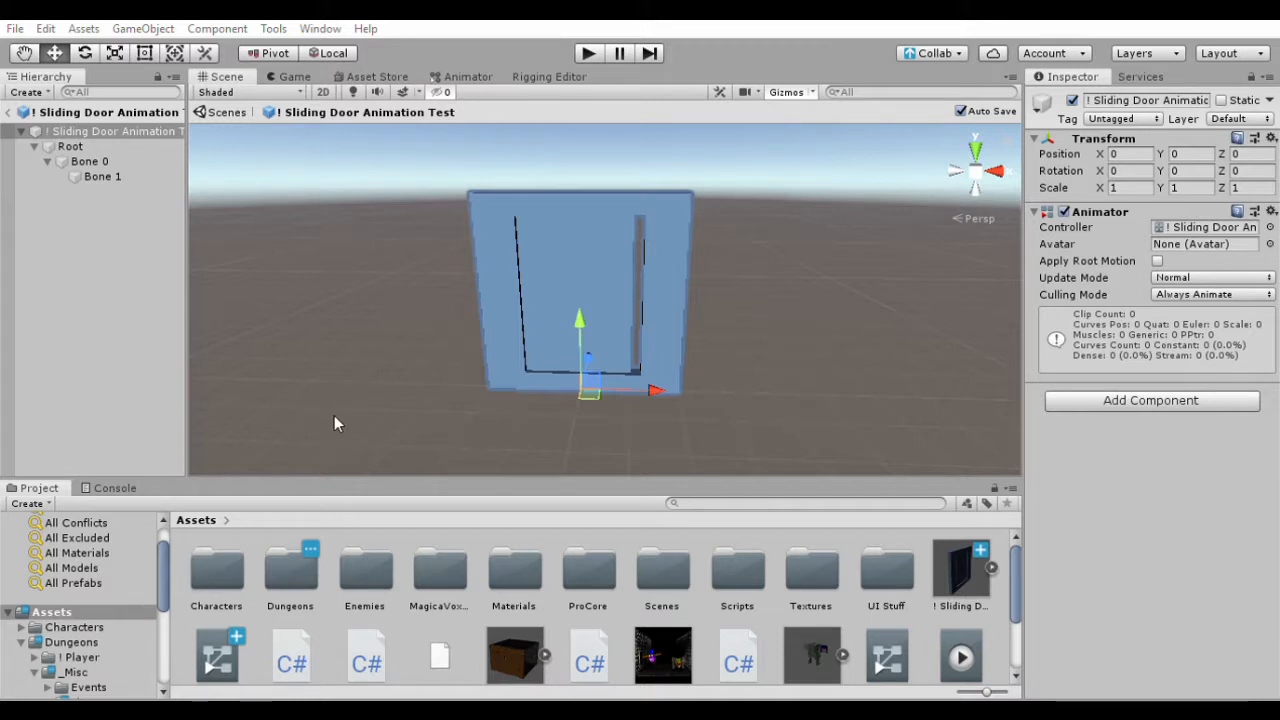
{"action": "mouse_move", "coordinate": [387, 520]}
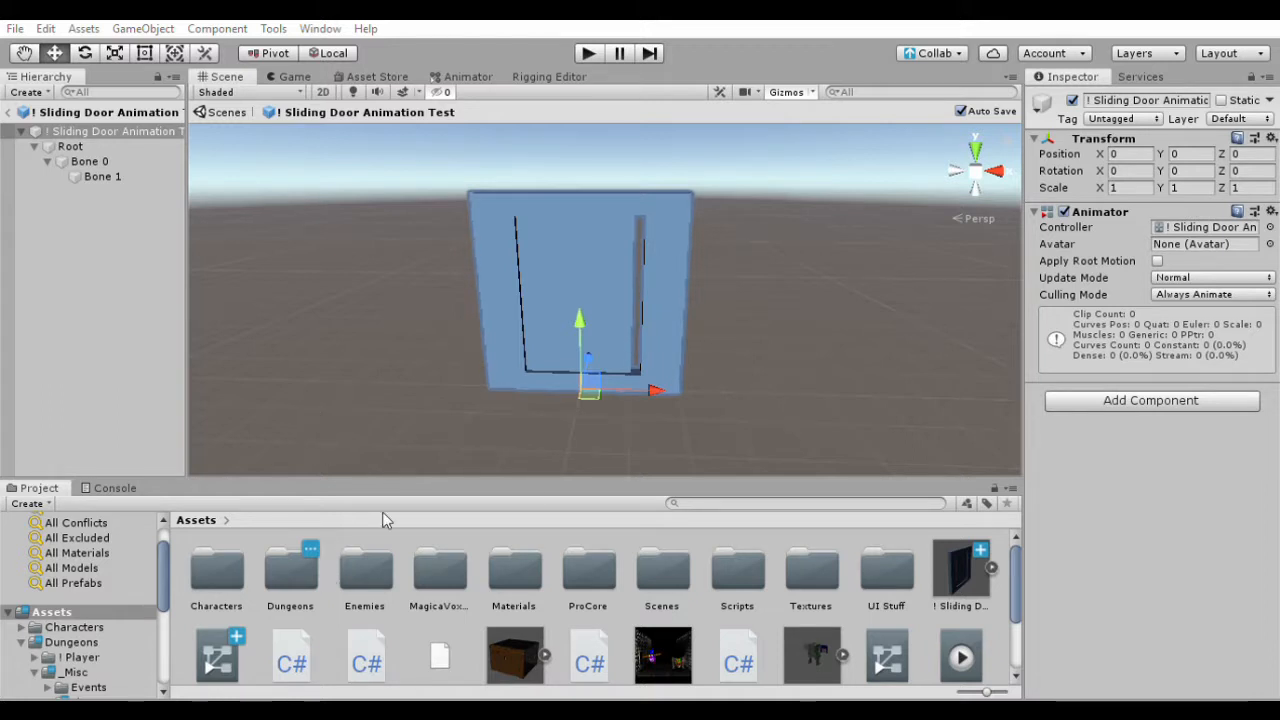
{"action": "mouse_move", "coordinate": [715, 403]}
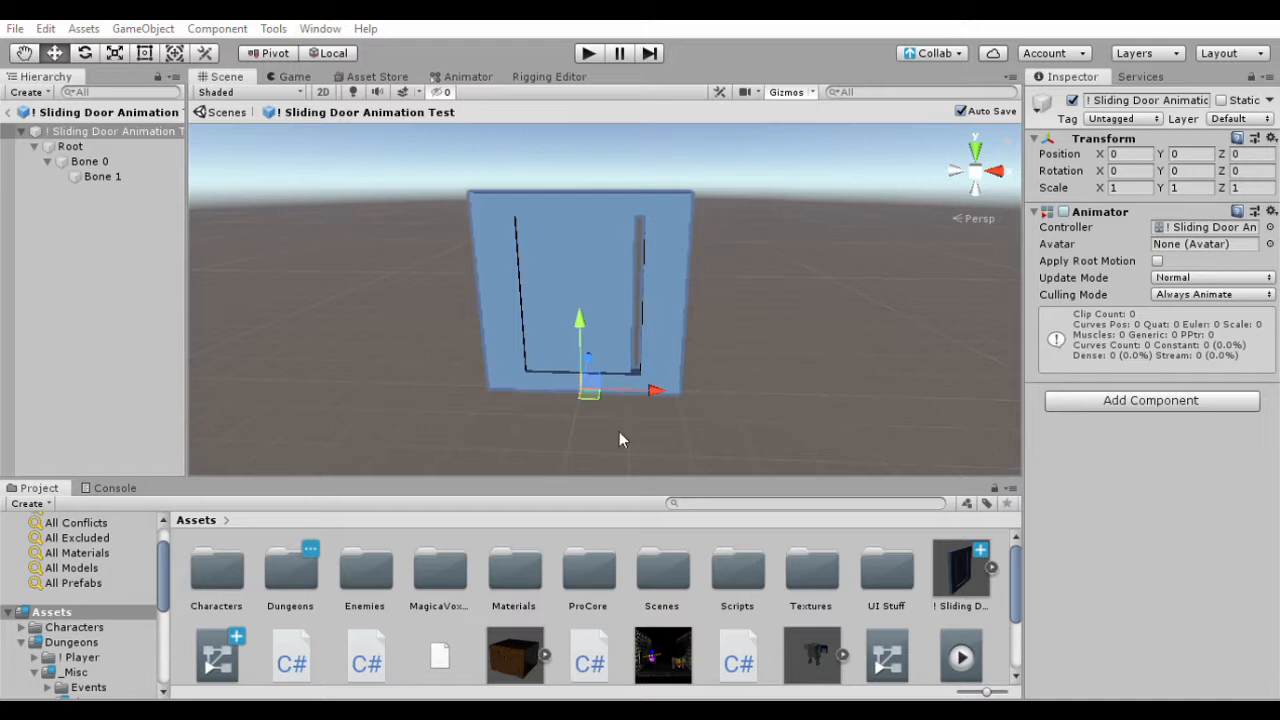
{"action": "mouse_move", "coordinate": [616, 417]}
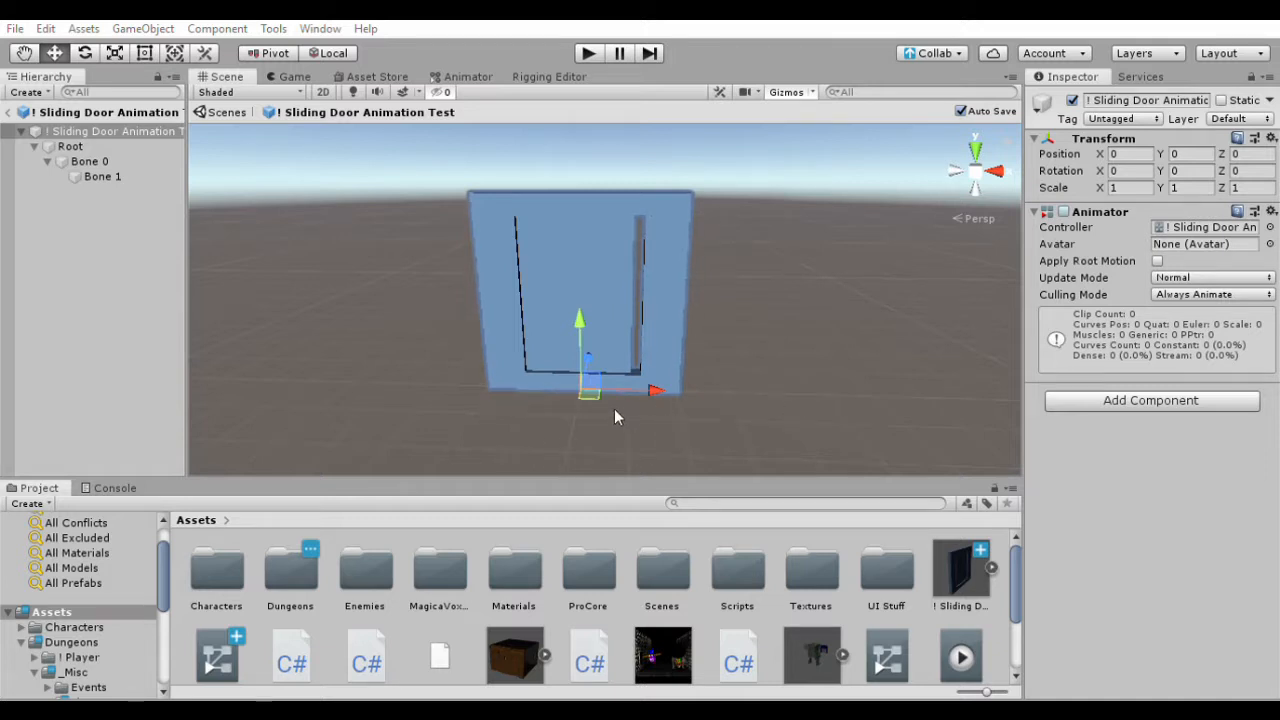
{"action": "mouse_move", "coordinate": [737, 400]}
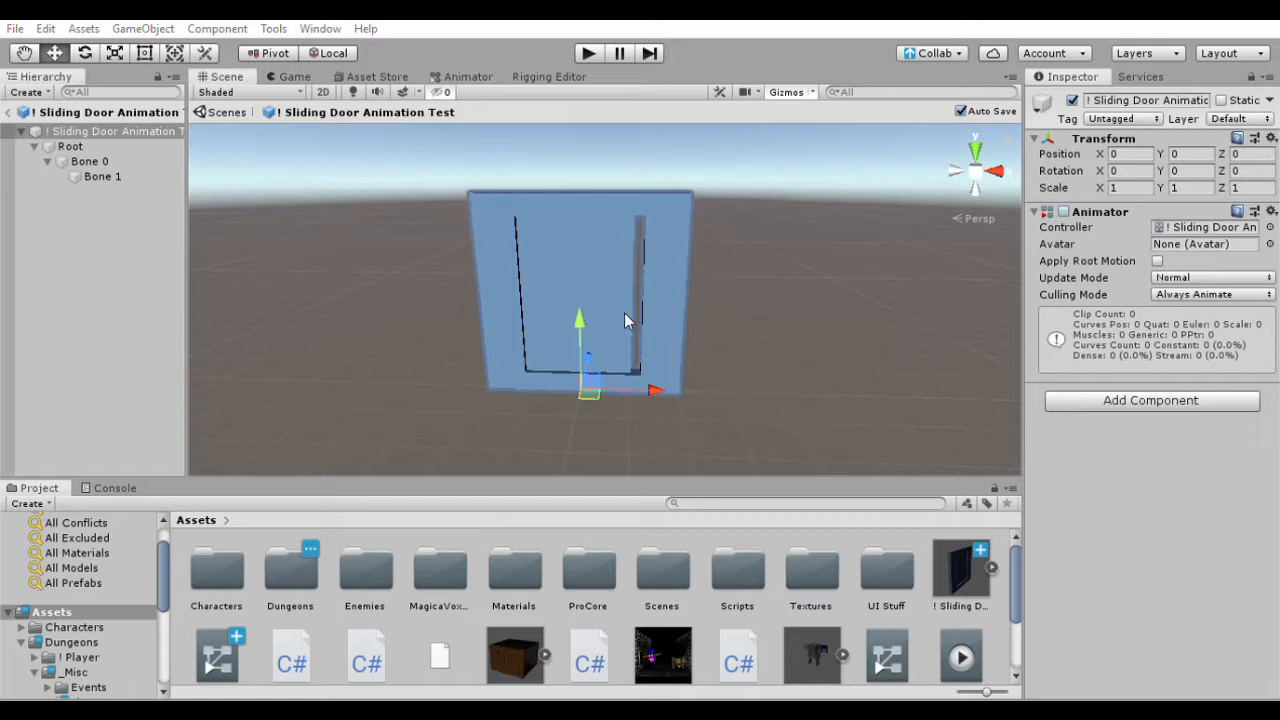
{"action": "mouse_move", "coordinate": [337, 457]}
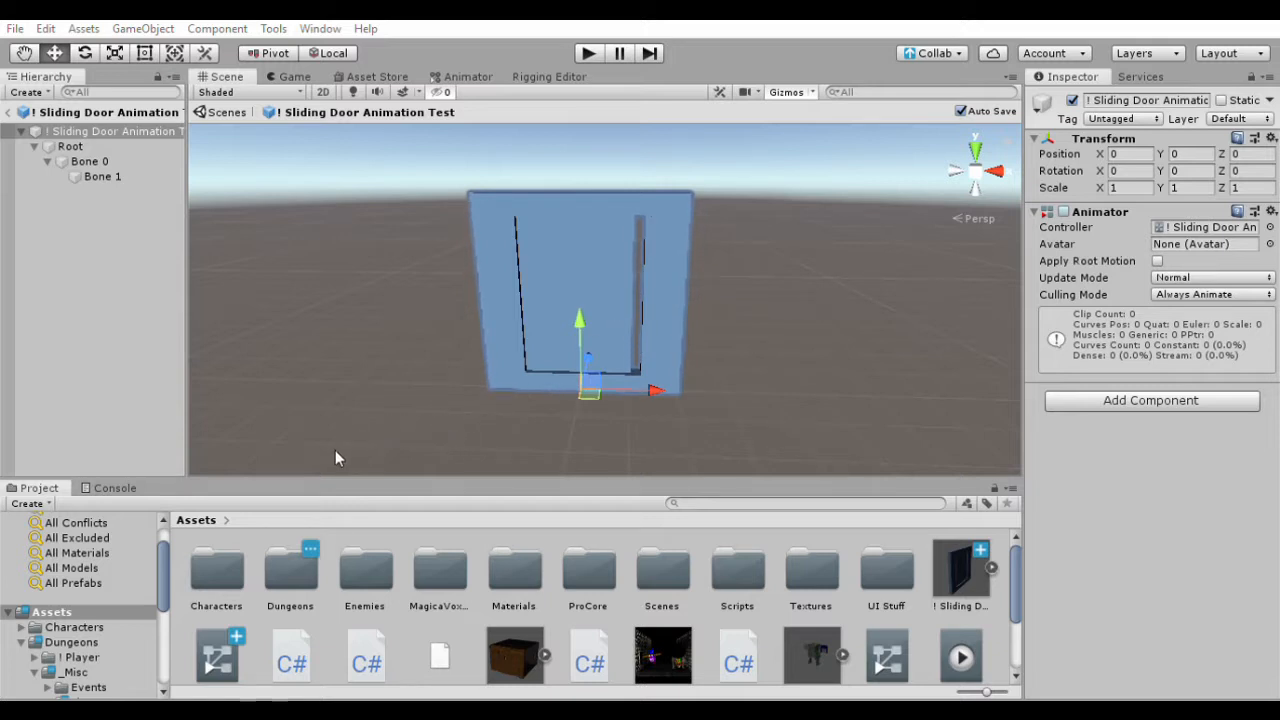
- Slide Bone 1 to Position Z 2.28 and scale its Z to about 0.988
{"action": "left_click", "coordinate": [102, 176]}
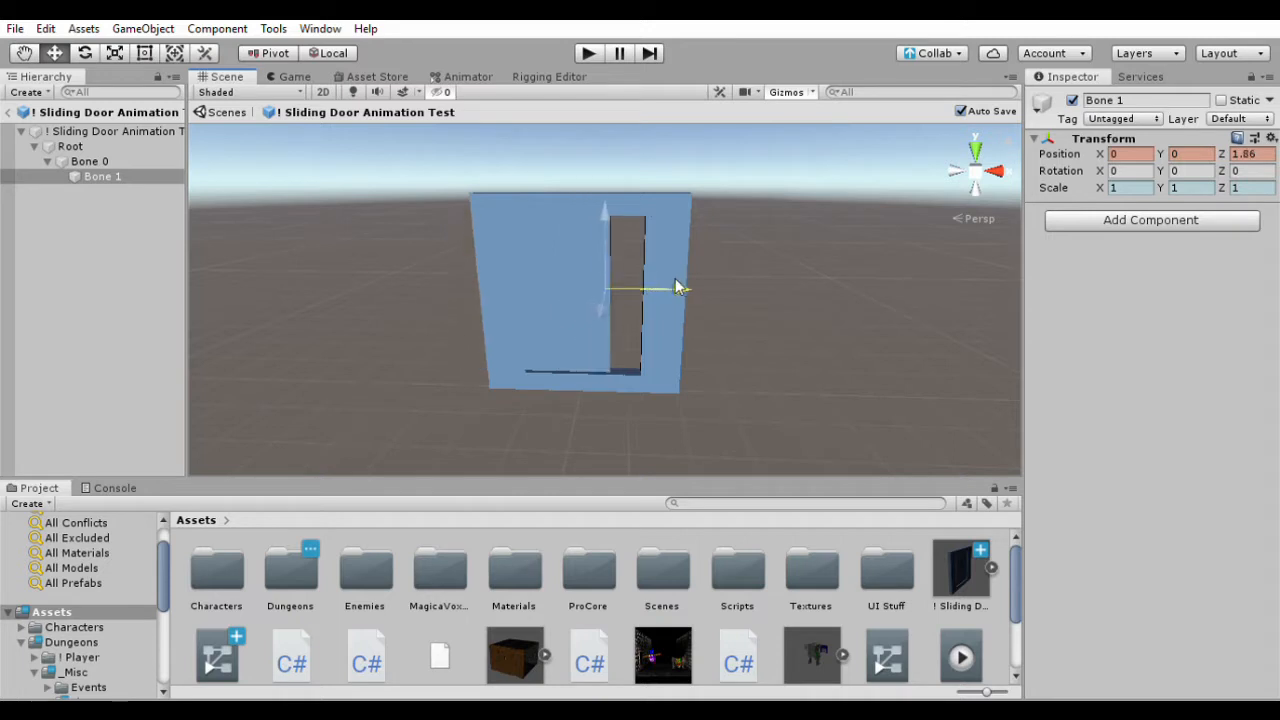
{"action": "left_click_drag", "start_coordinate": [675, 287], "coordinate": [695, 290]}
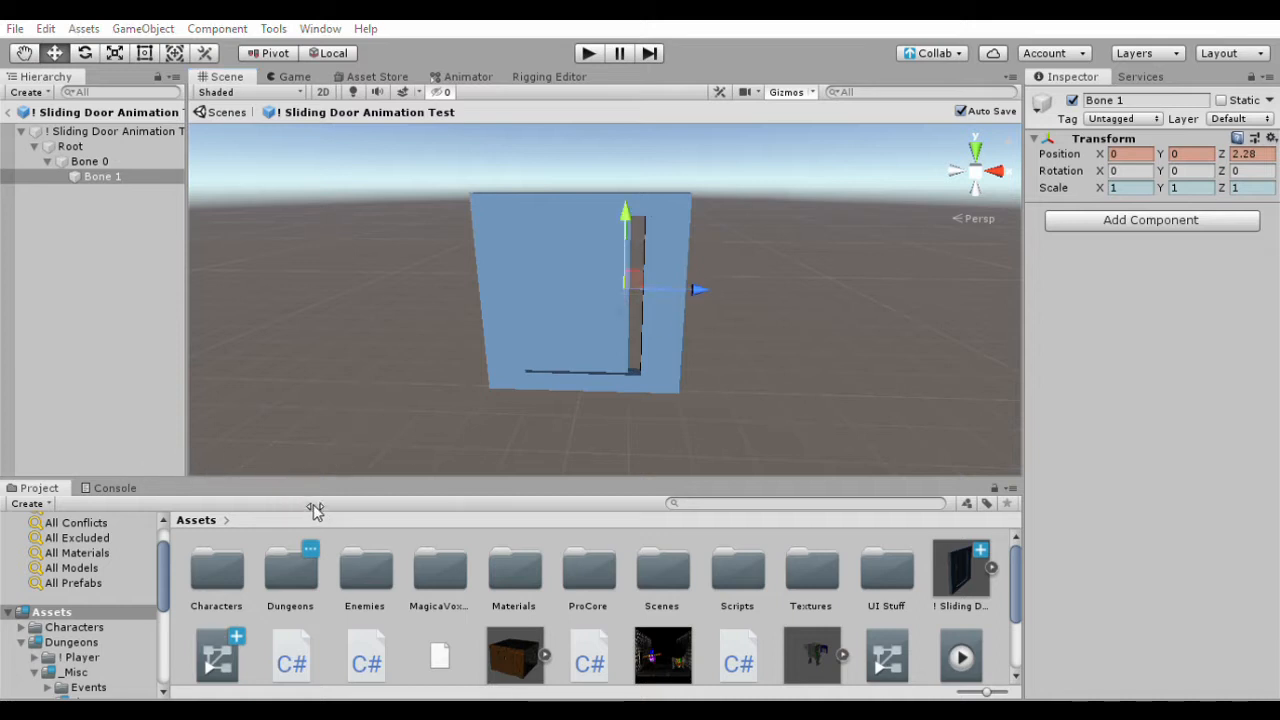
{"action": "mouse_move", "coordinate": [290, 512]}
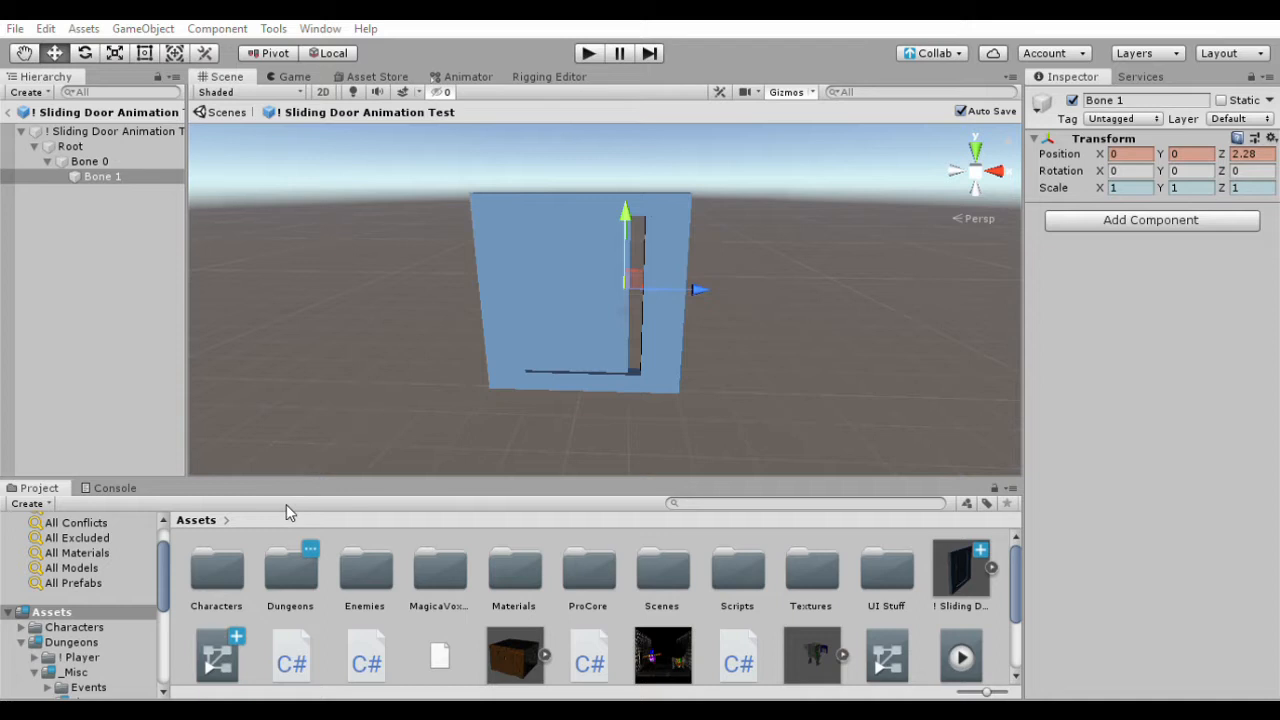
{"action": "mouse_move", "coordinate": [135, 40]}
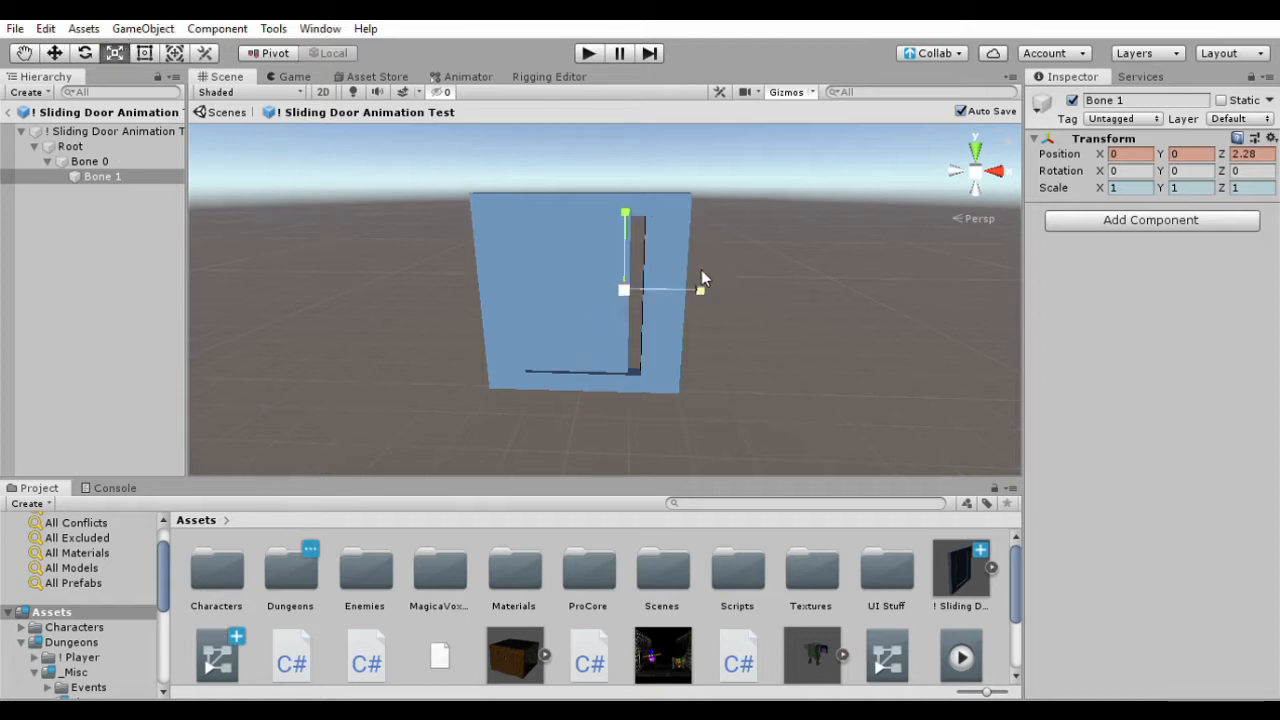
{"action": "left_click_drag", "start_coordinate": [700, 290], "coordinate": [695, 285]}
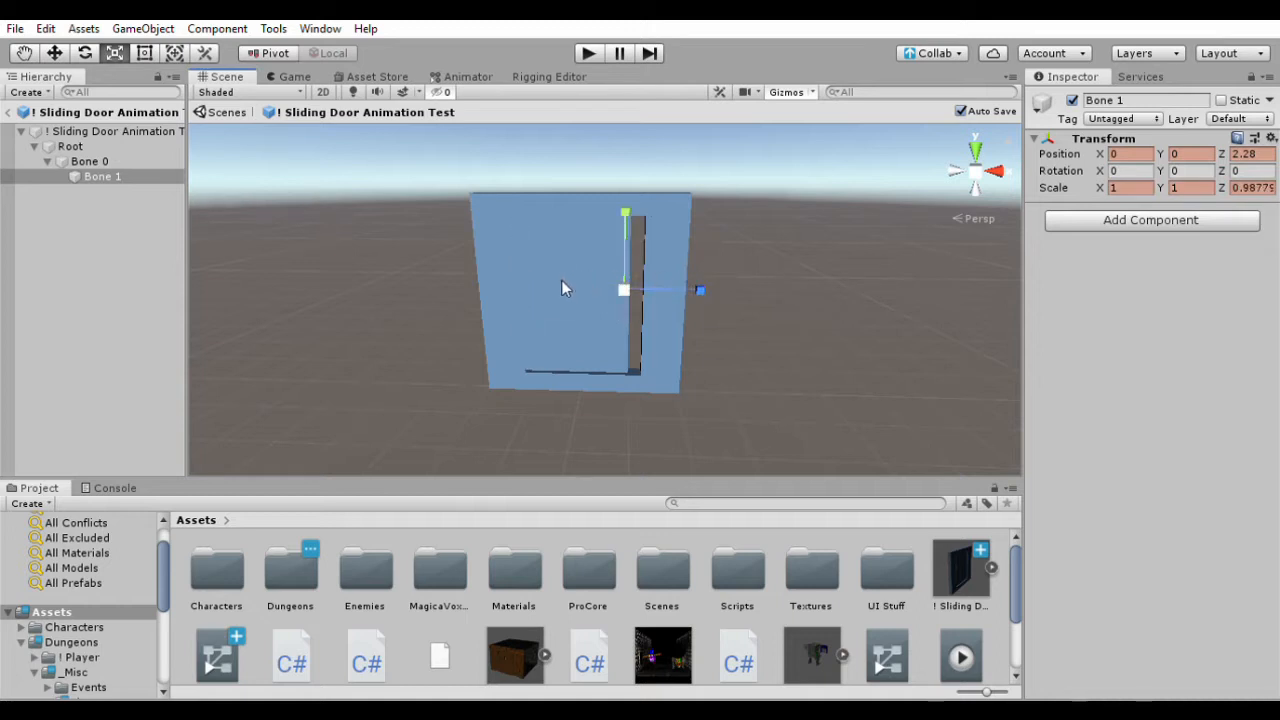
{"action": "mouse_move", "coordinate": [267, 447]}
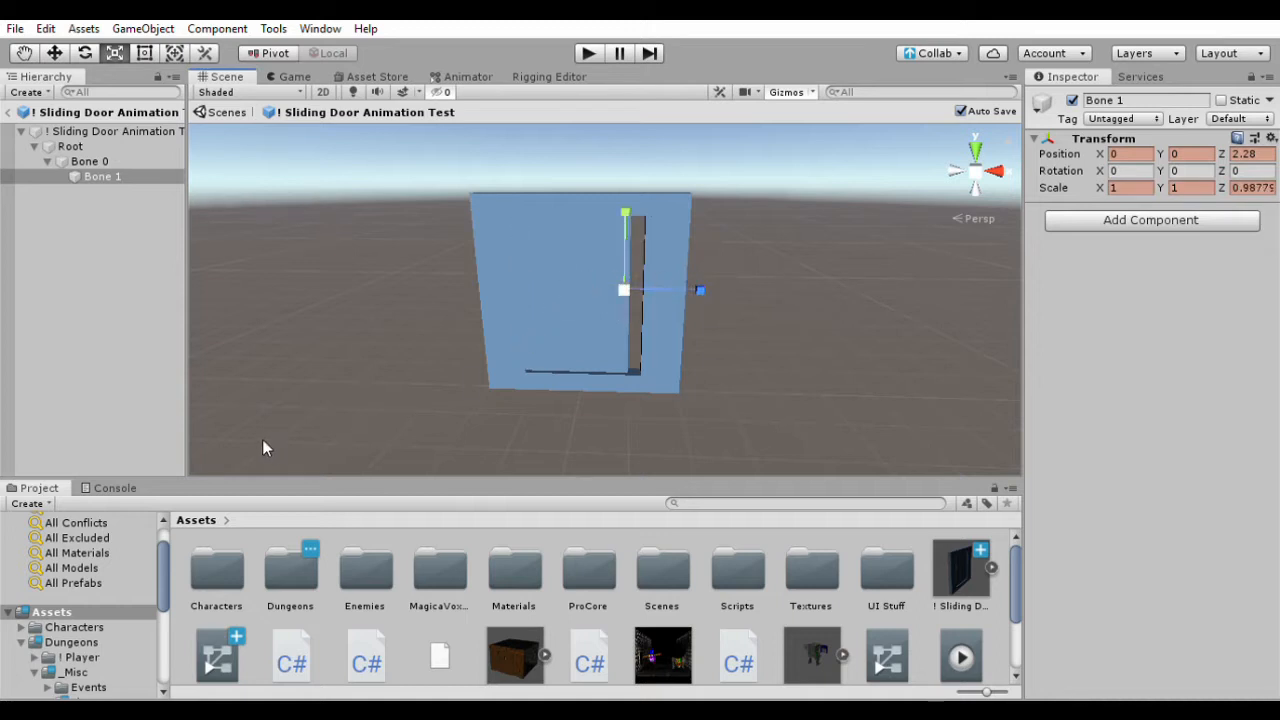
{"action": "mouse_move", "coordinate": [578, 270]}
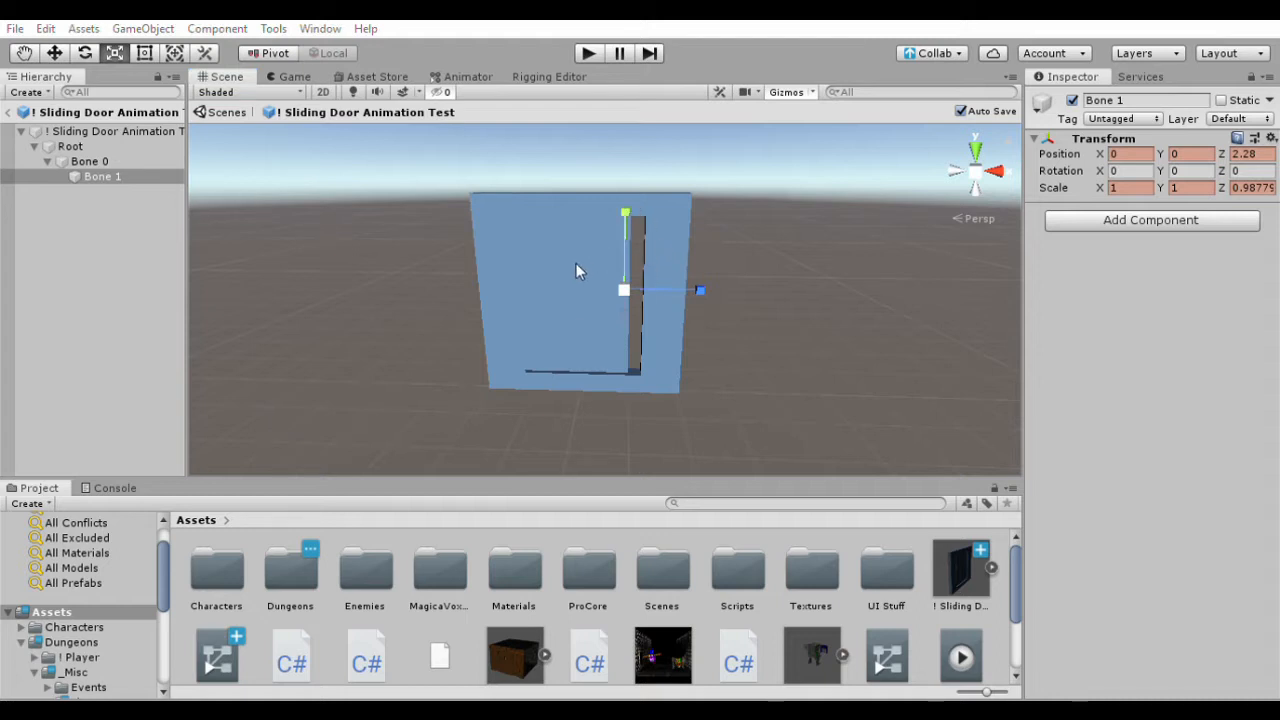
{"action": "mouse_move", "coordinate": [700, 290]}
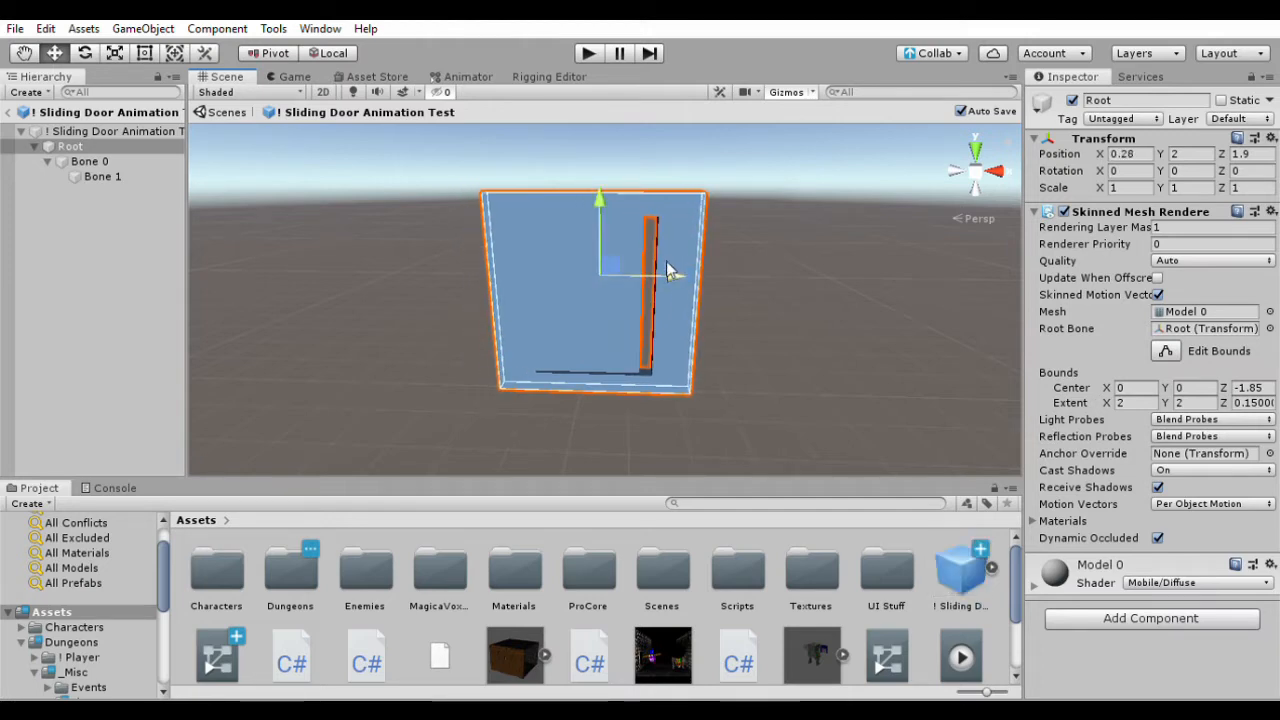
- Select Bone 1 and slide it back to Position Z 0.31
{"action": "left_click", "coordinate": [102, 176]}
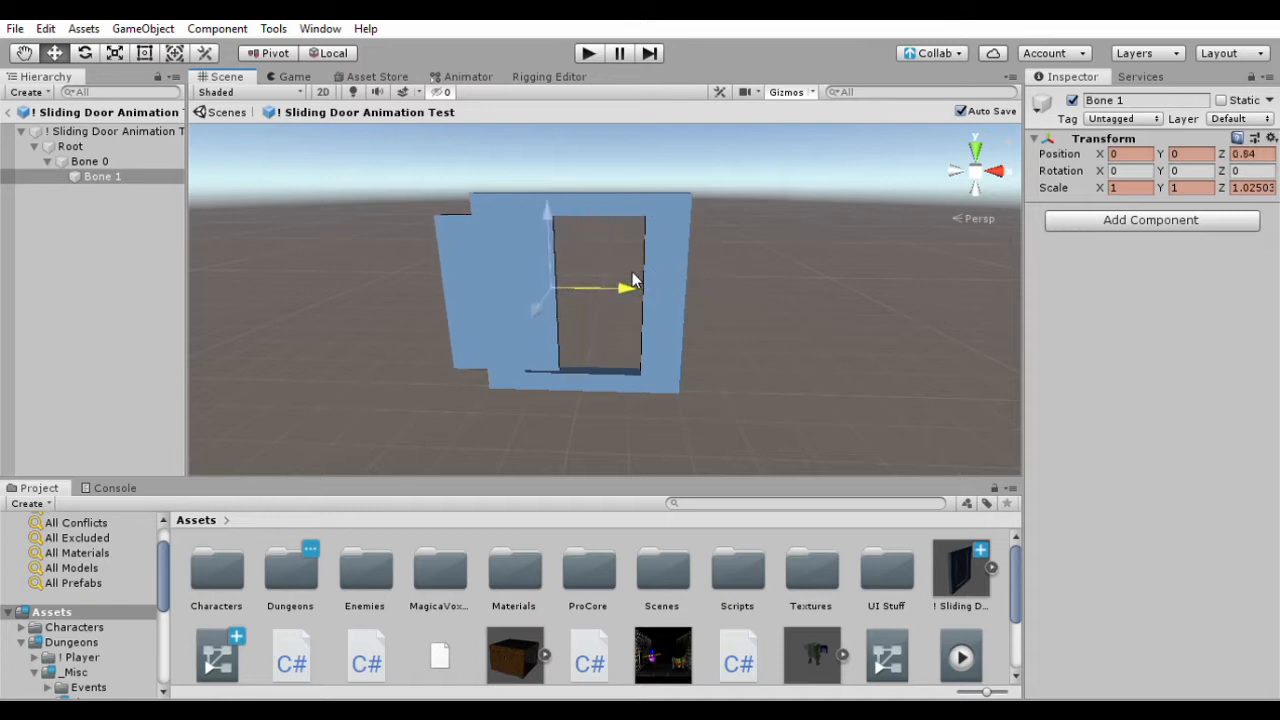
{"action": "left_click_drag", "start_coordinate": [630, 287], "coordinate": [595, 287]}
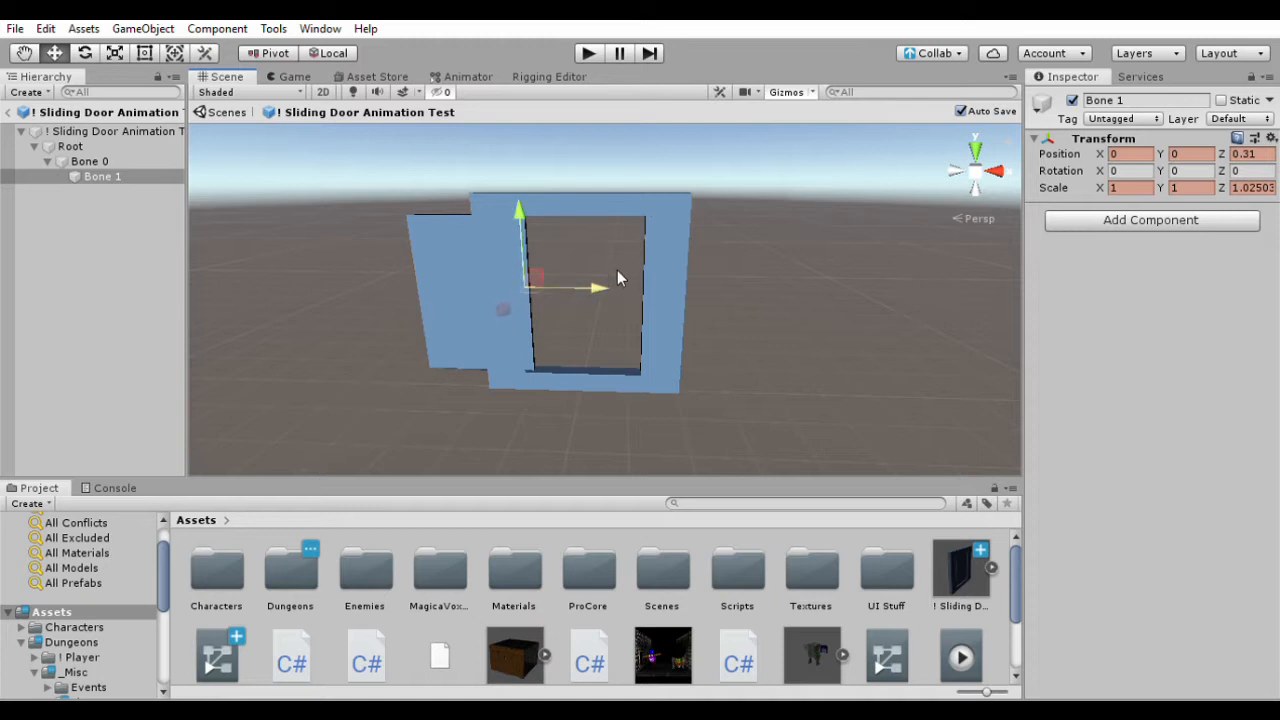
{"action": "mouse_move", "coordinate": [558, 392]}
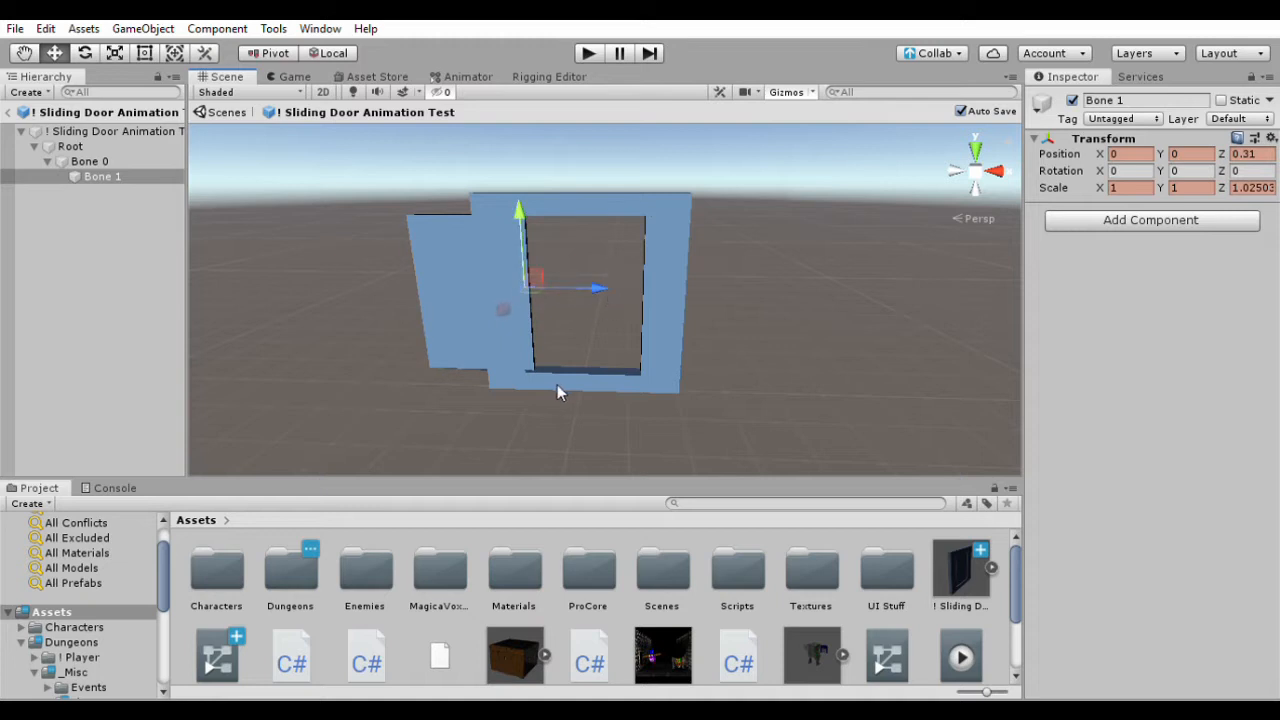
{"action": "mouse_move", "coordinate": [735, 522]}
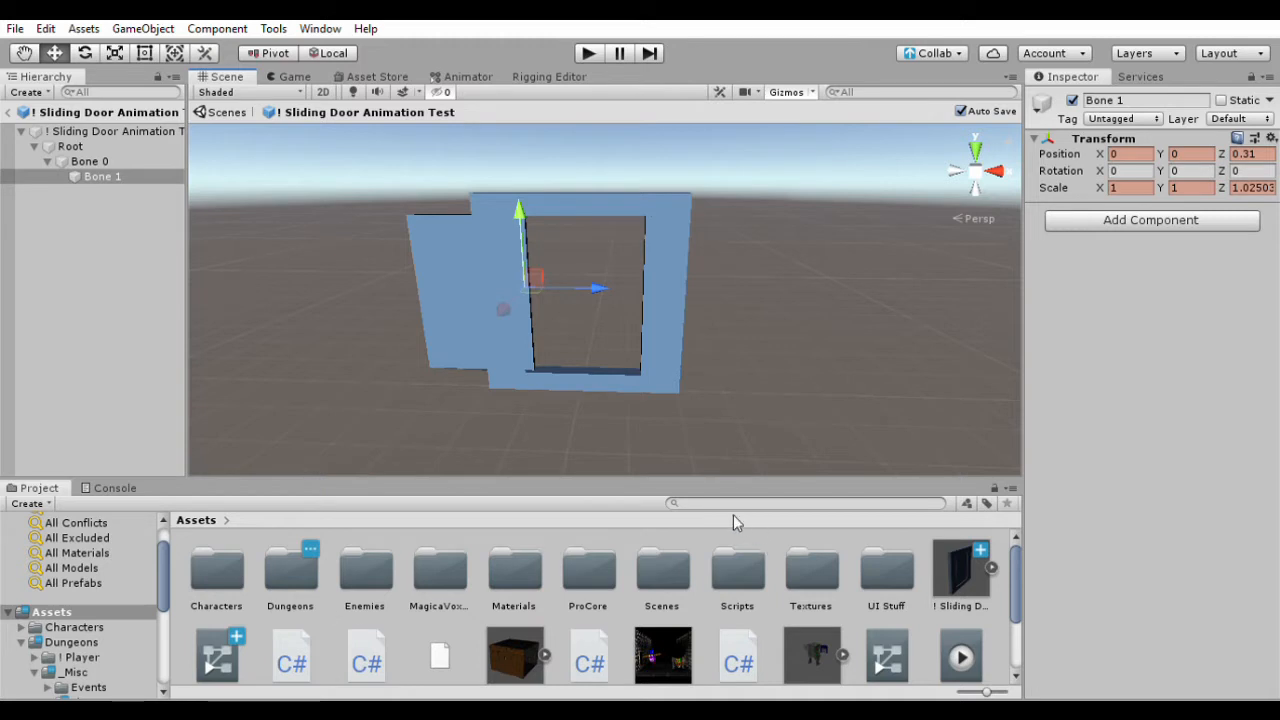
{"action": "mouse_move", "coordinate": [365, 424]}
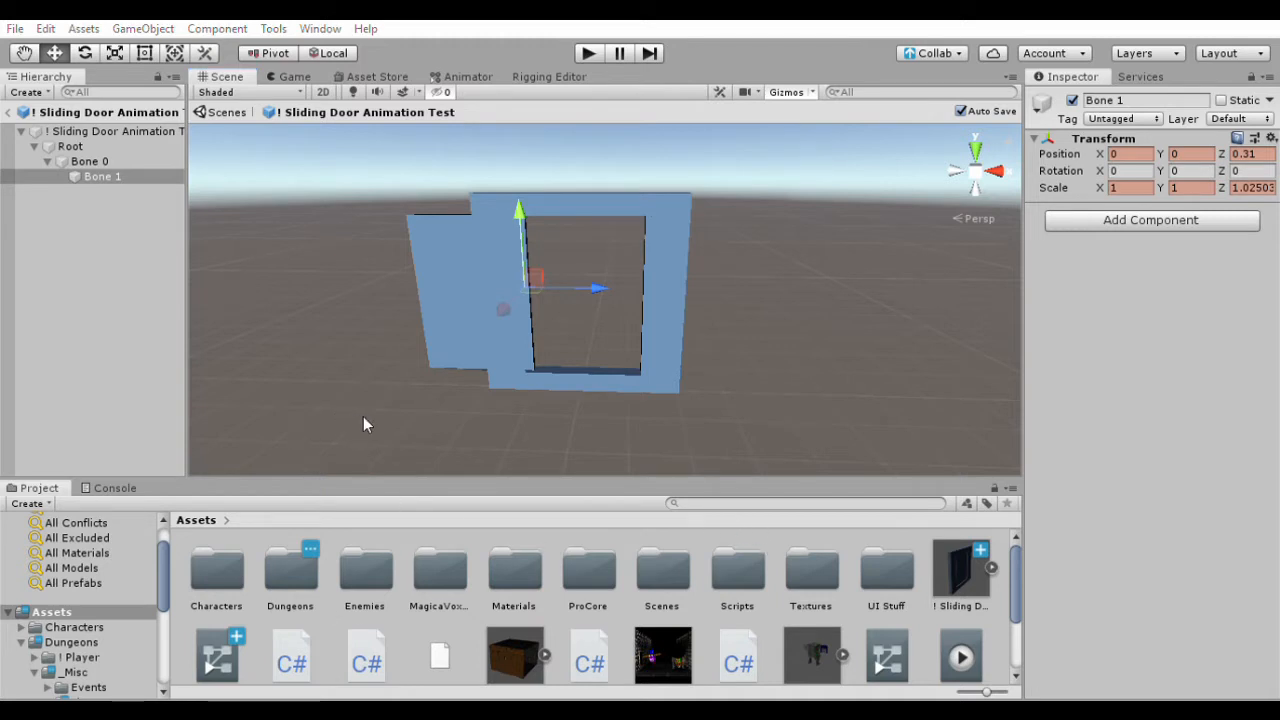
{"action": "mouse_move", "coordinate": [262, 513]}
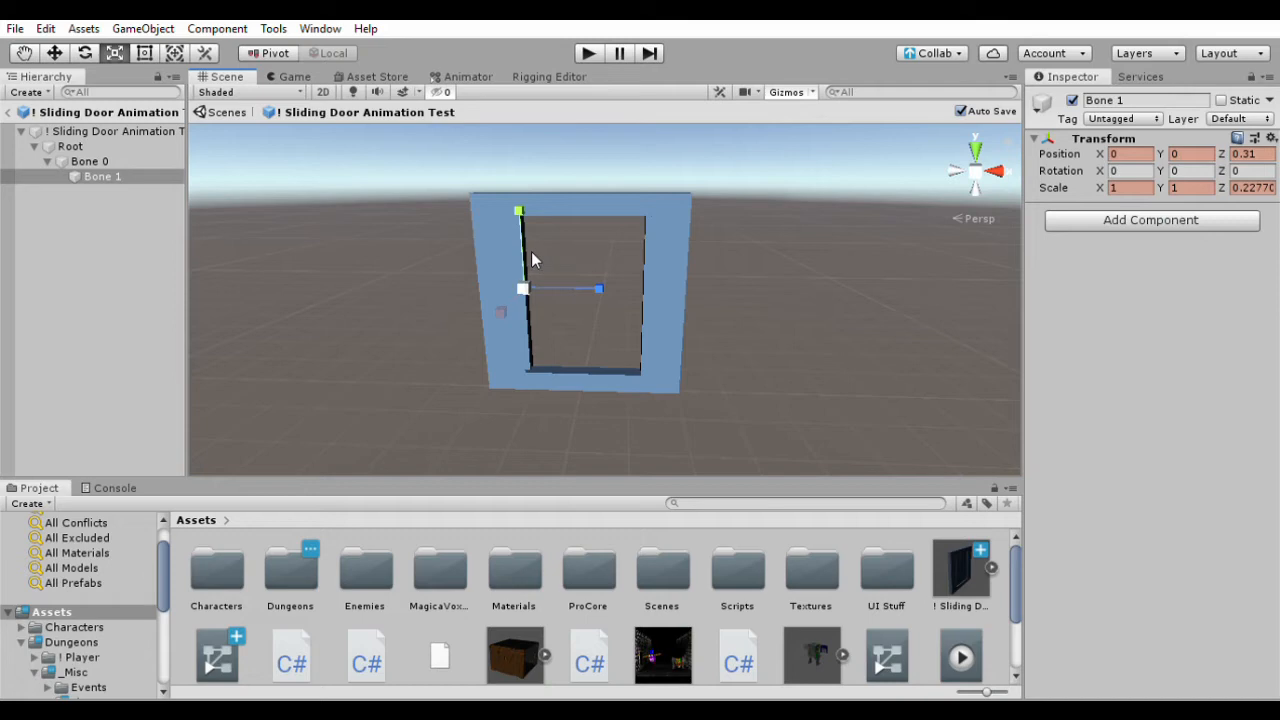
{"action": "mouse_move", "coordinate": [360, 424]}
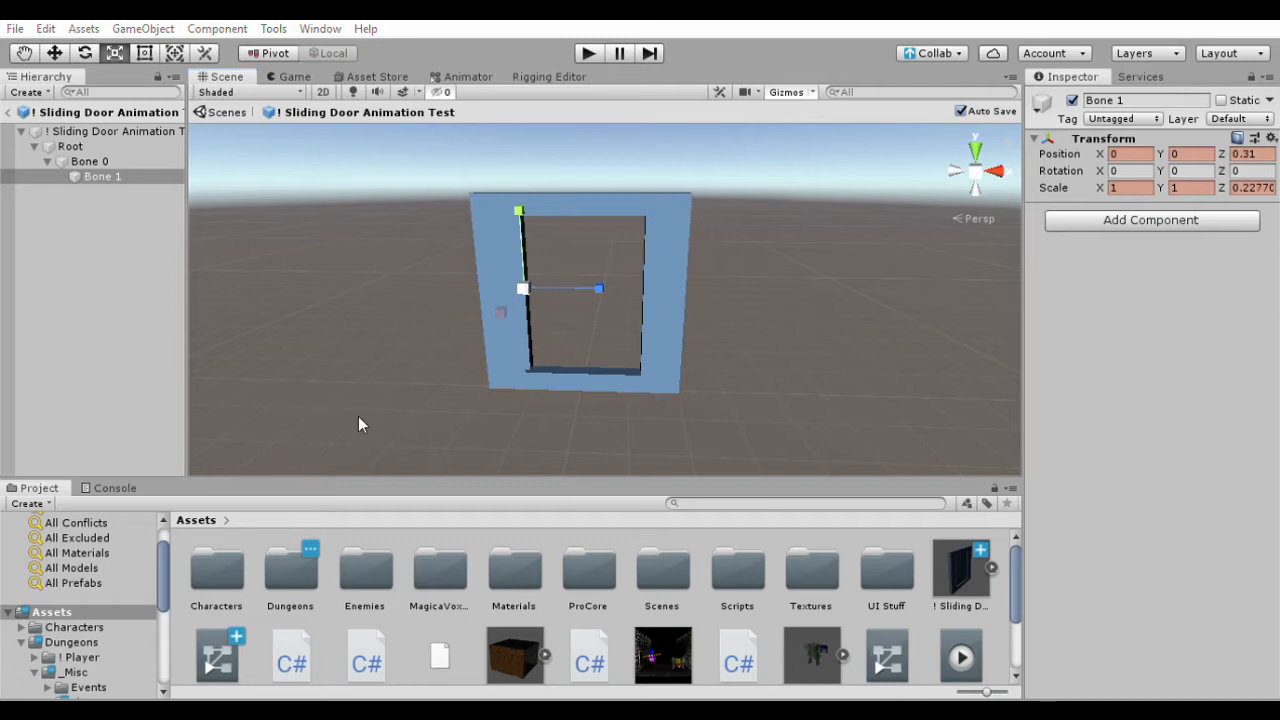
{"action": "mouse_move", "coordinate": [270, 405]}
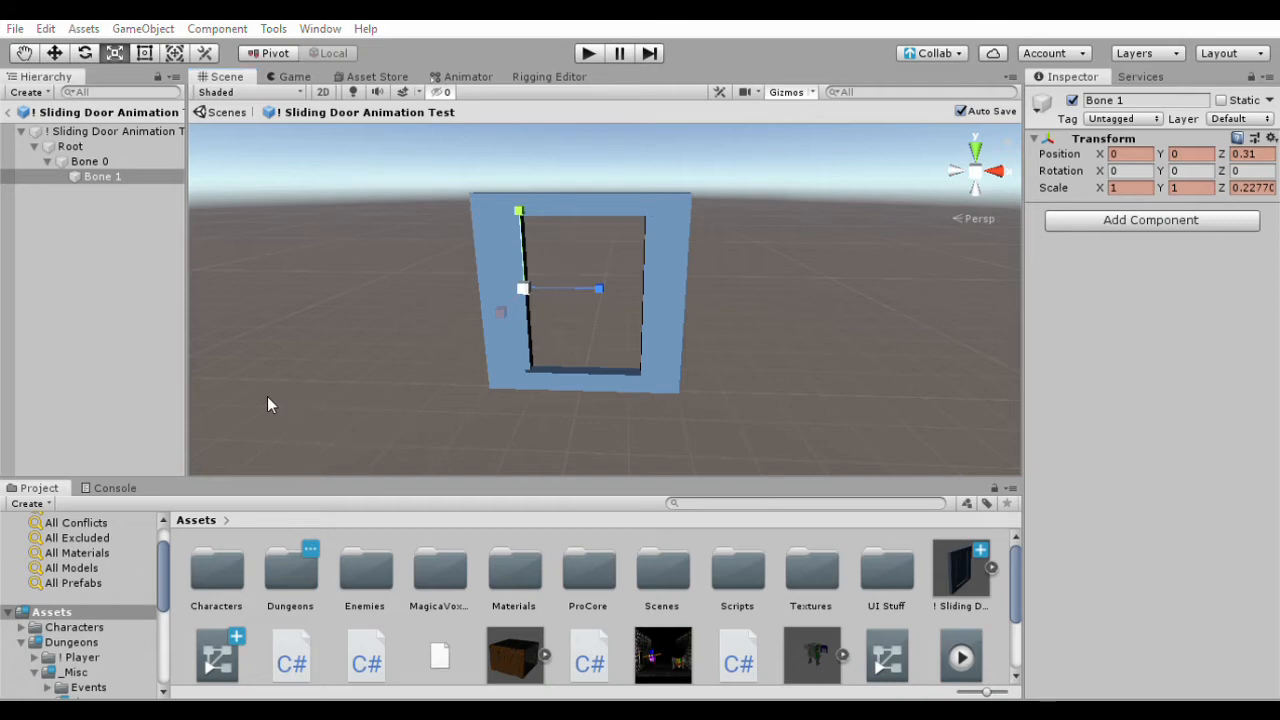